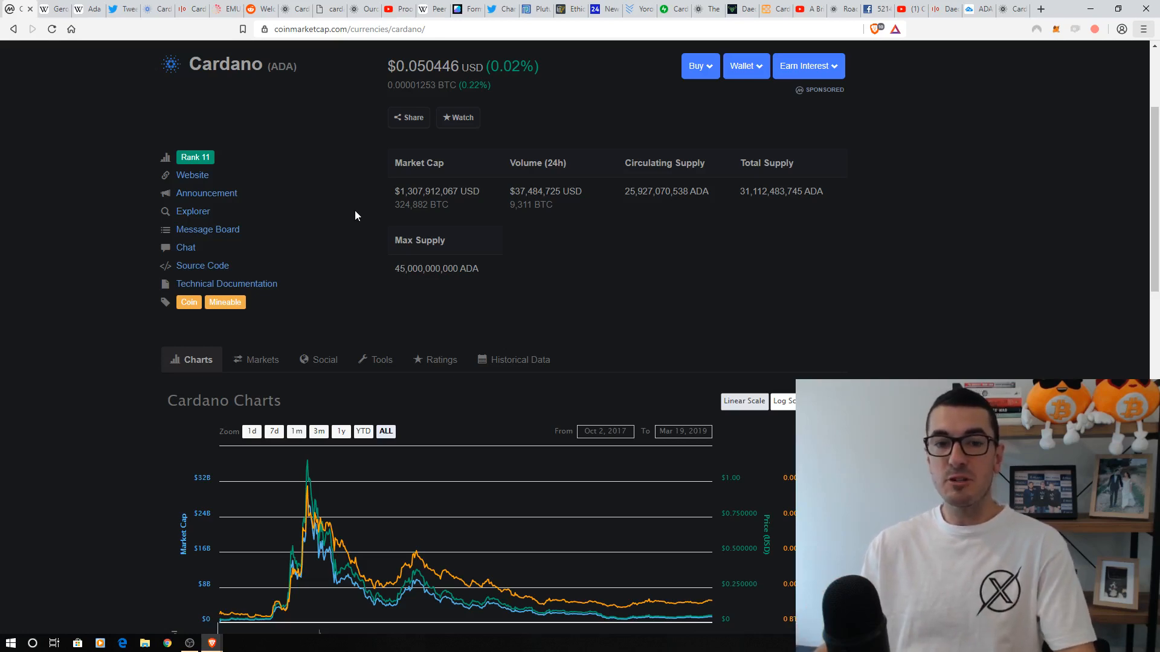
{"action": "mouse_move", "coordinate": [52, 11]}
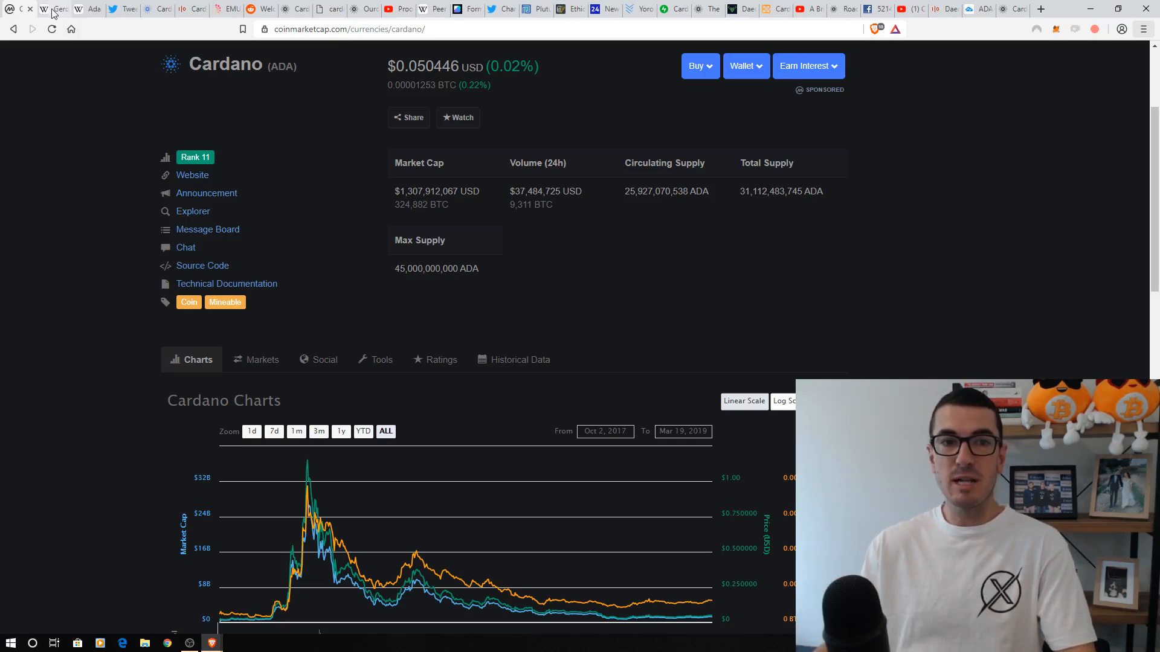
Step: Show the Ada Lovelace Wikipedia article, then Charles Hoskinson's Twitter profile
{"action": "left_click", "coordinate": [51, 8]}
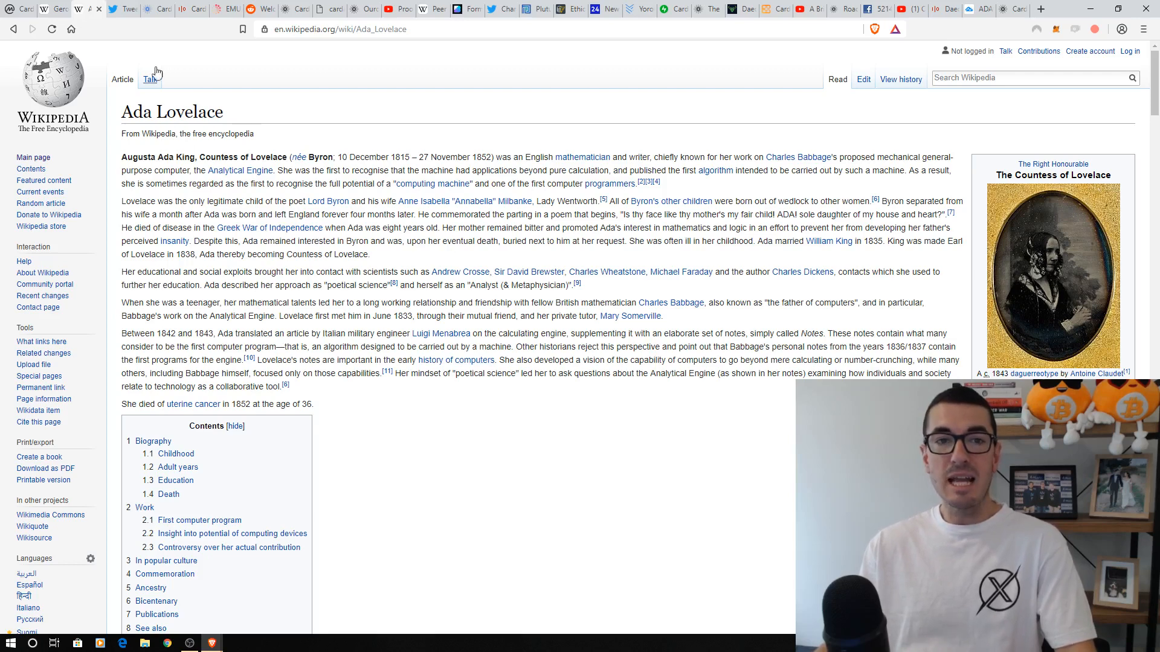
{"action": "left_click", "coordinate": [113, 8]}
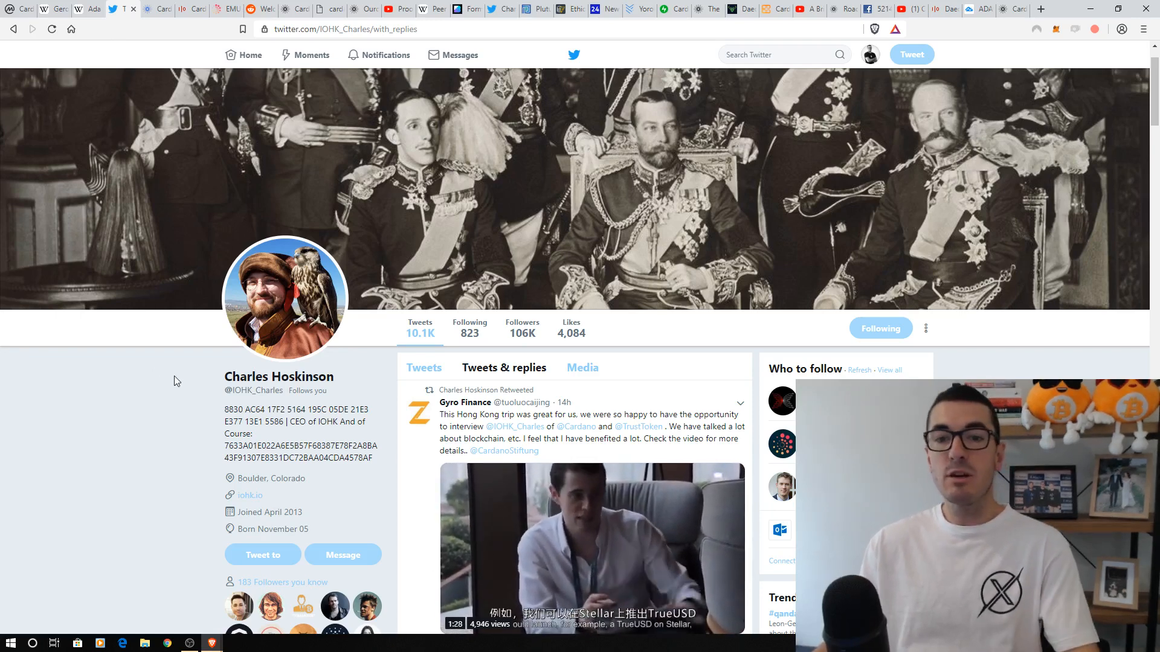
Step: Switch to the EMURGO website tab
{"action": "left_click", "coordinate": [157, 8]}
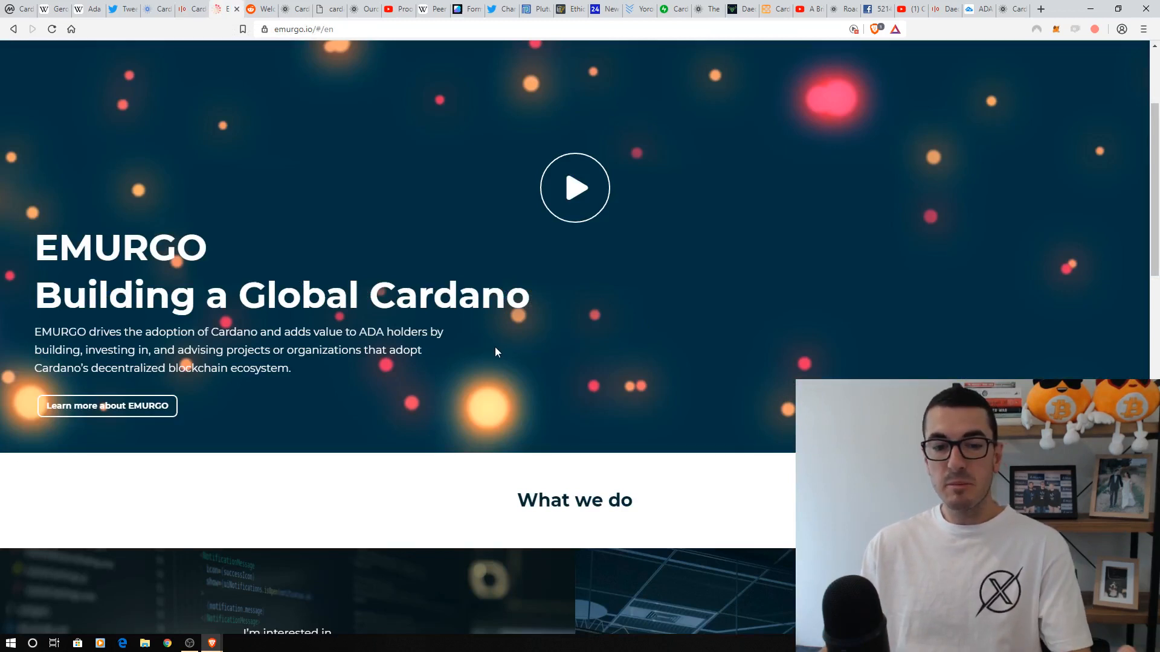
{"action": "mouse_move", "coordinate": [478, 392]}
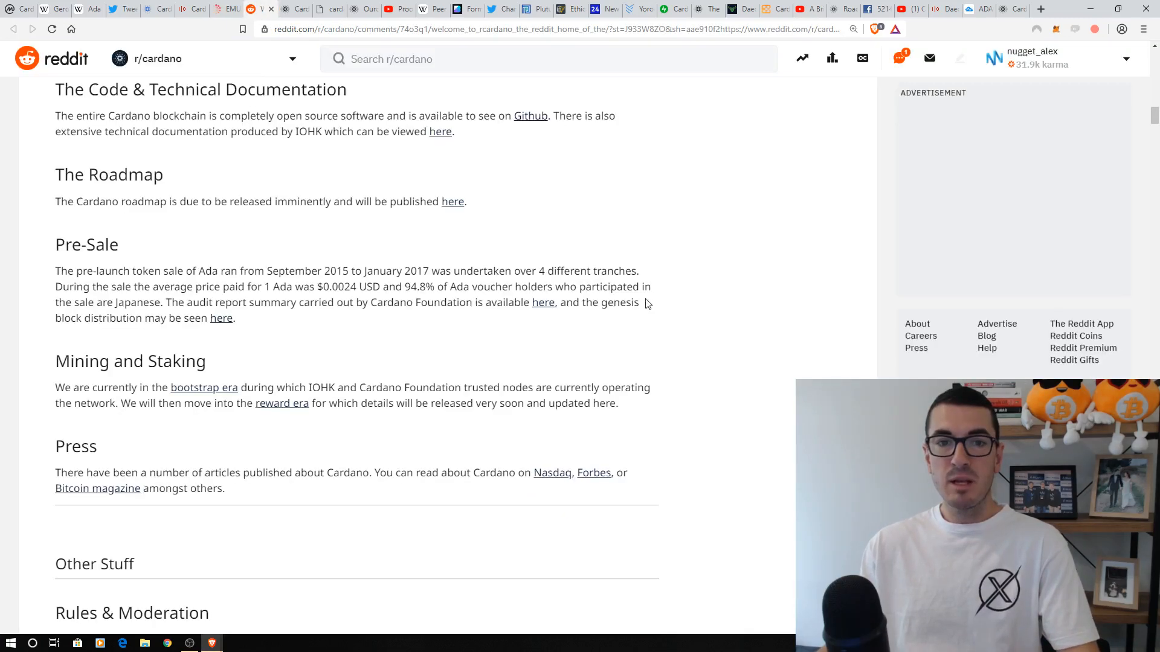
{"action": "mouse_move", "coordinate": [748, 313]}
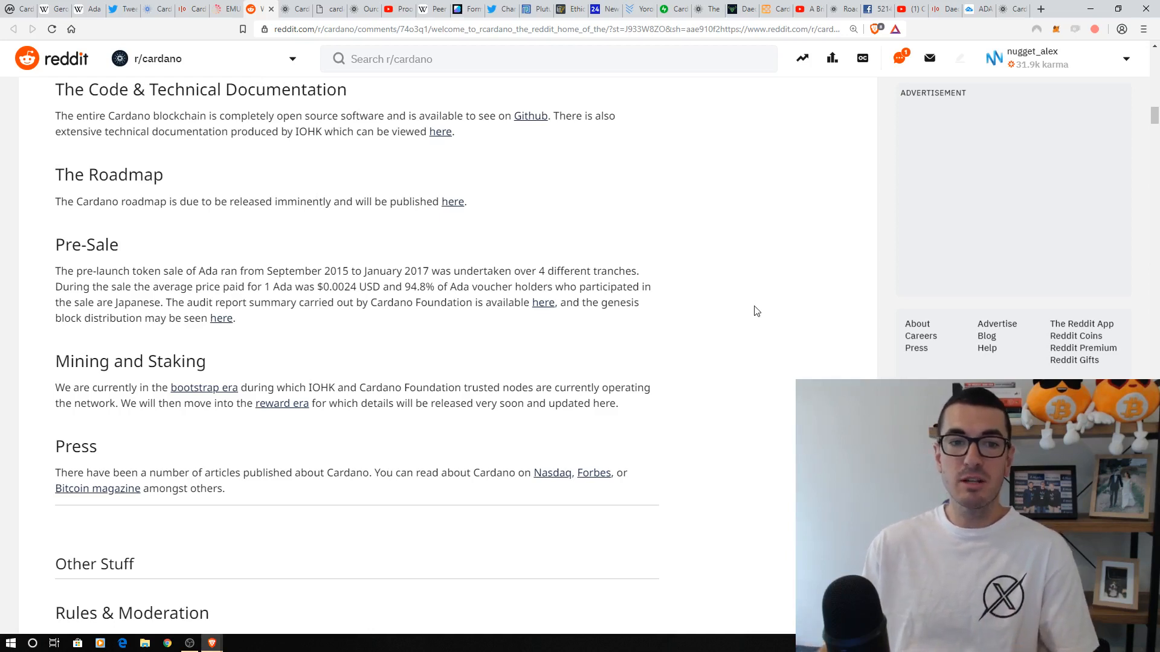
{"action": "mouse_move", "coordinate": [412, 237]}
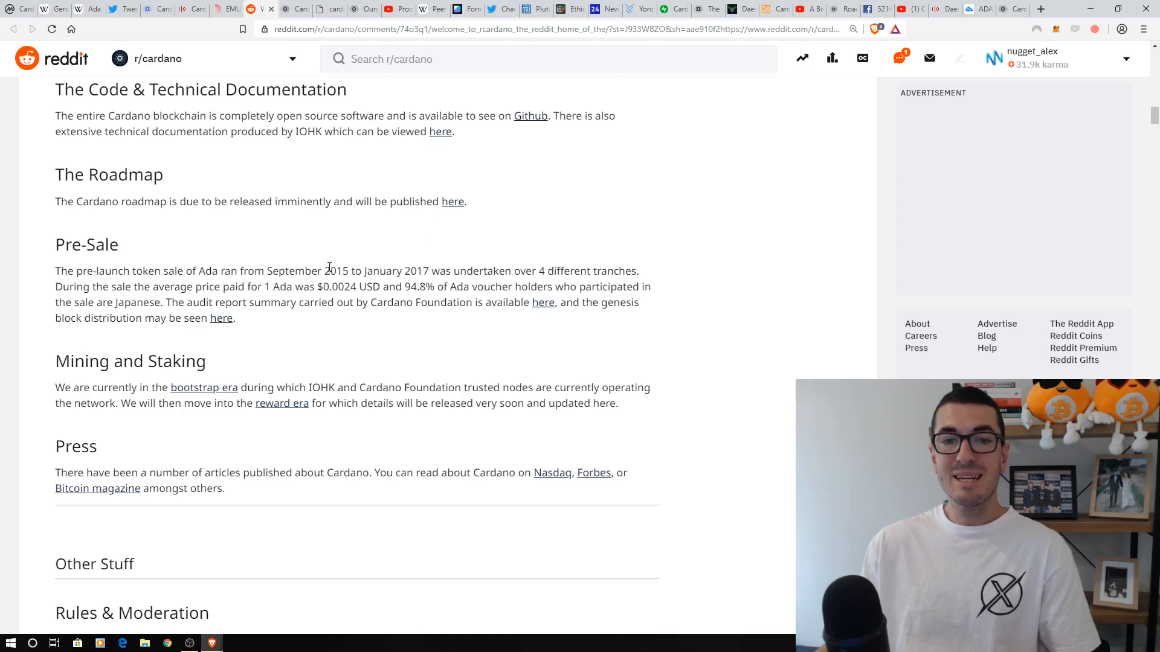
{"action": "mouse_move", "coordinate": [499, 254]}
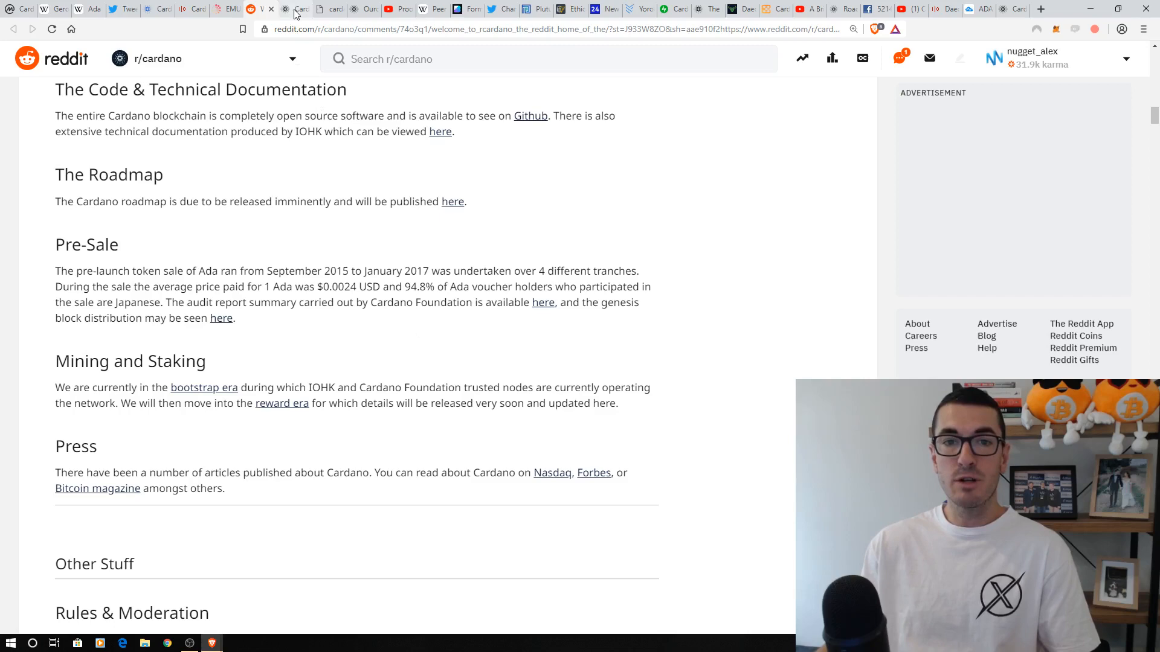
Step: Browse the cardano.org homepage through the Project, Ouroboros and Daedalus sections
{"action": "left_click", "coordinate": [260, 9]}
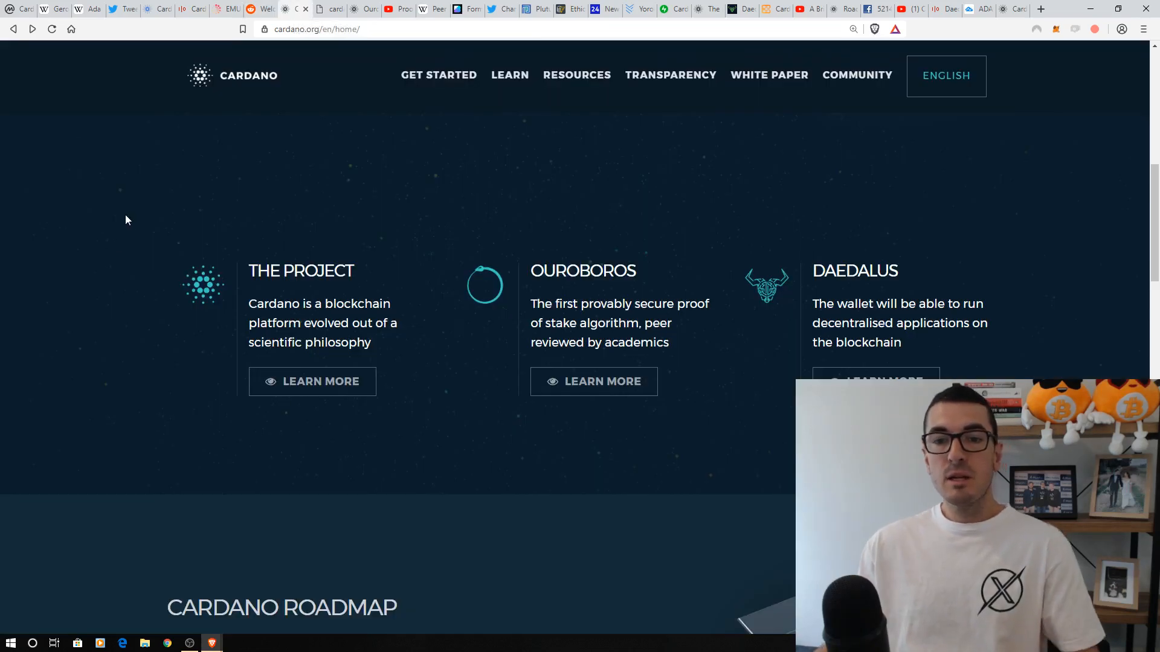
{"action": "scroll", "scroll_direction": "up", "scroll_amount": 3}
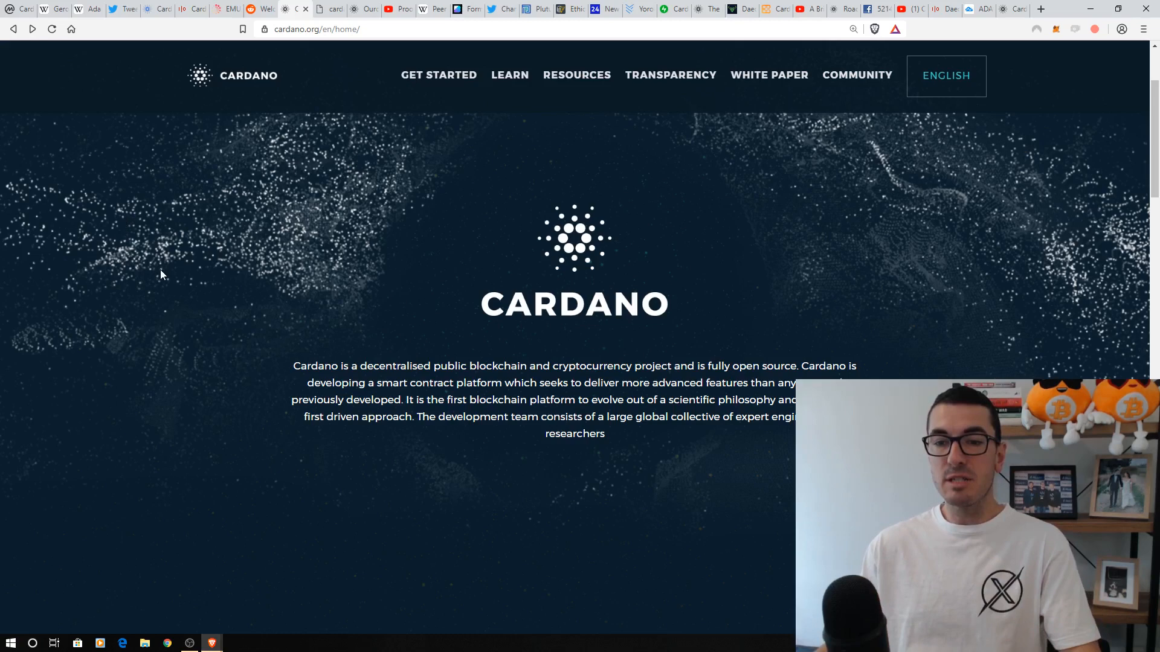
{"action": "scroll", "scroll_direction": "down", "scroll_amount": 3}
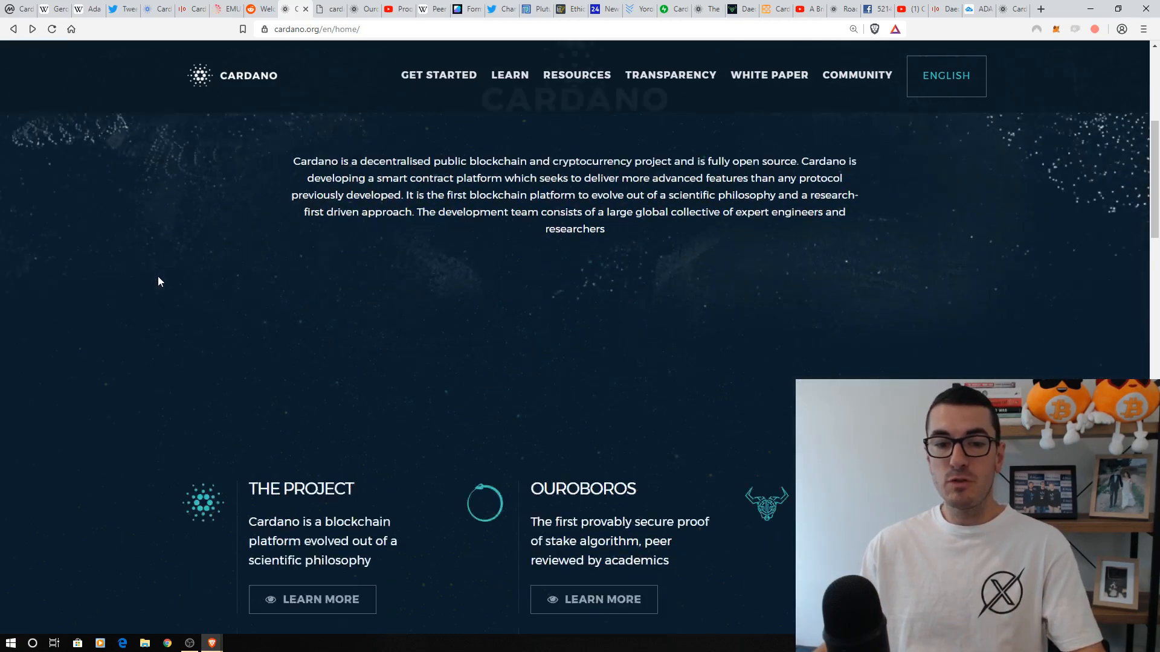
{"action": "scroll", "scroll_direction": "down", "scroll_amount": 3}
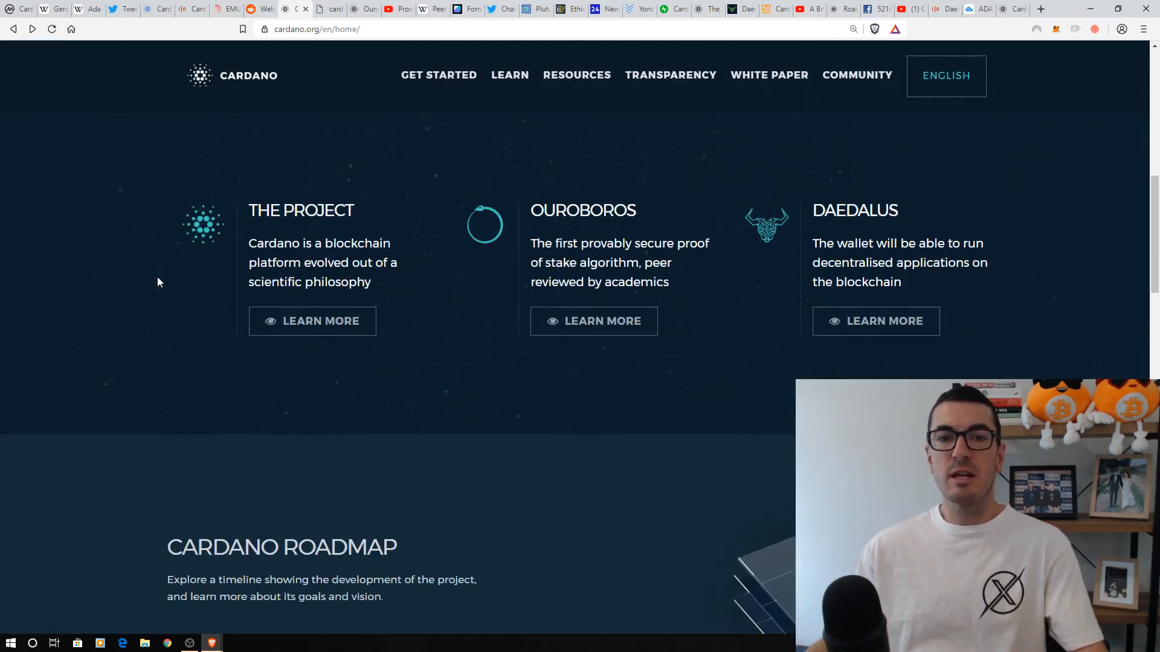
{"action": "mouse_move", "coordinate": [432, 290]}
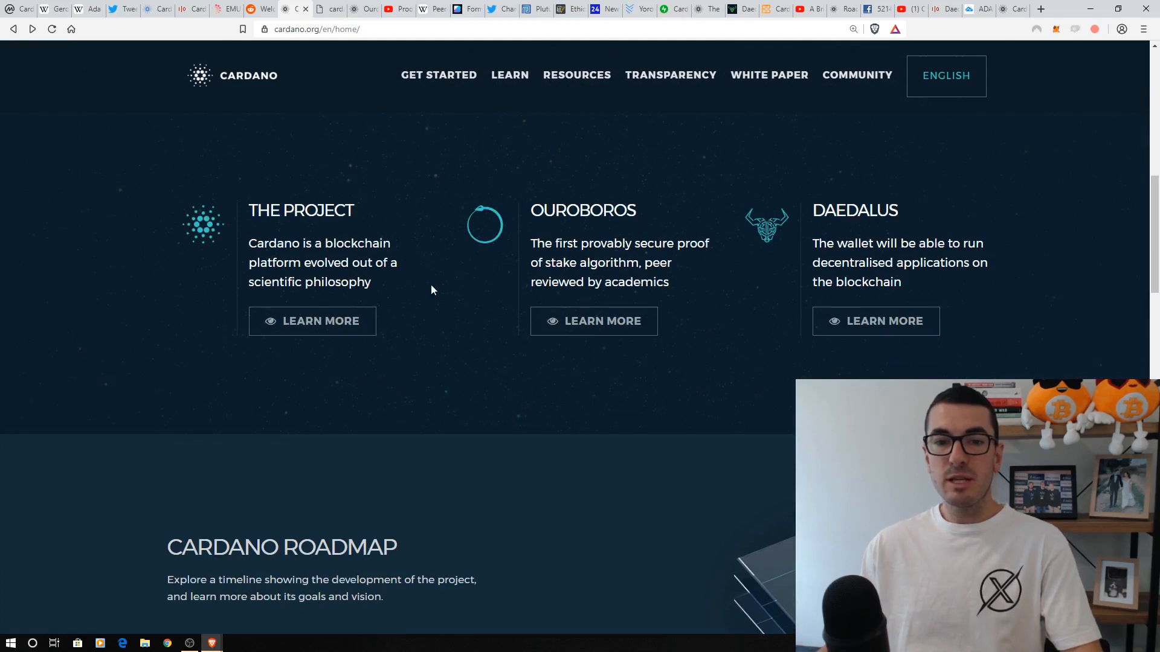
{"action": "mouse_move", "coordinate": [538, 368]}
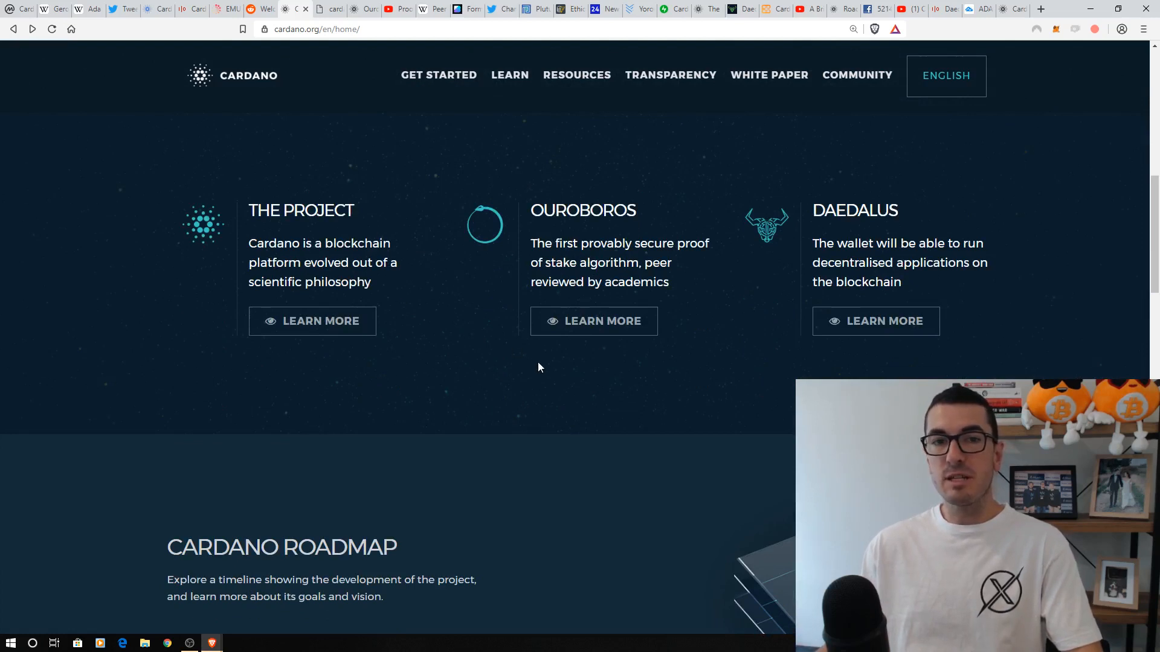
{"action": "mouse_move", "coordinate": [599, 215]}
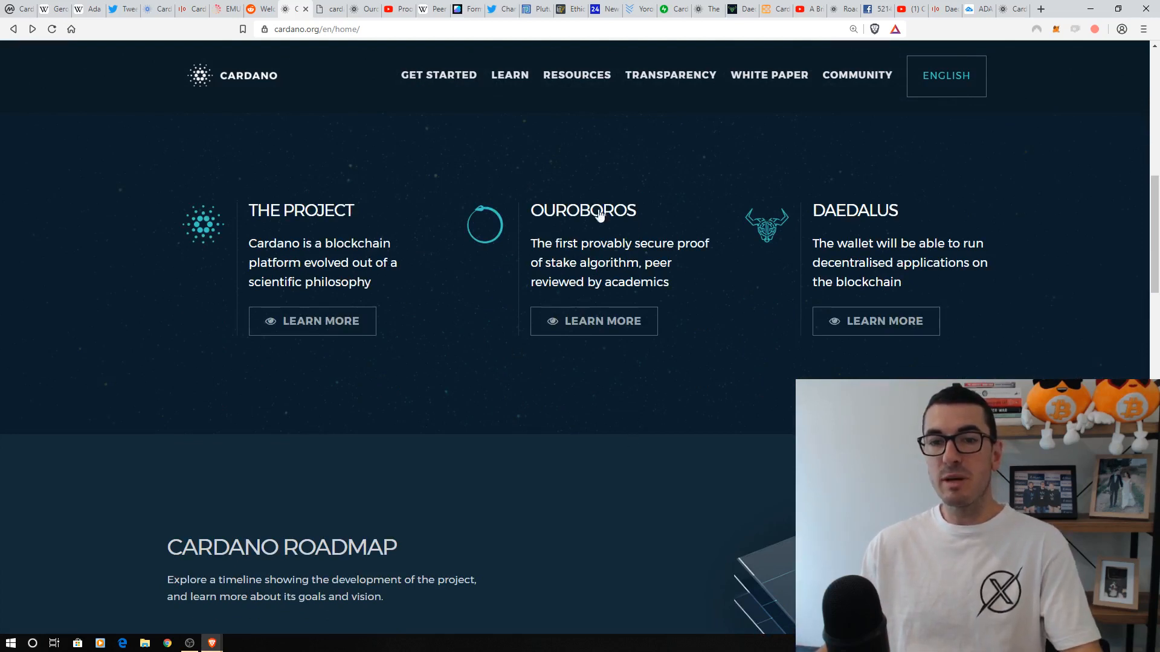
{"action": "mouse_move", "coordinate": [921, 211]}
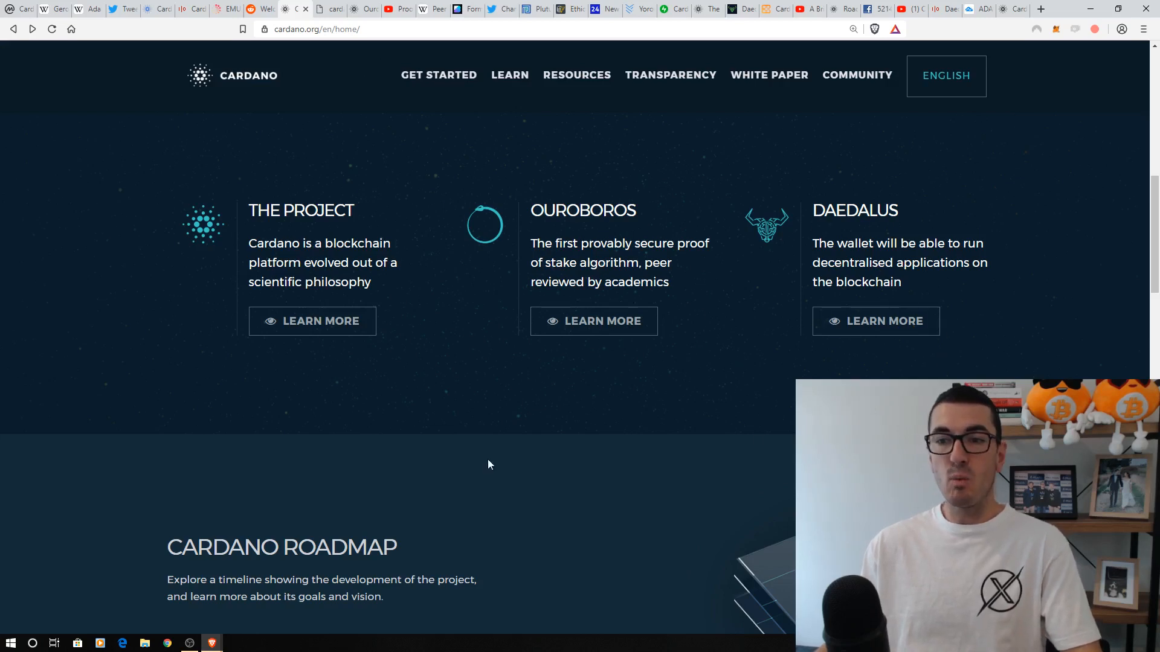
{"action": "mouse_move", "coordinate": [343, 55]}
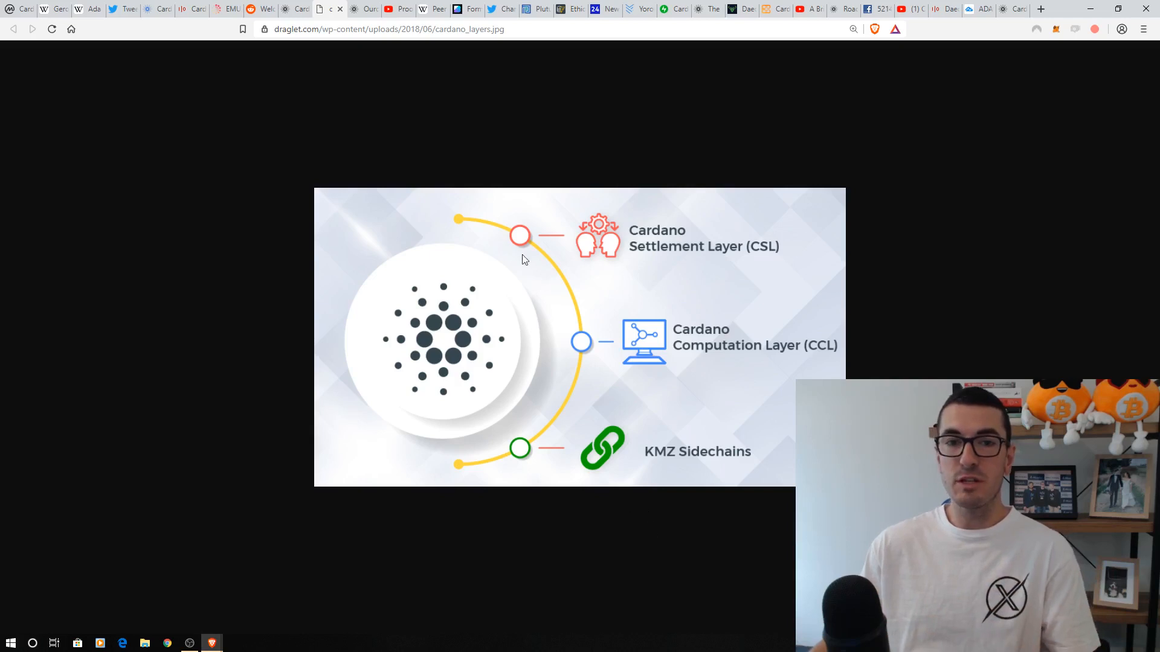
Step: Switch to cardano.org's Ouroboros proof-of-stake mining page
{"action": "left_click", "coordinate": [364, 8]}
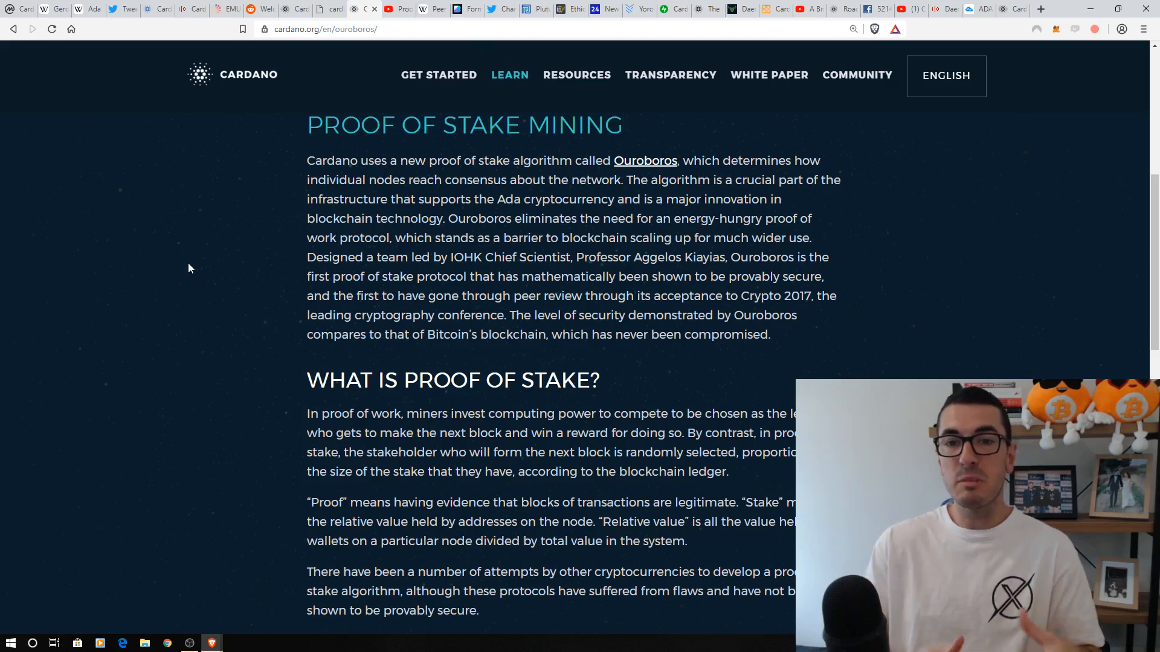
{"action": "mouse_move", "coordinate": [224, 262]}
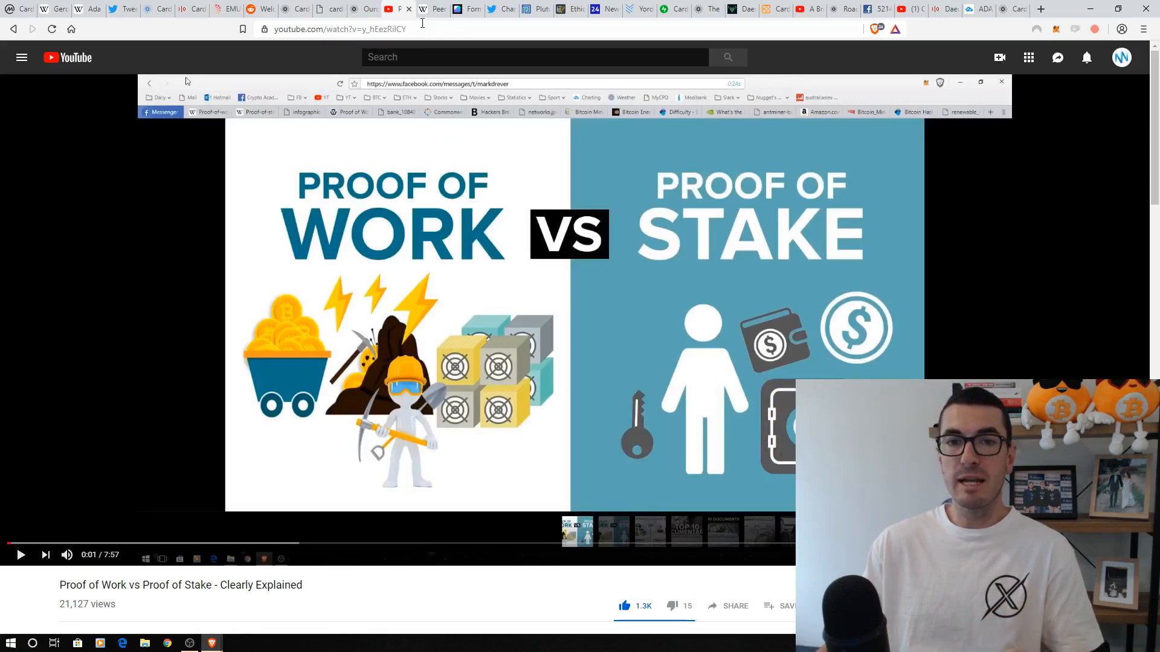
Step: Flip through the peer review, formal verification and delegation tweet tabs
{"action": "left_click", "coordinate": [422, 7]}
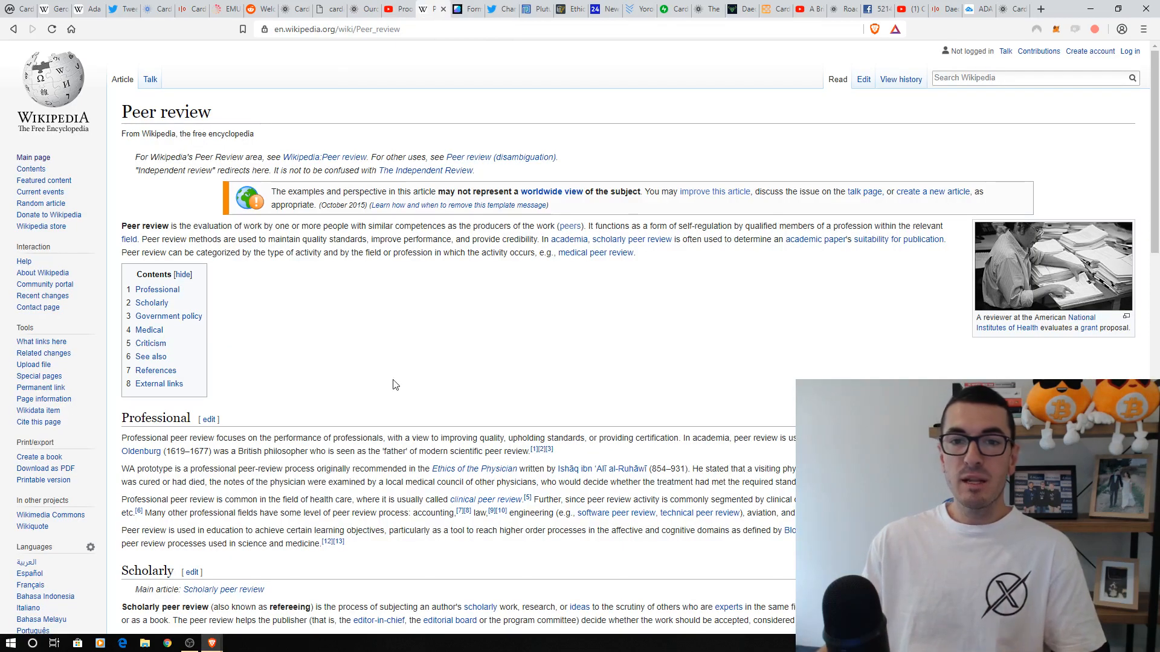
{"action": "mouse_move", "coordinate": [411, 379]}
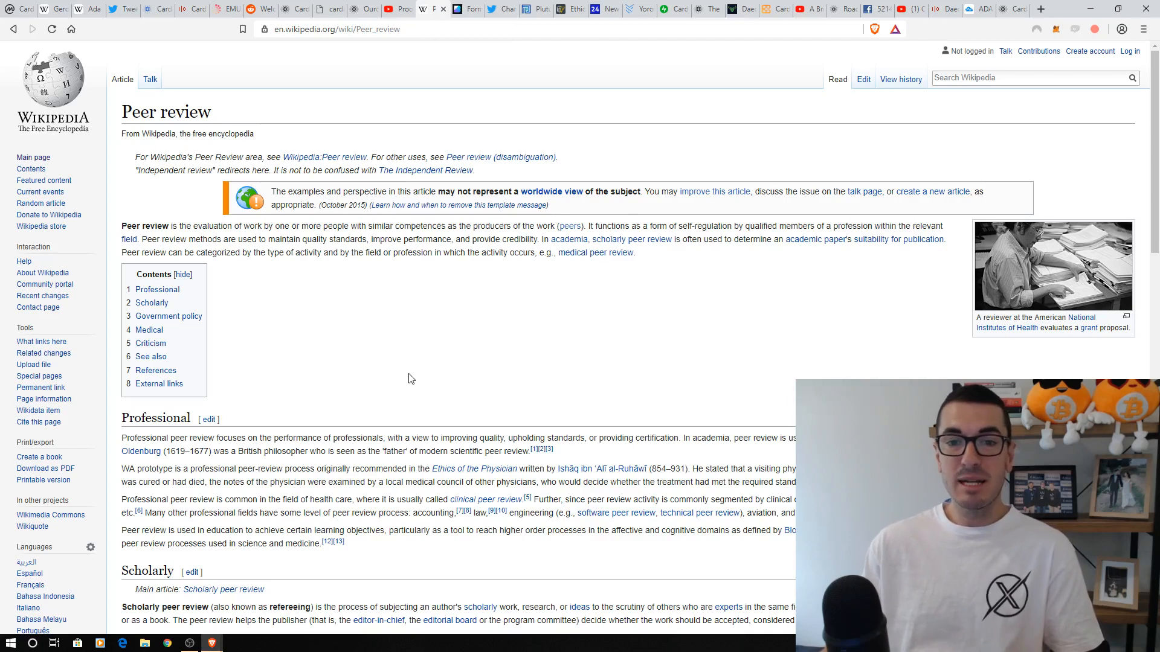
{"action": "left_click", "coordinate": [464, 8]}
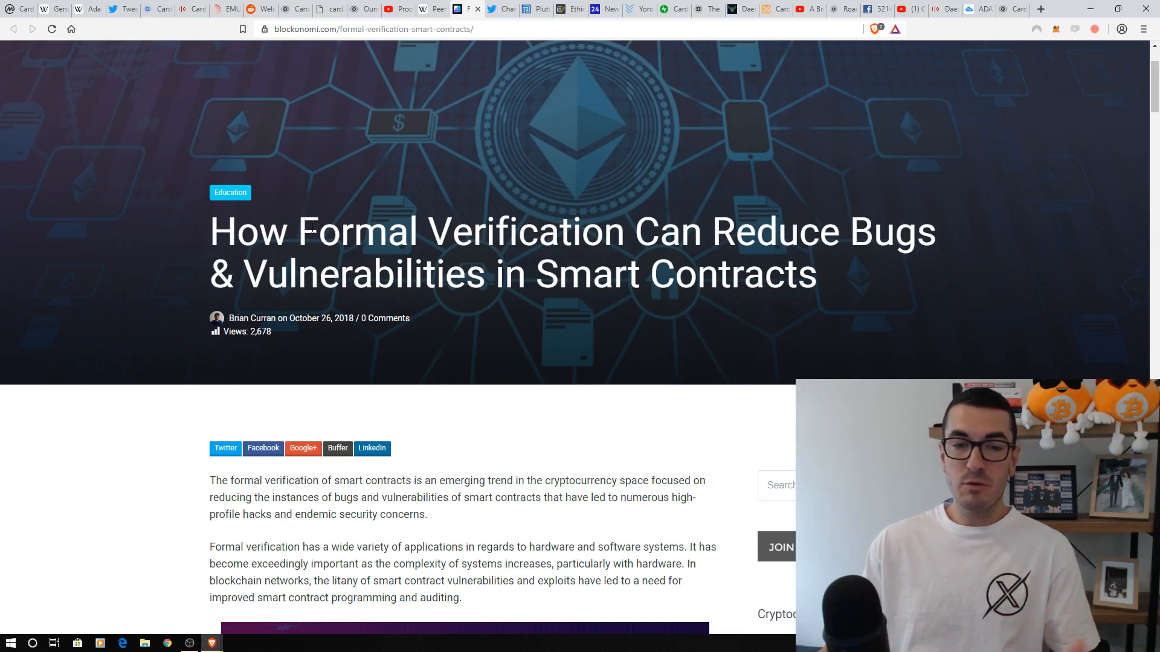
{"action": "mouse_move", "coordinate": [850, 312]}
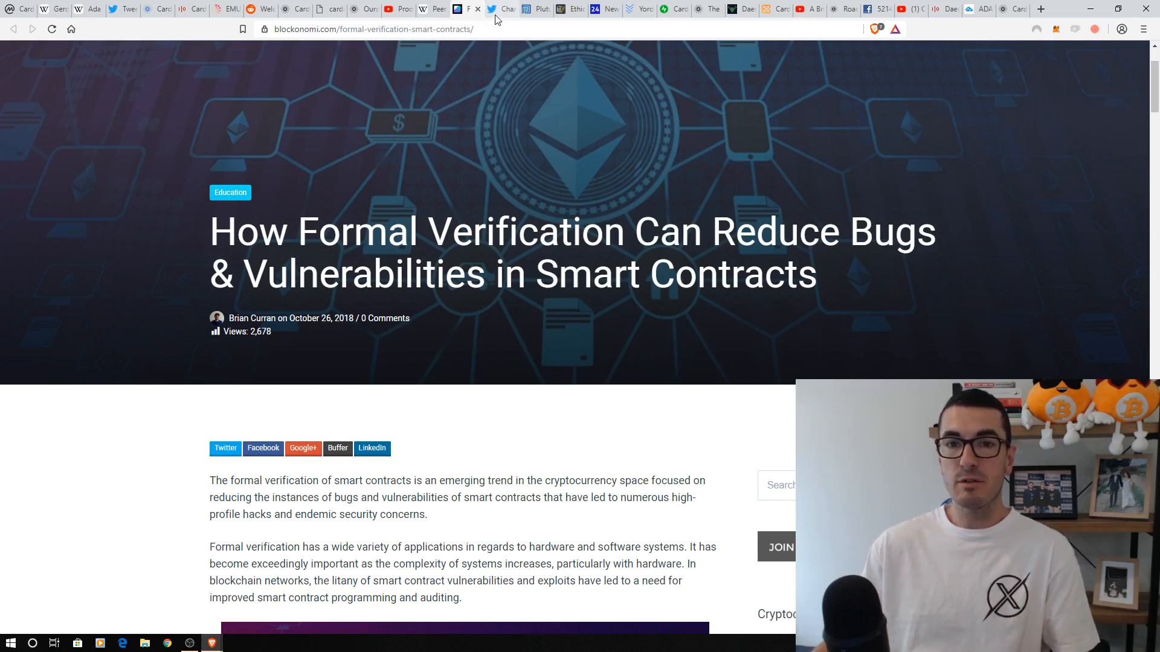
{"action": "mouse_move", "coordinate": [492, 8]}
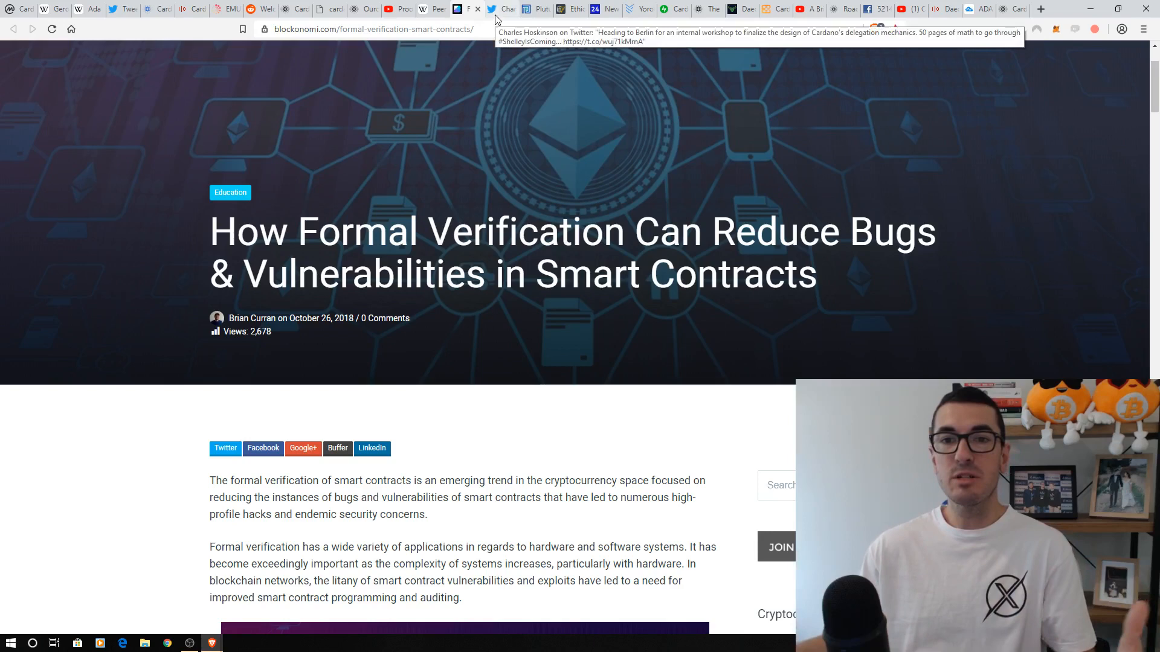
{"action": "left_click", "coordinate": [491, 9]}
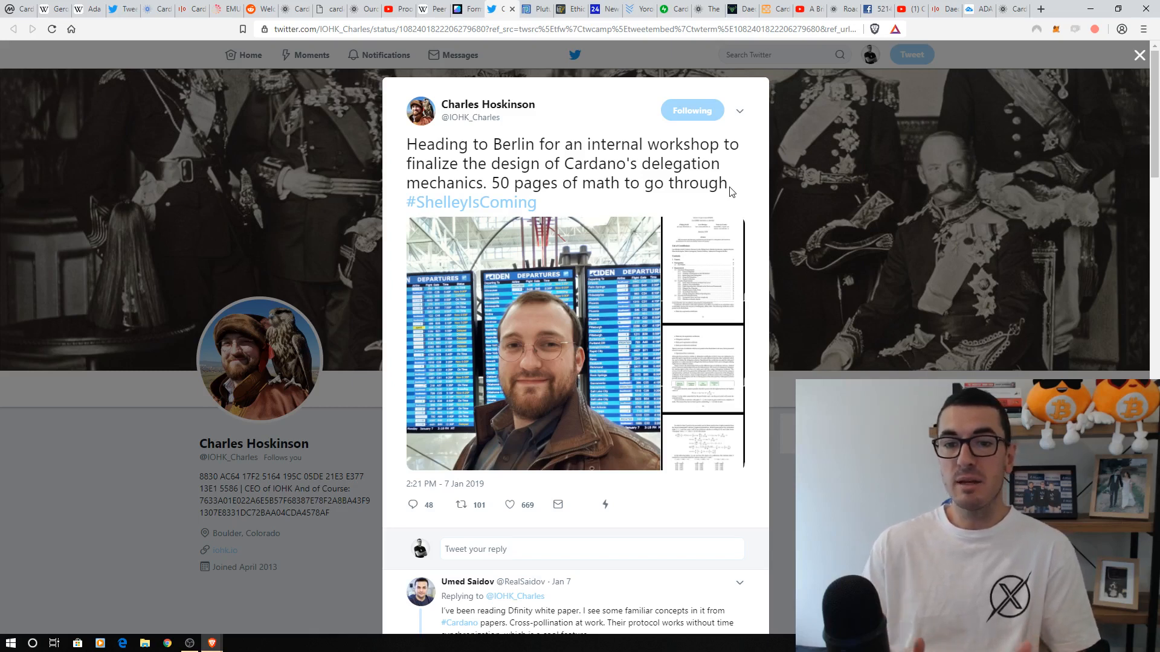
{"action": "mouse_move", "coordinate": [633, 153]}
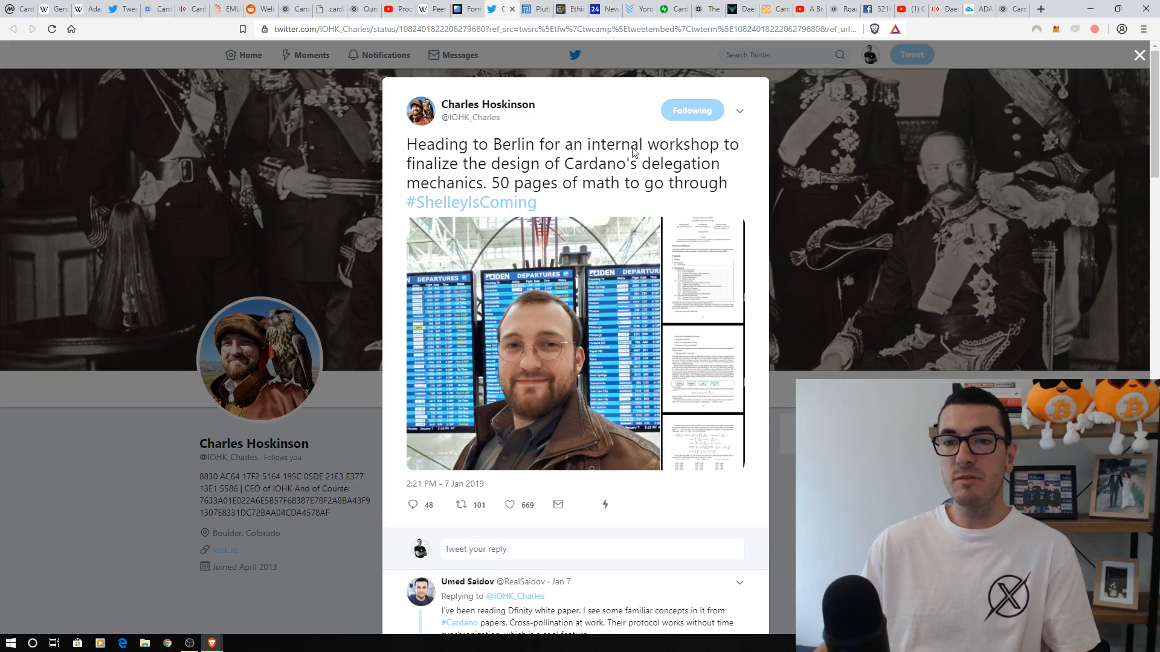
{"action": "double_click", "coordinate": [682, 145]}
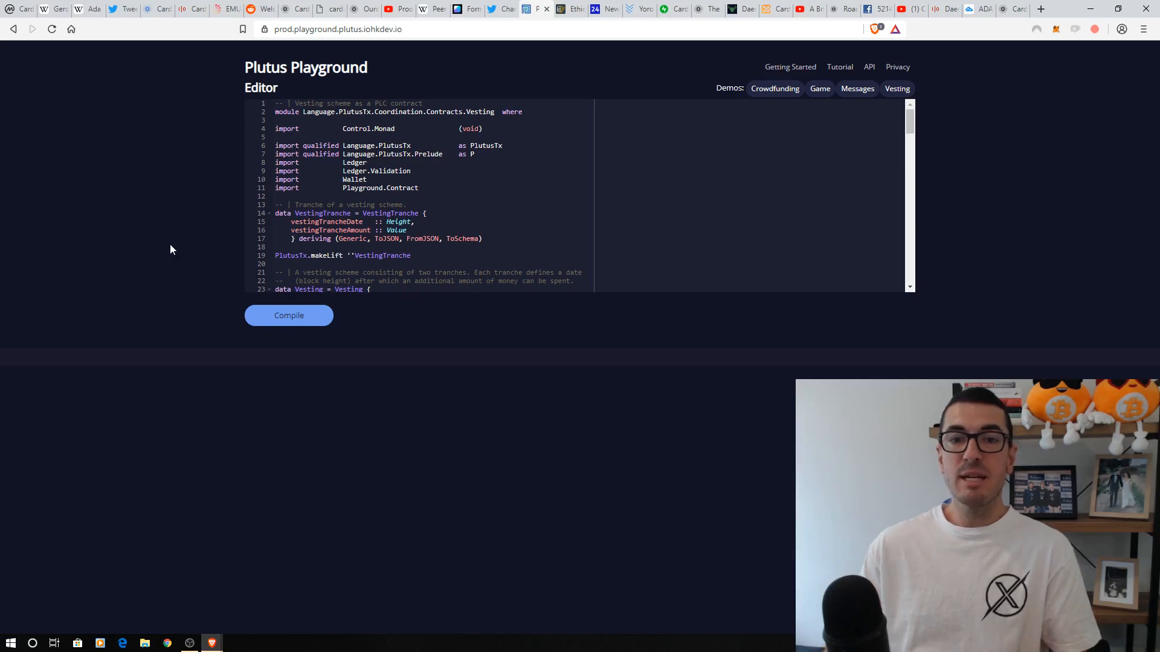
{"action": "mouse_move", "coordinate": [313, 341]}
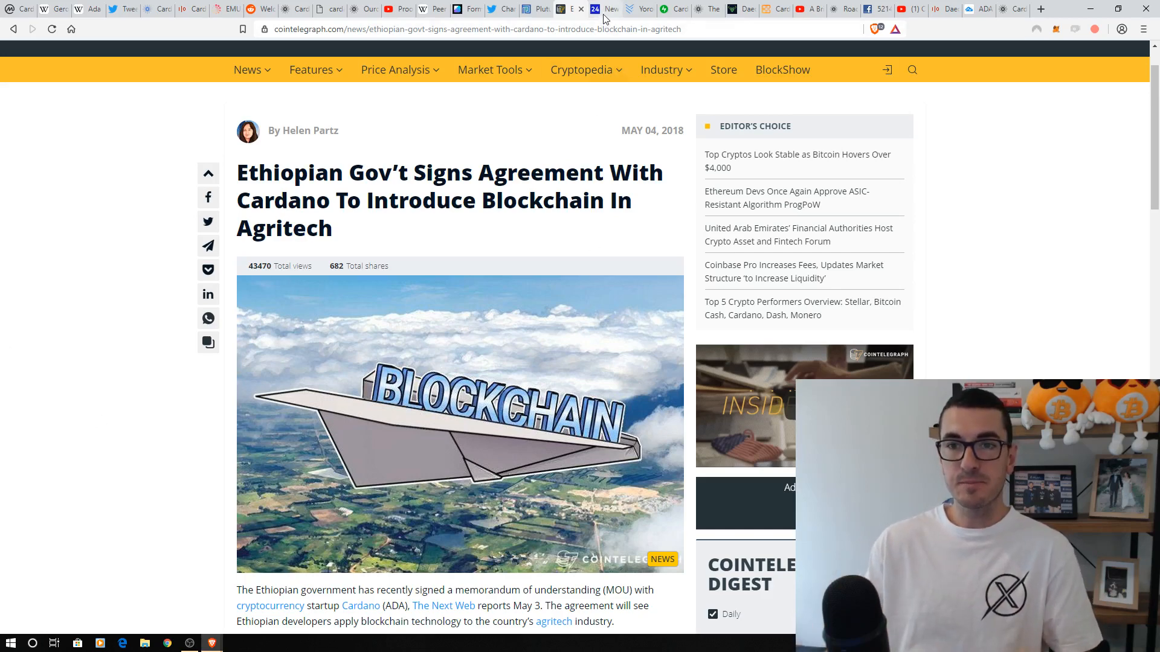
Step: Show the prepaid Cardano card article, Yoroi wallet site, then the Daedalus paper wallet image
{"action": "left_click", "coordinate": [592, 8]}
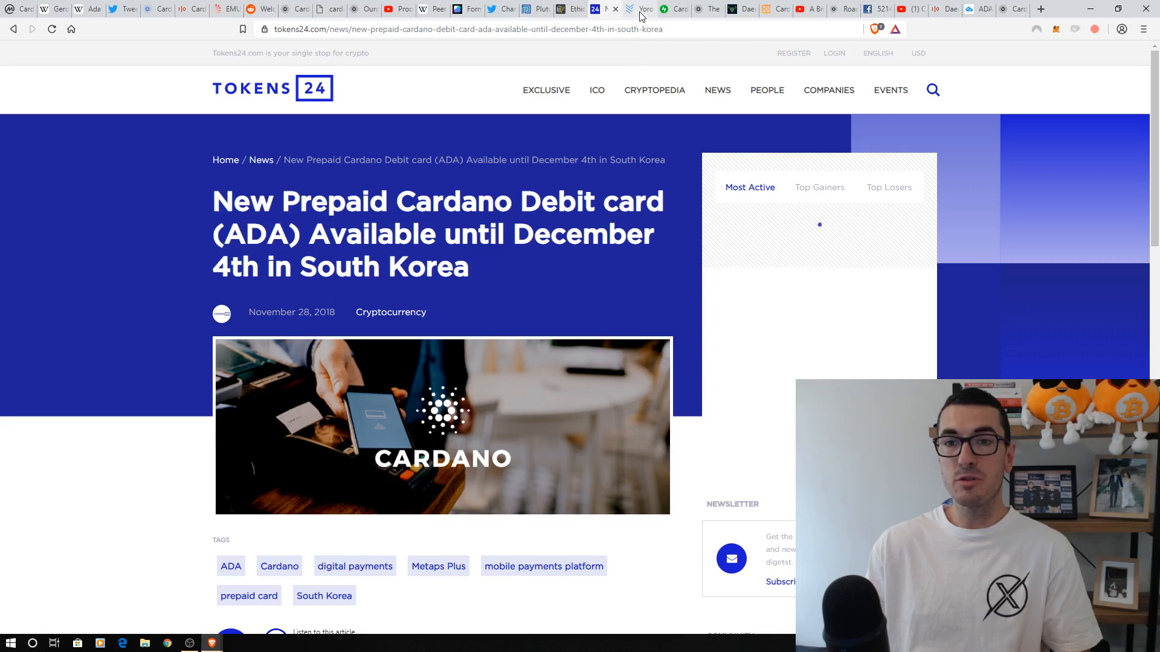
{"action": "left_click", "coordinate": [641, 8]}
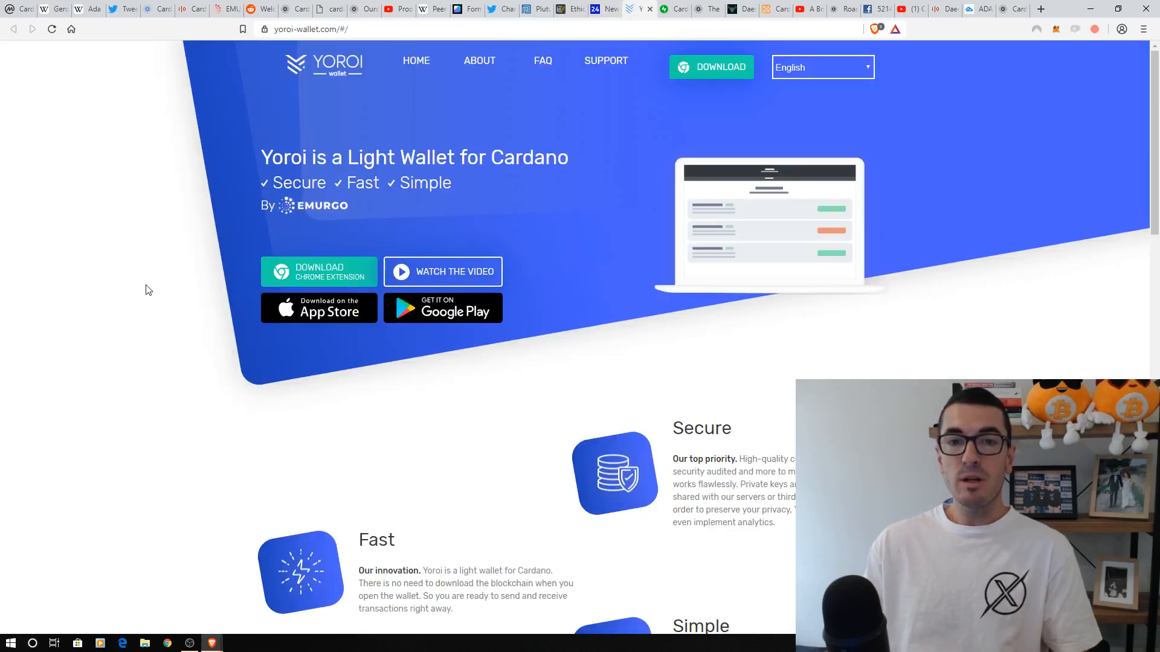
{"action": "mouse_move", "coordinate": [121, 289]}
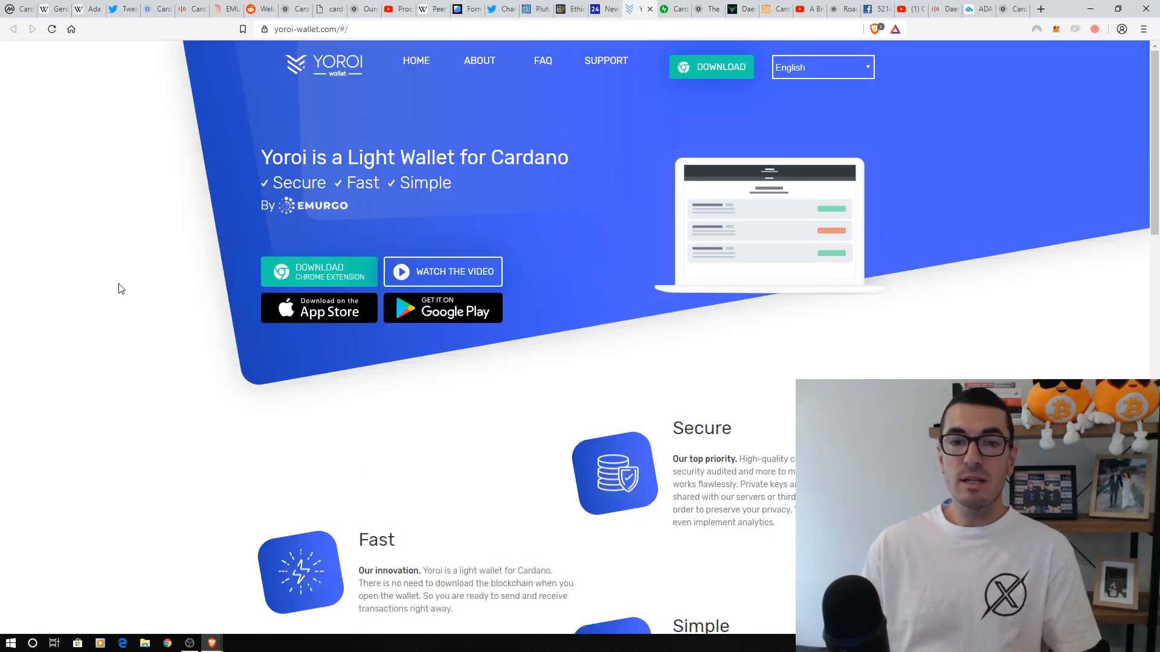
{"action": "mouse_move", "coordinate": [108, 289]}
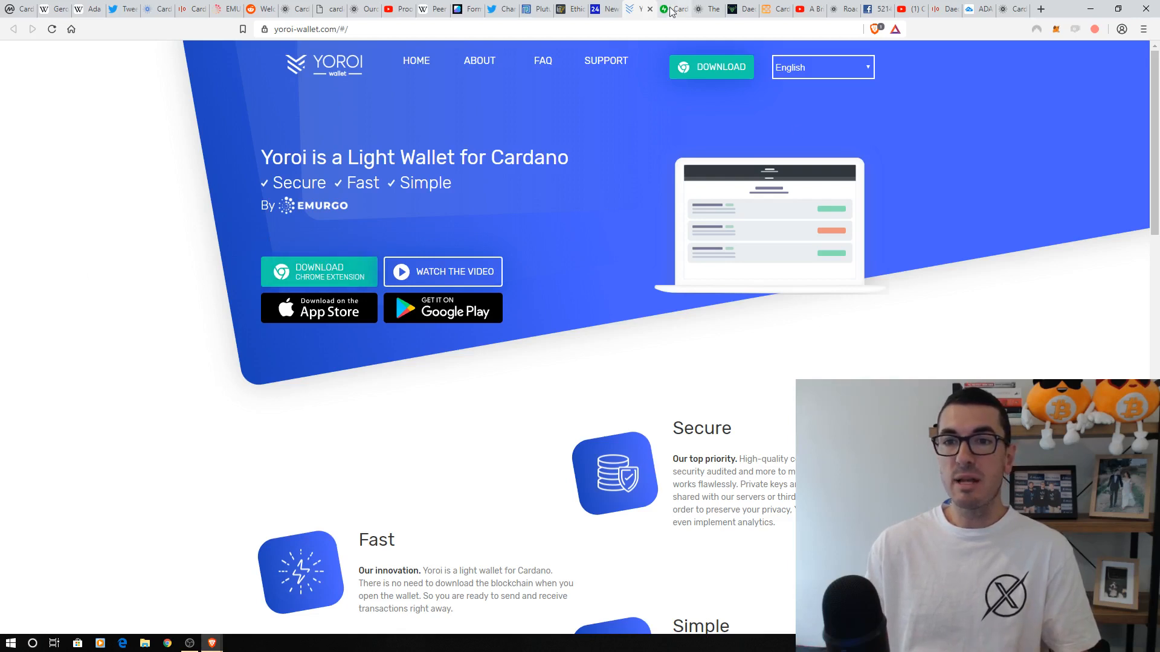
{"action": "left_click", "coordinate": [674, 9]}
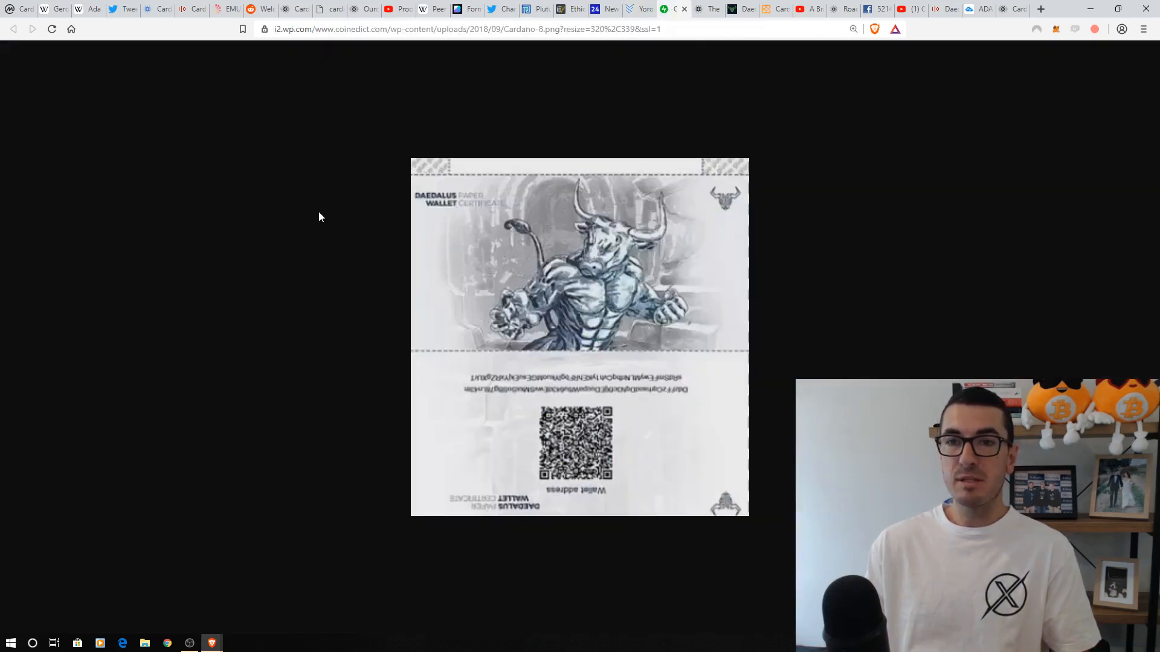
{"action": "mouse_move", "coordinate": [288, 248]}
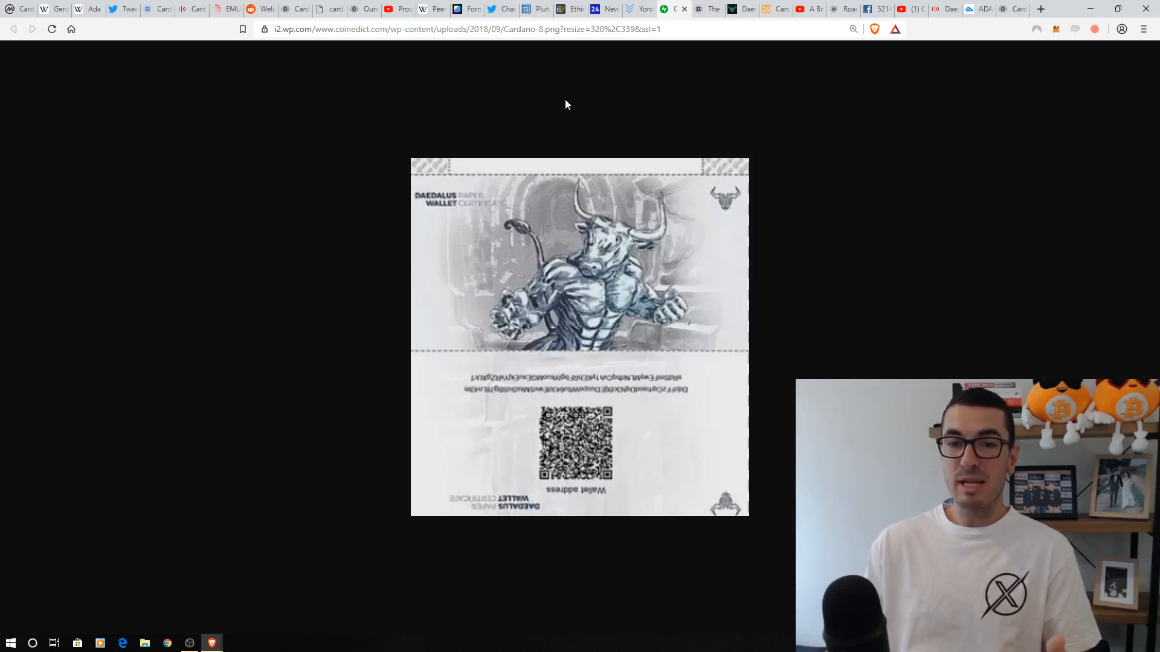
{"action": "mouse_move", "coordinate": [378, 404]}
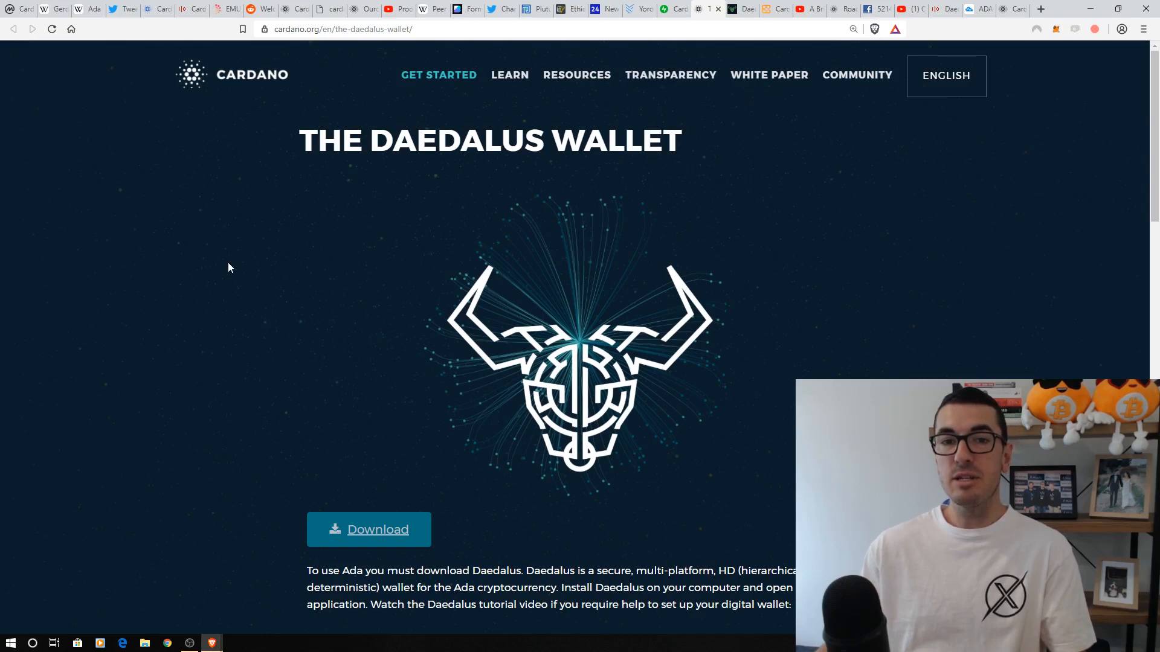
{"action": "mouse_move", "coordinate": [827, 225]}
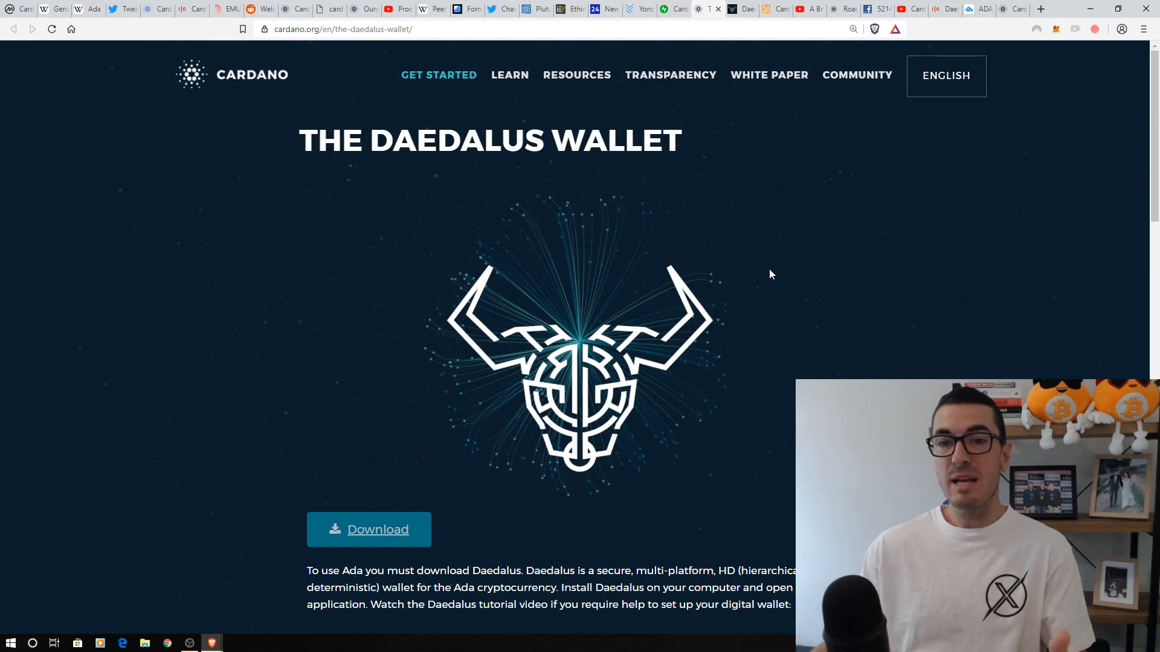
{"action": "mouse_move", "coordinate": [775, 290]}
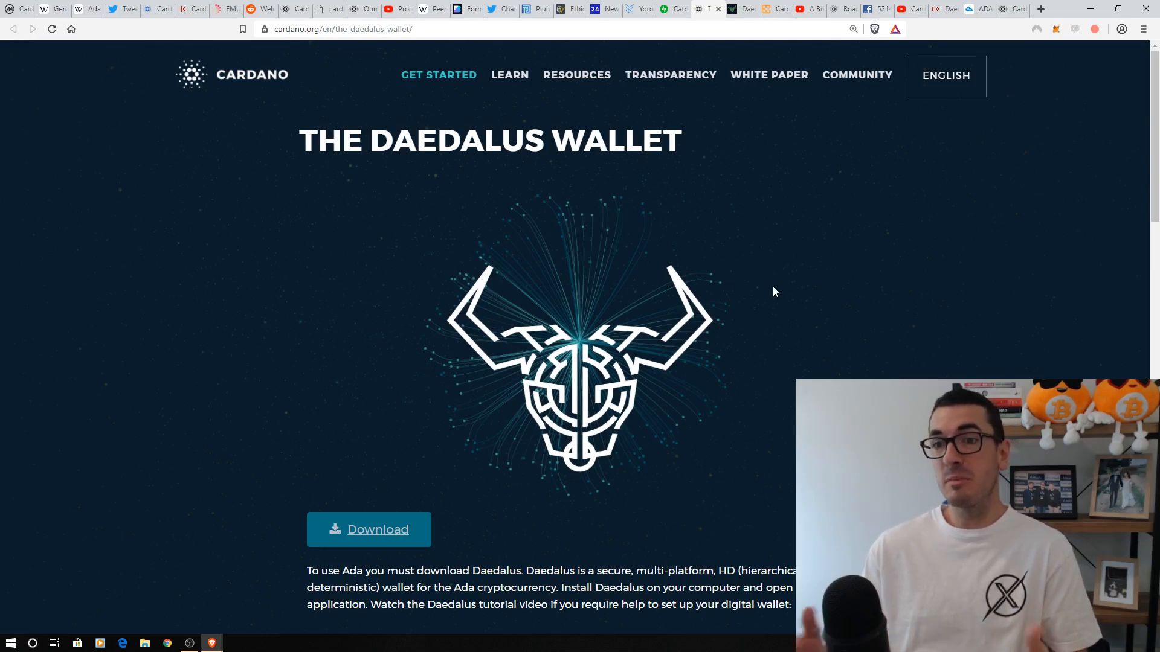
{"action": "mouse_move", "coordinate": [769, 75]}
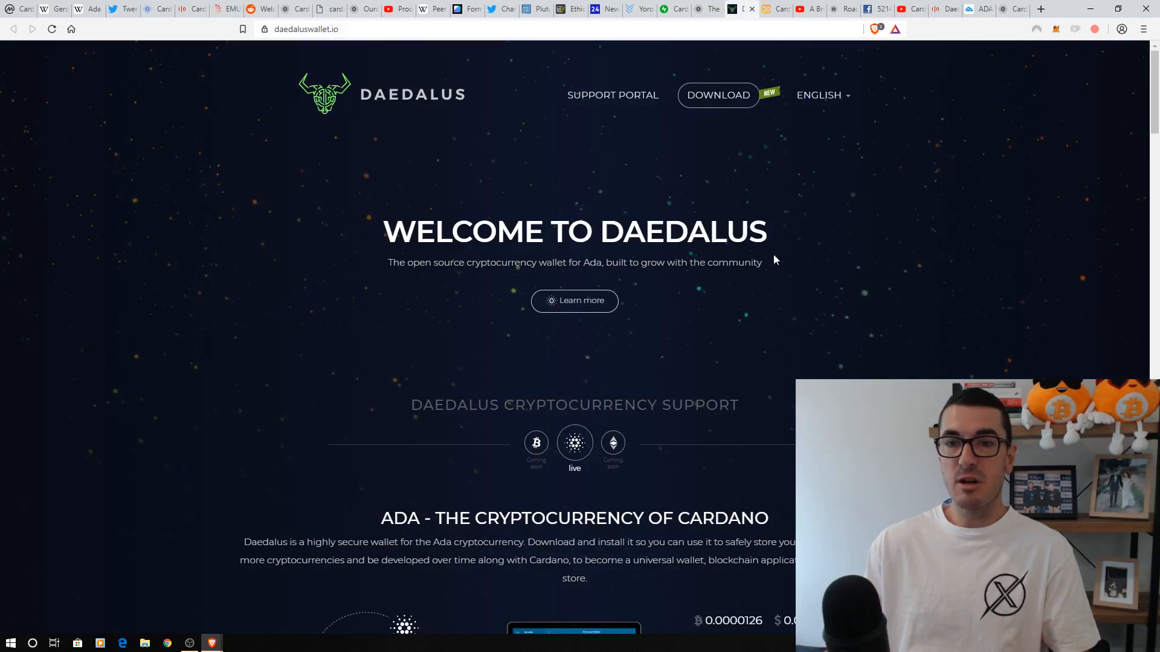
{"action": "mouse_move", "coordinate": [804, 299]}
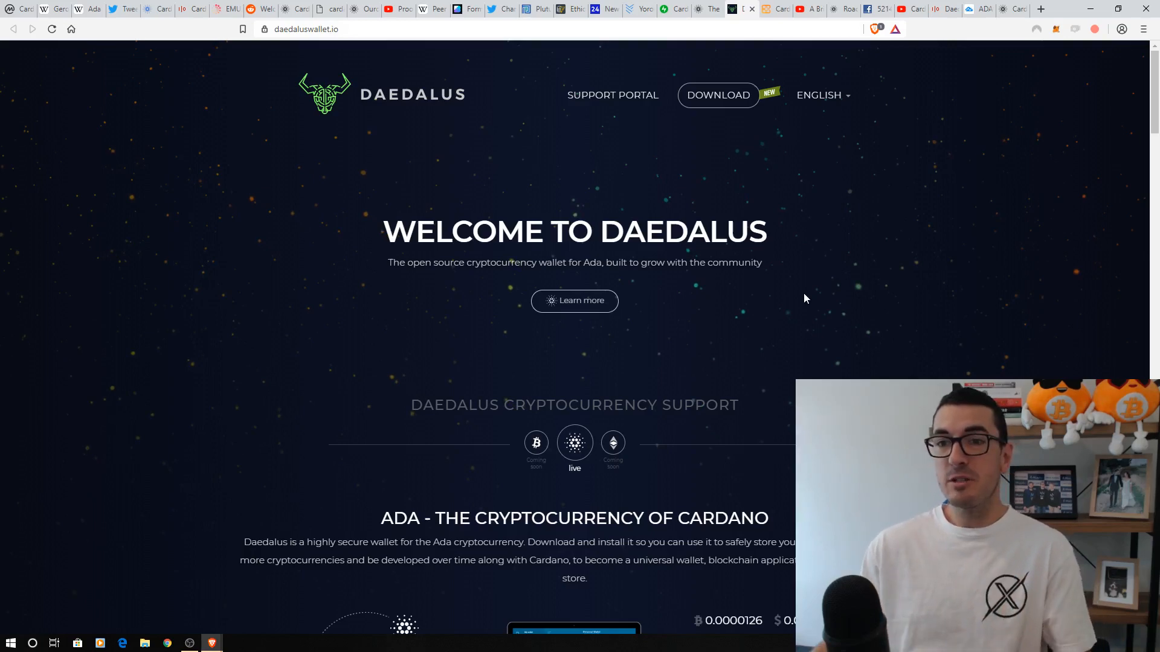
Step: Switch to CryptoVest's Cardano Foundation chairman resignation article
{"action": "left_click", "coordinate": [742, 8]}
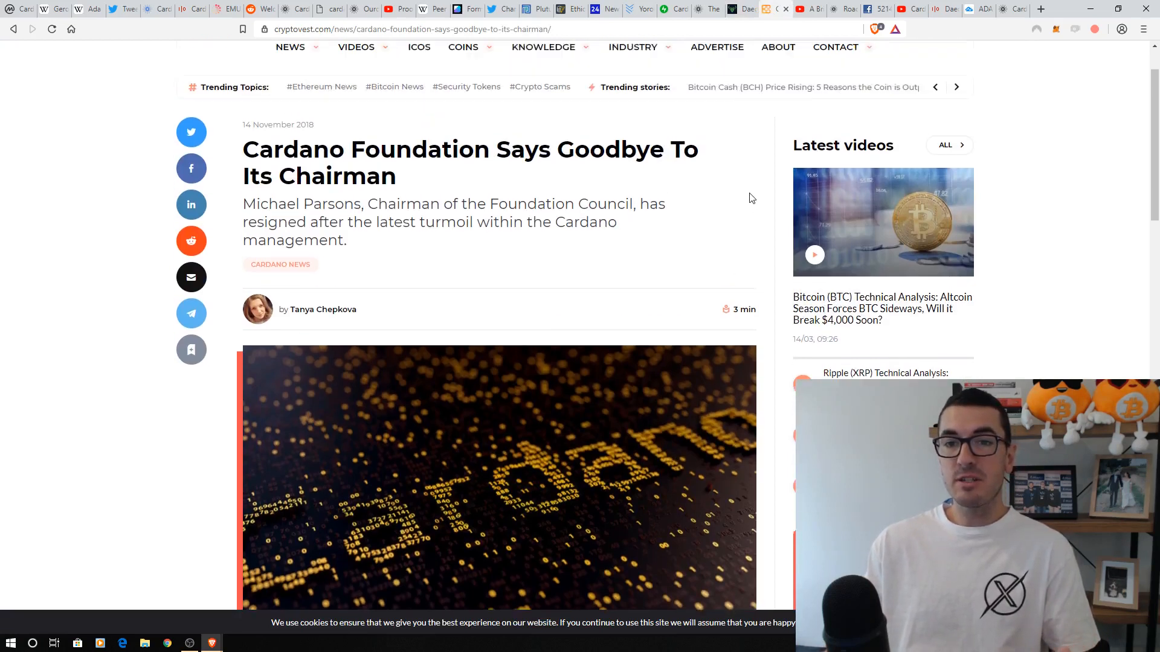
Step: Scroll the resignation article, then show Hoskinson's YouTube statement and the Cardano roadmap
{"action": "scroll", "scroll_direction": "down", "scroll_amount": 3}
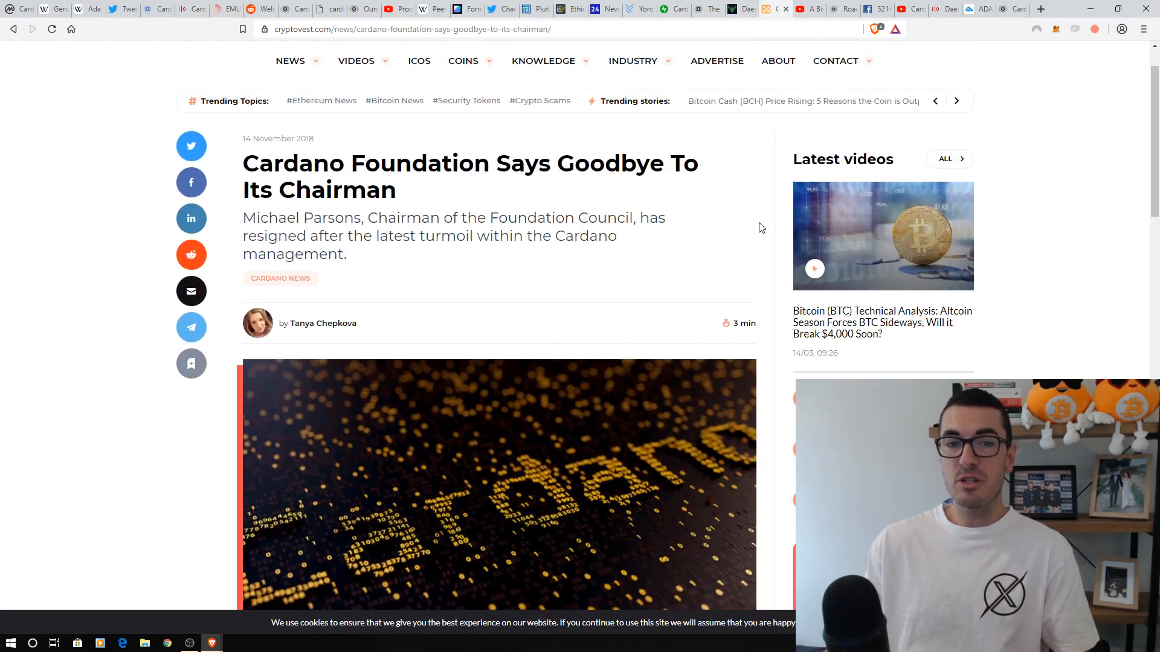
{"action": "scroll", "scroll_direction": "down", "scroll_amount": 3}
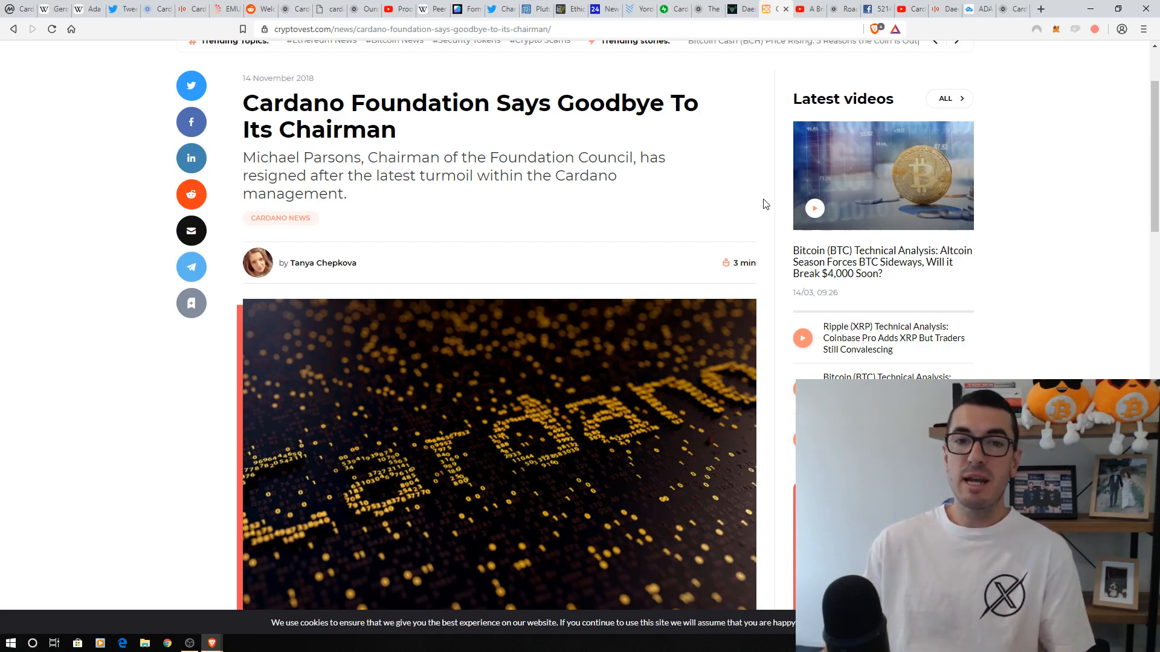
{"action": "mouse_move", "coordinate": [748, 198]}
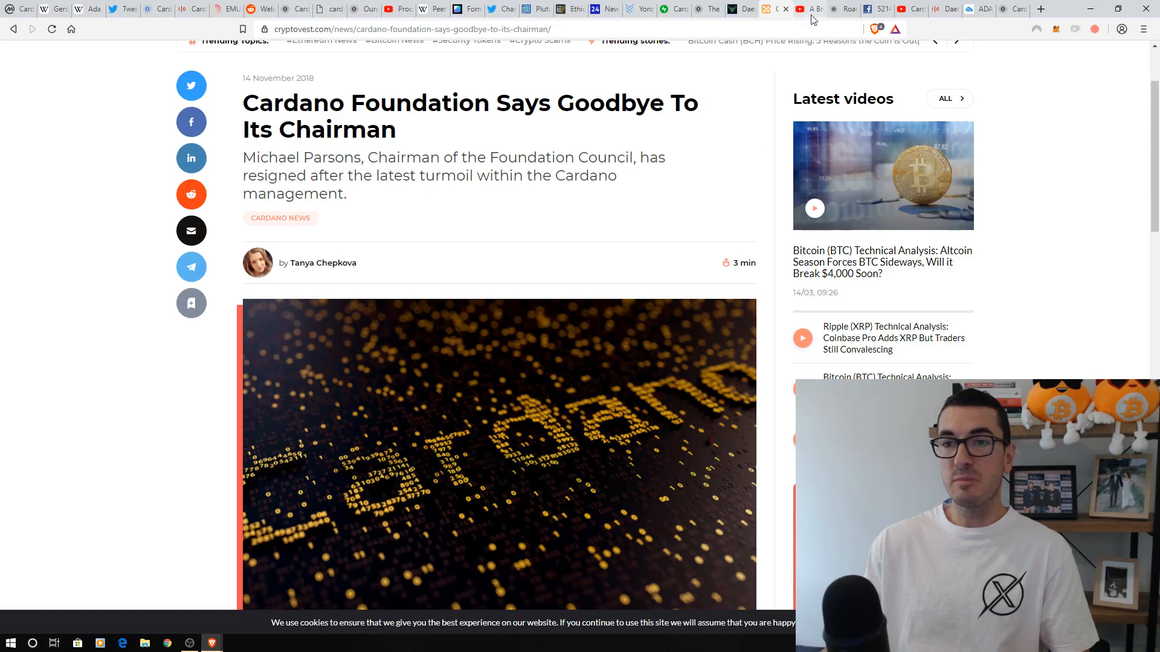
{"action": "left_click", "coordinate": [808, 7]}
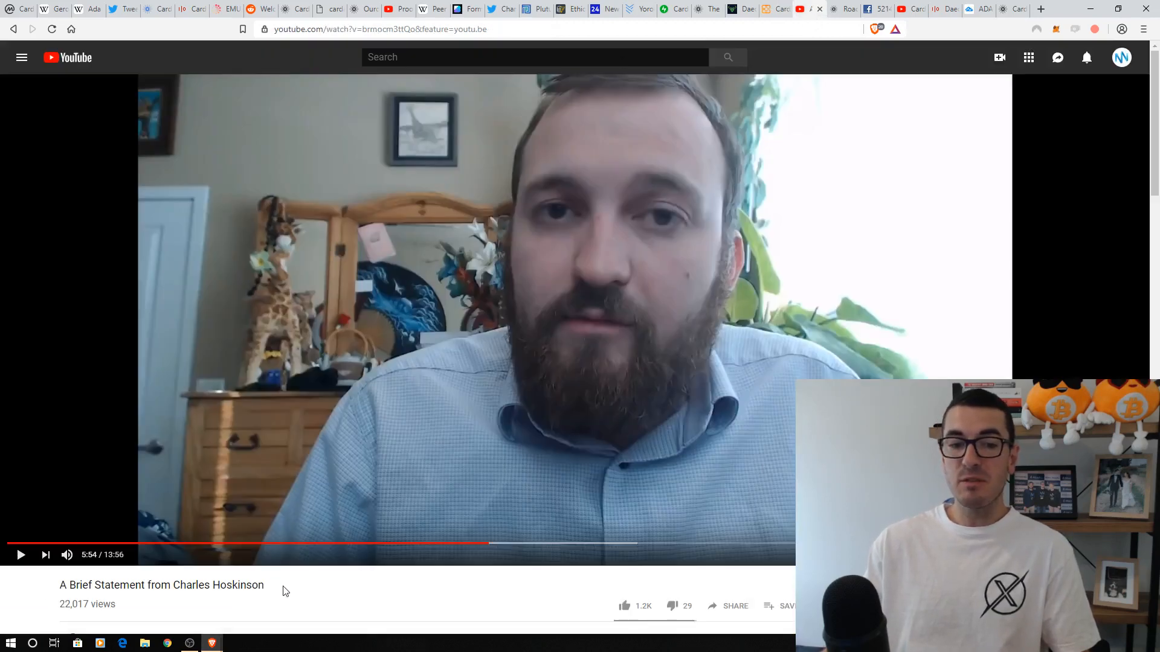
{"action": "left_click", "coordinate": [843, 9]}
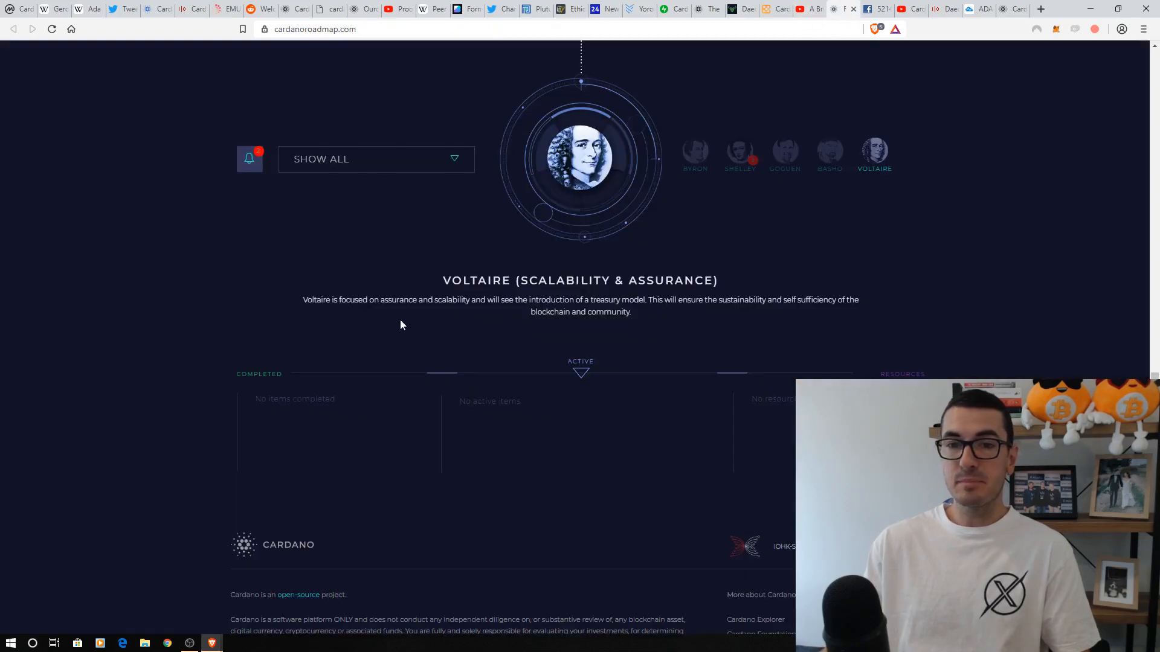
Step: Show the Byron phase details, then the Shelley (Decentralised) phase on the roadmap
{"action": "left_click", "coordinate": [695, 155]}
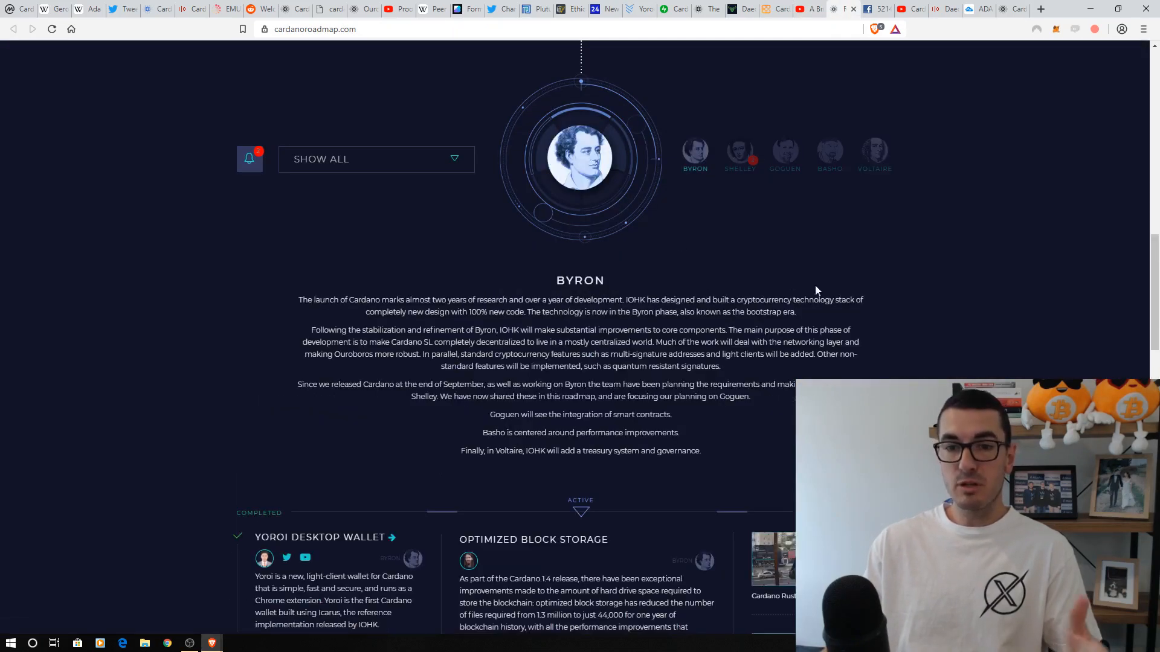
{"action": "mouse_move", "coordinate": [941, 306]}
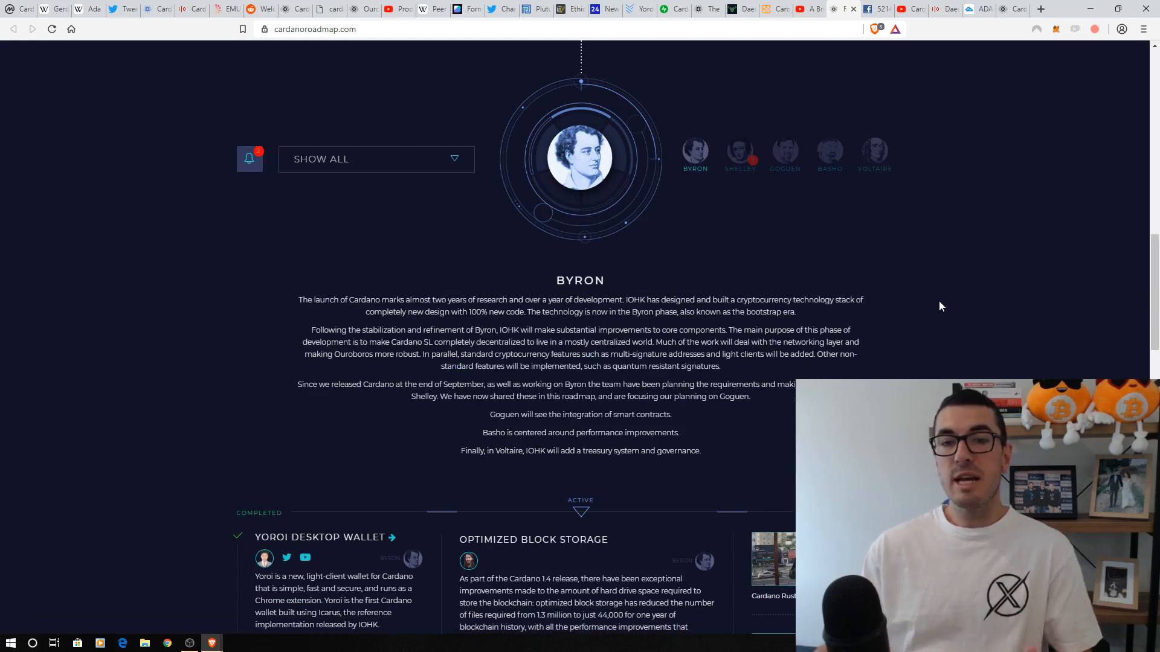
{"action": "mouse_move", "coordinate": [735, 278]}
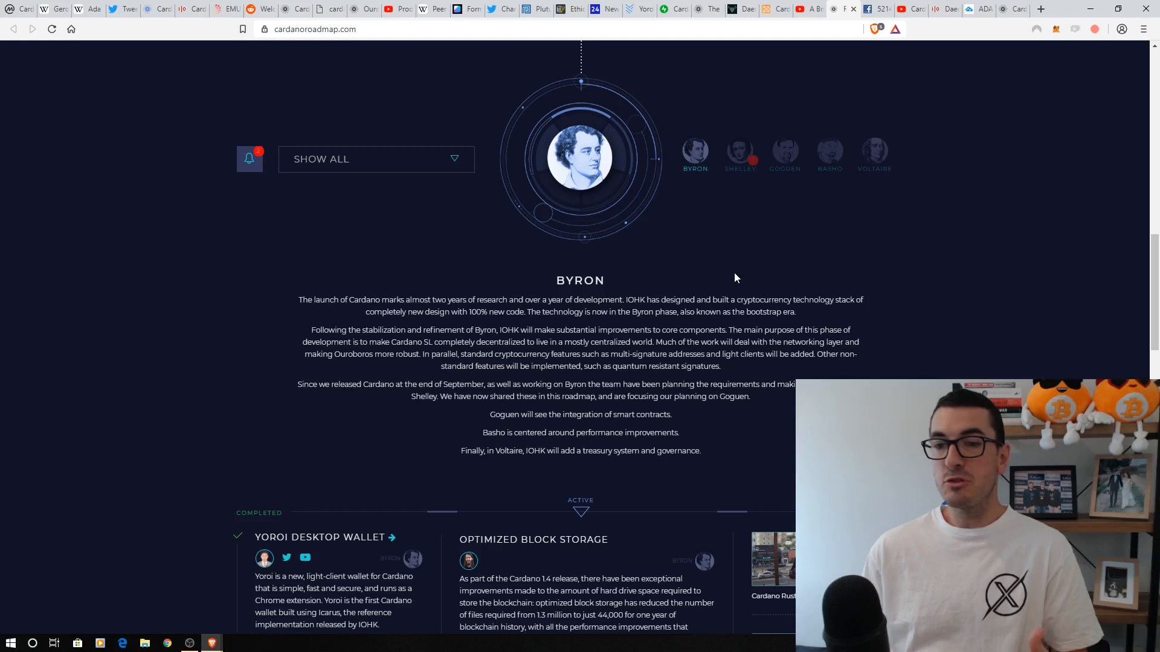
{"action": "mouse_move", "coordinate": [729, 293]}
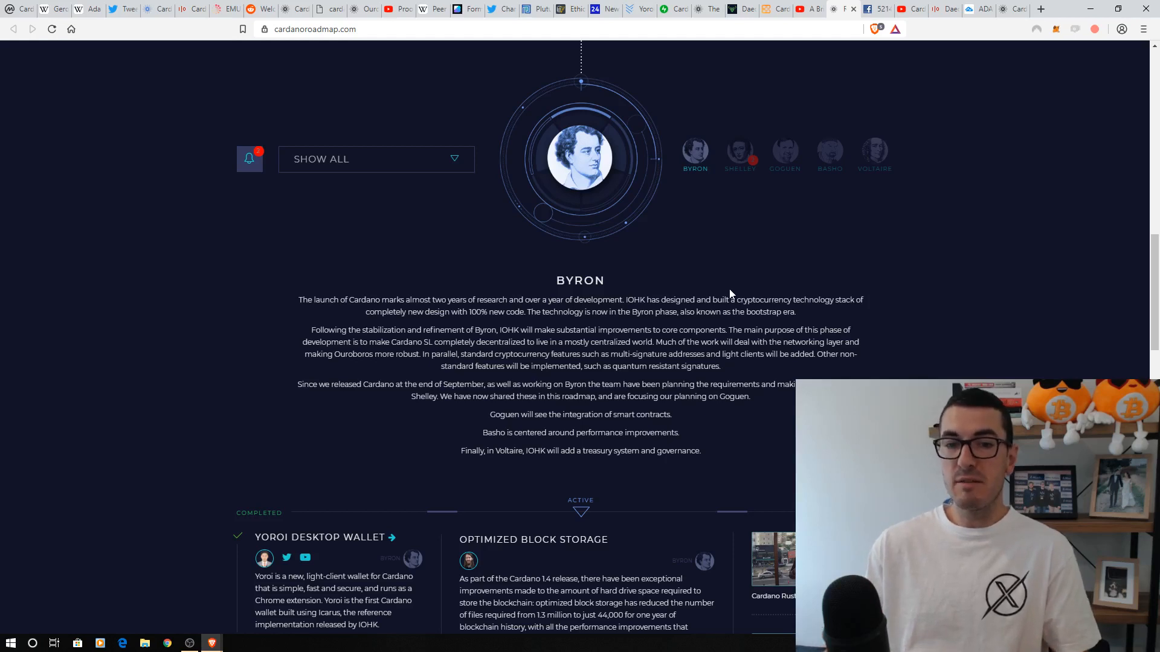
{"action": "mouse_move", "coordinate": [706, 277]}
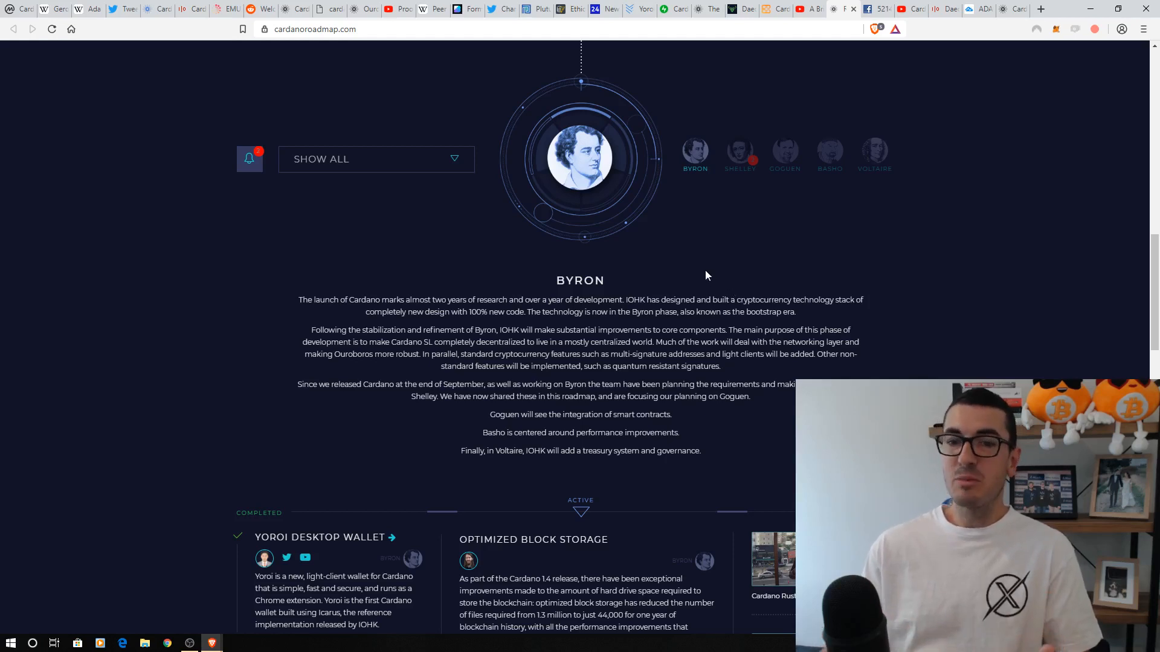
{"action": "mouse_move", "coordinate": [652, 341]}
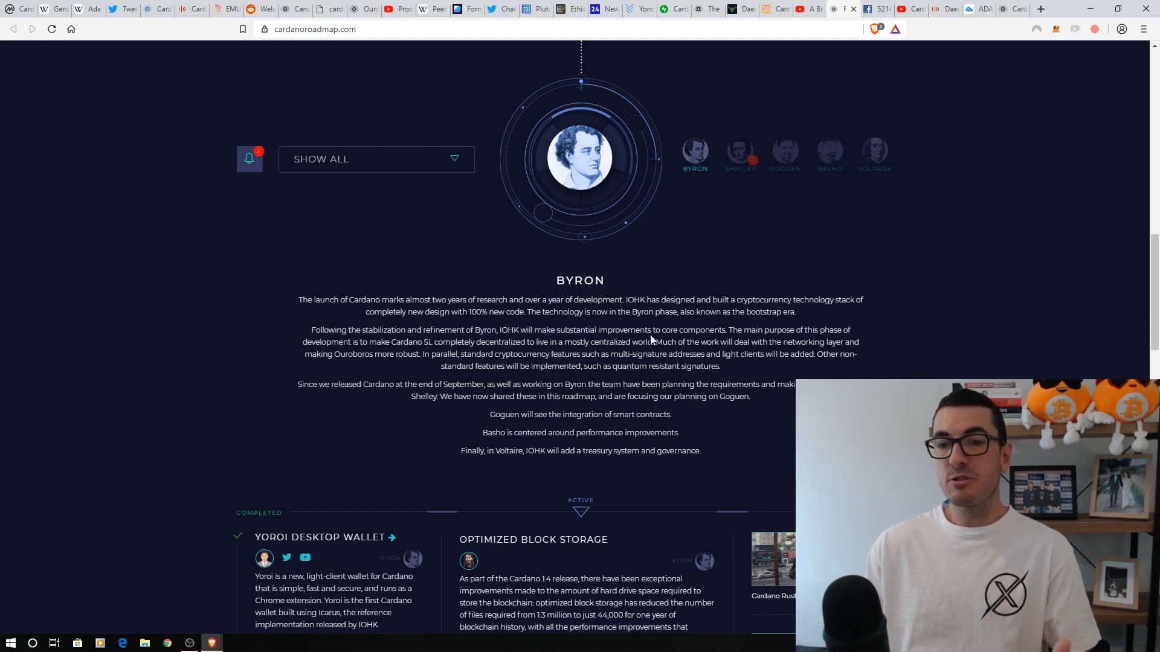
{"action": "mouse_move", "coordinate": [769, 280]}
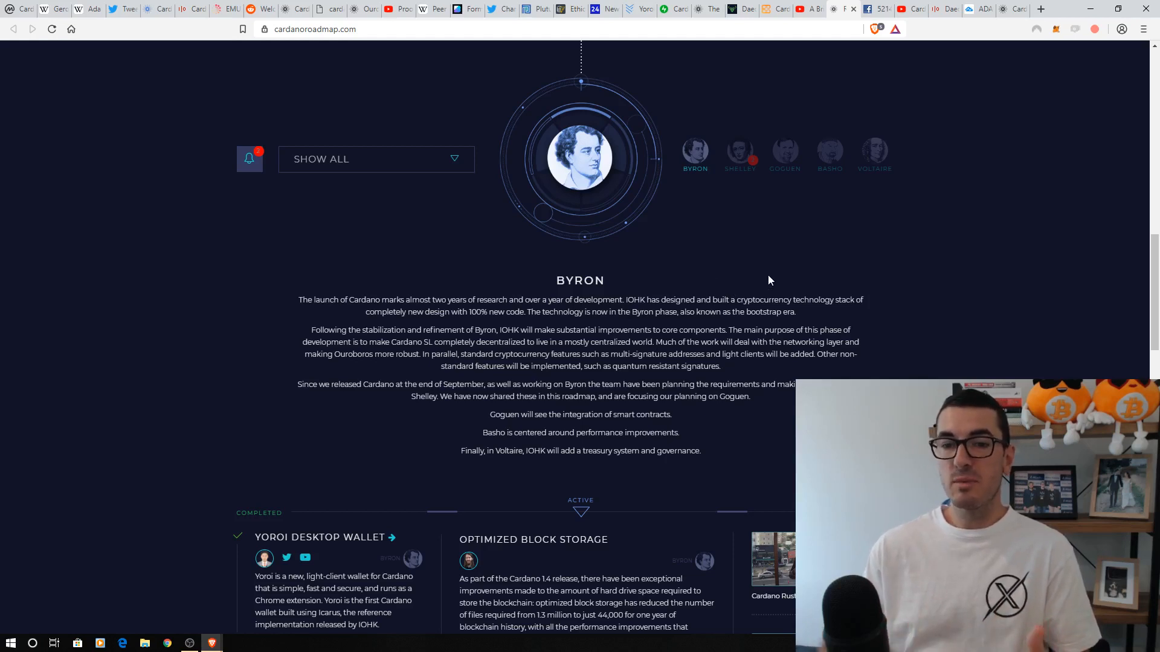
{"action": "mouse_move", "coordinate": [724, 240]}
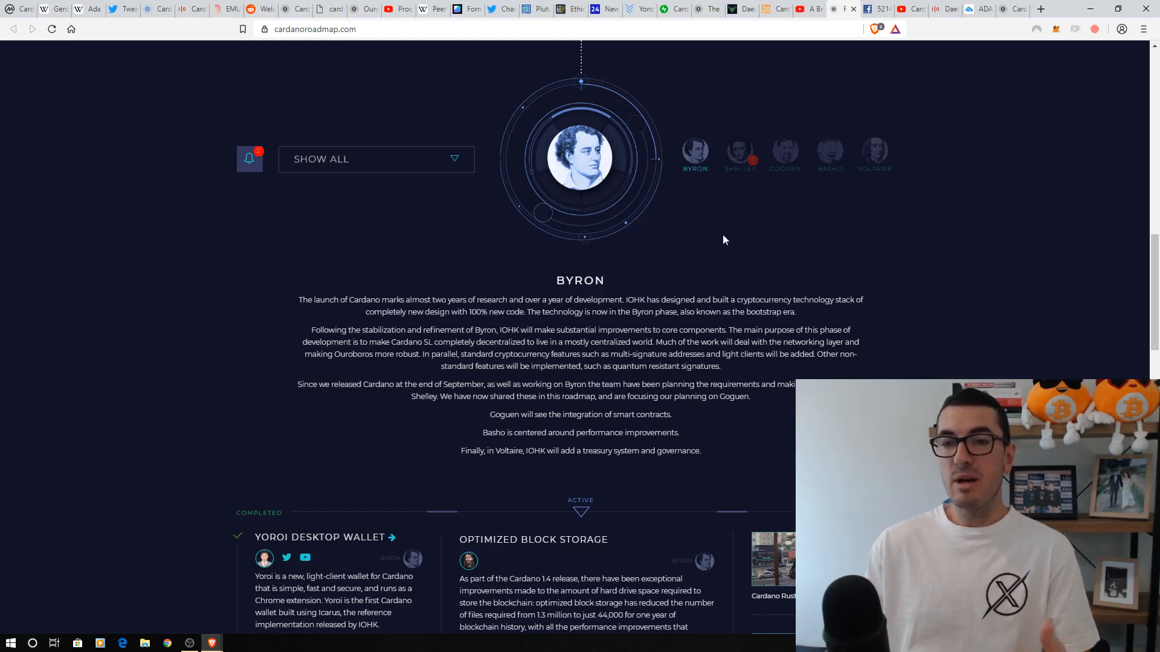
{"action": "left_click", "coordinate": [740, 155]}
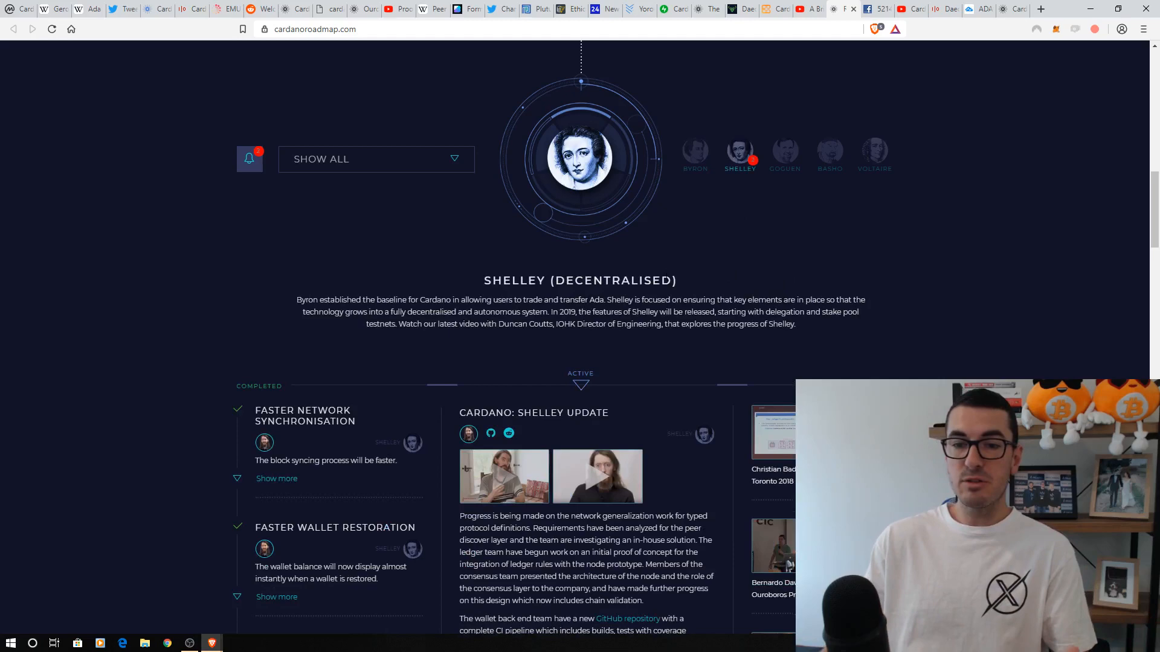
Step: Scroll Shelley's roadmap to the Ouroboros delegation and multisignature transaction cards
{"action": "scroll", "scroll_direction": "down", "scroll_amount": 3}
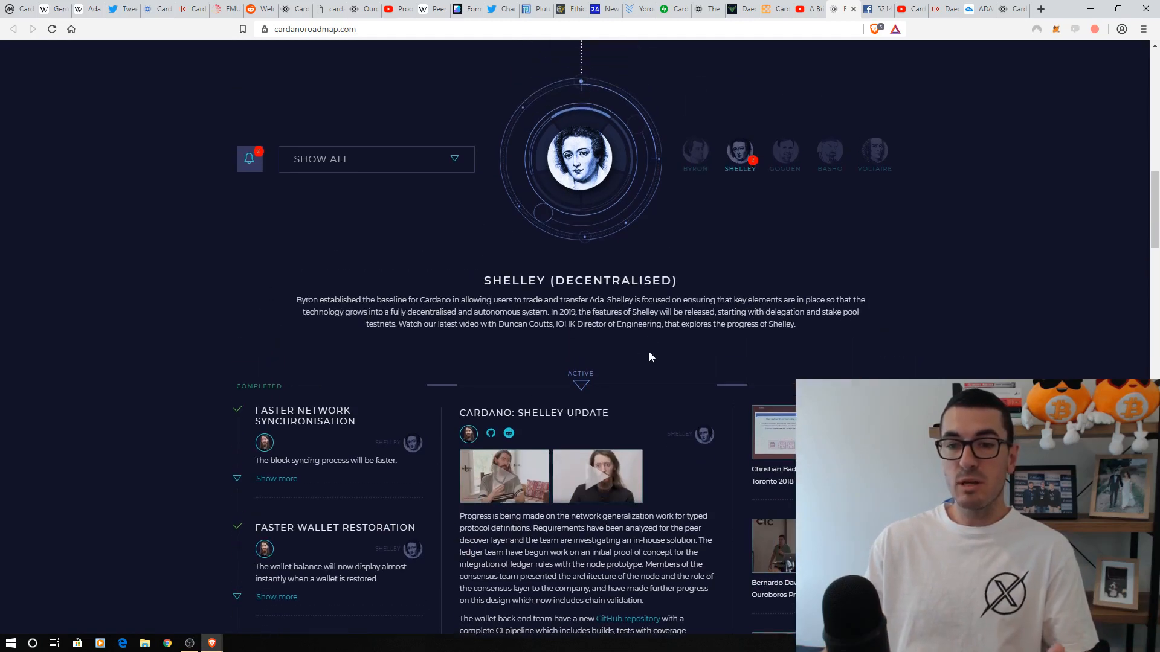
{"action": "scroll", "scroll_direction": "down", "scroll_amount": 3}
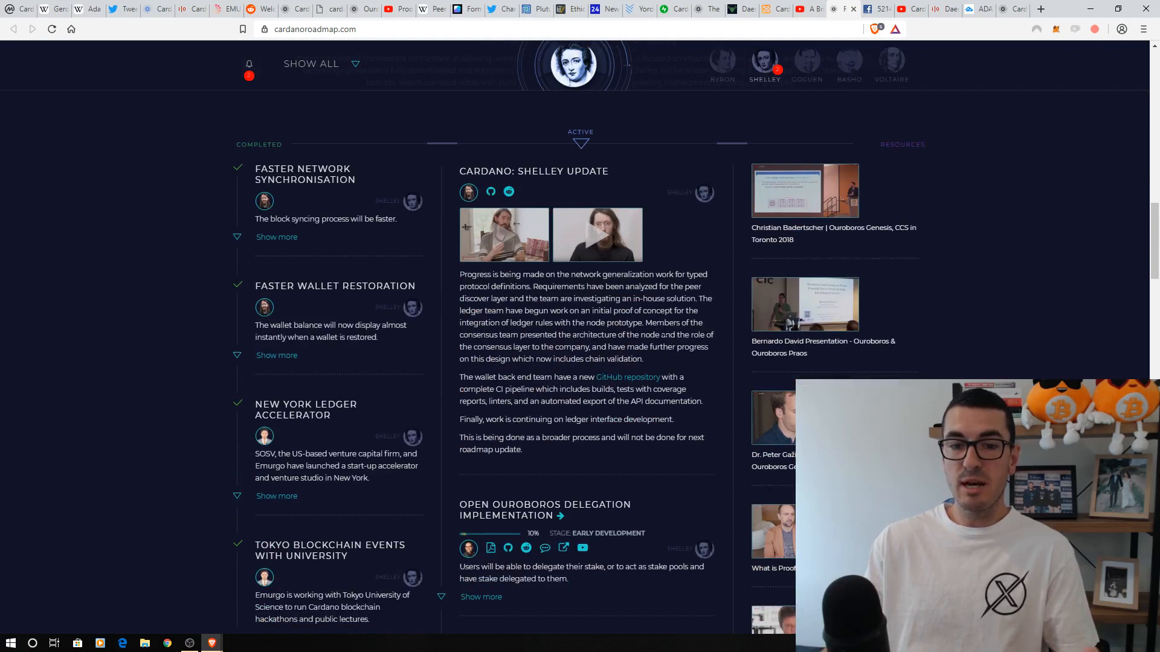
{"action": "mouse_move", "coordinate": [656, 360]}
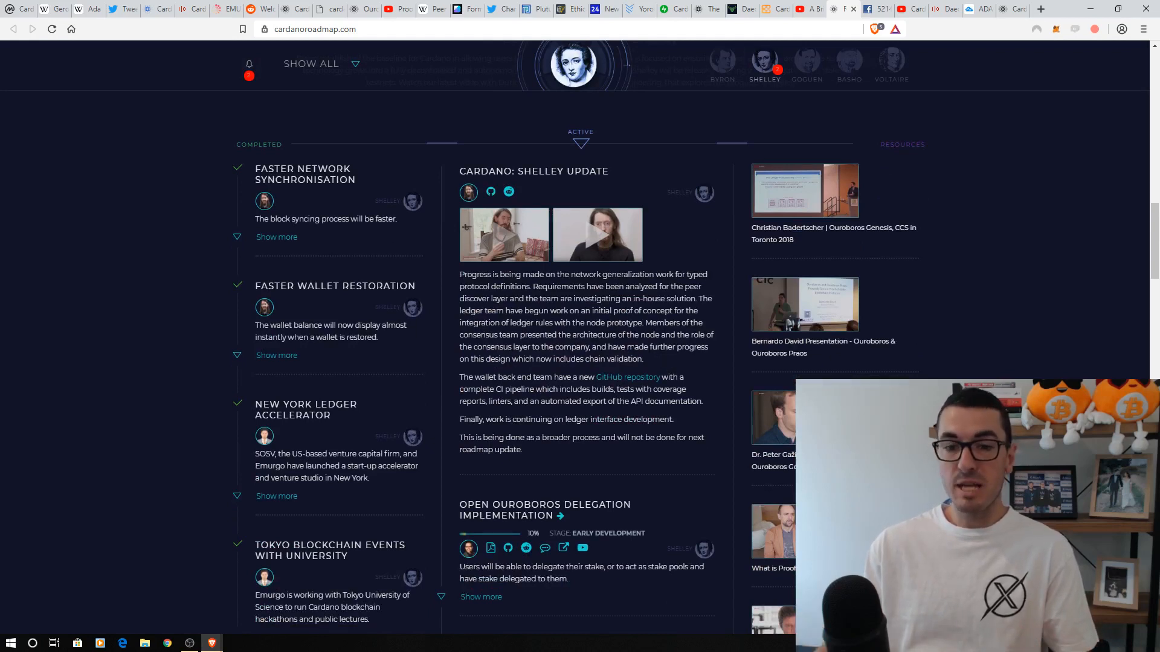
{"action": "scroll", "scroll_direction": "down", "scroll_amount": 3}
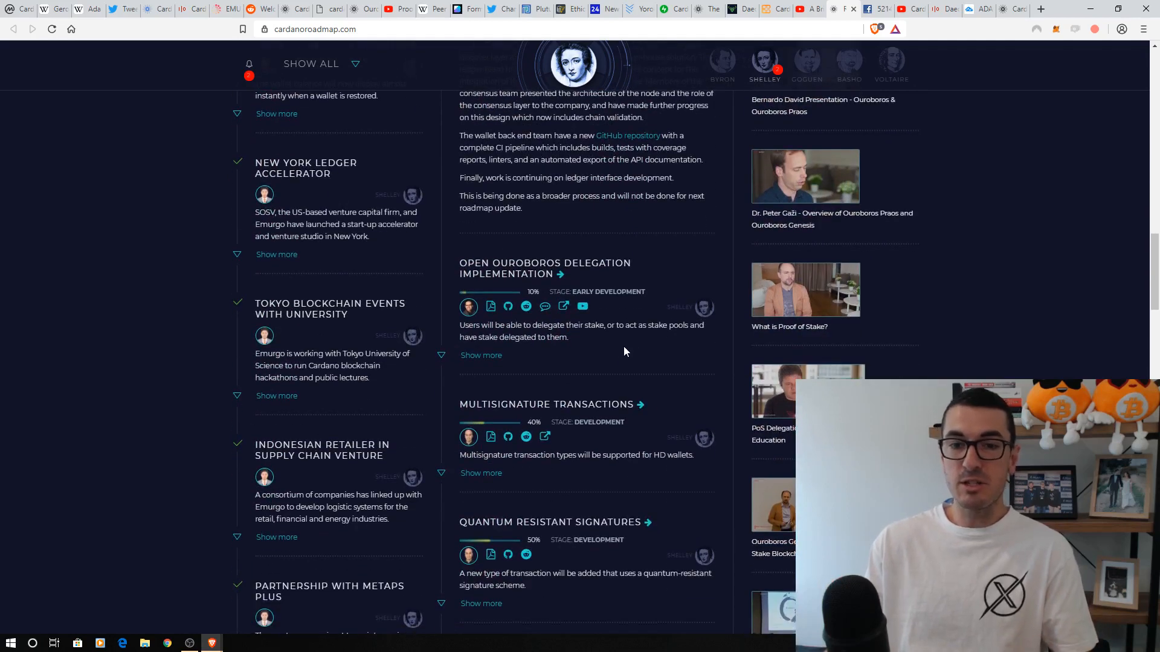
{"action": "mouse_move", "coordinate": [590, 276]}
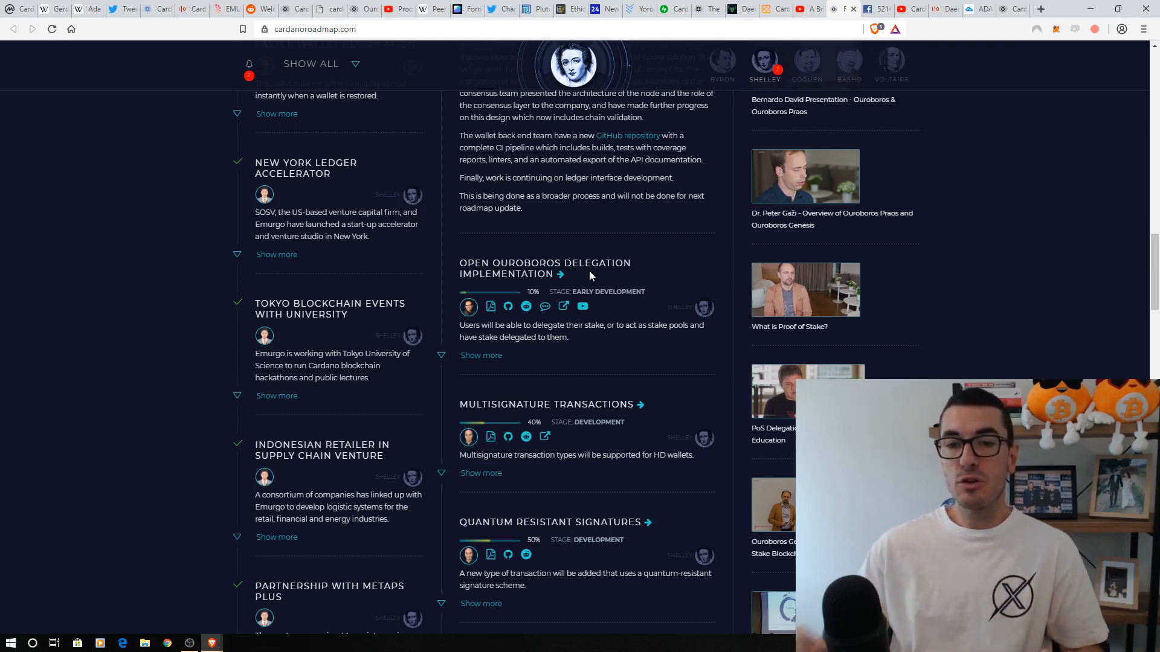
Step: Scroll the Shelley roadmap past Ledger wallet and debit cards to Shelley Testnet, IOHK Summit 2019 and Ouroboros BFT
{"action": "scroll", "scroll_direction": "down", "scroll_amount": 3}
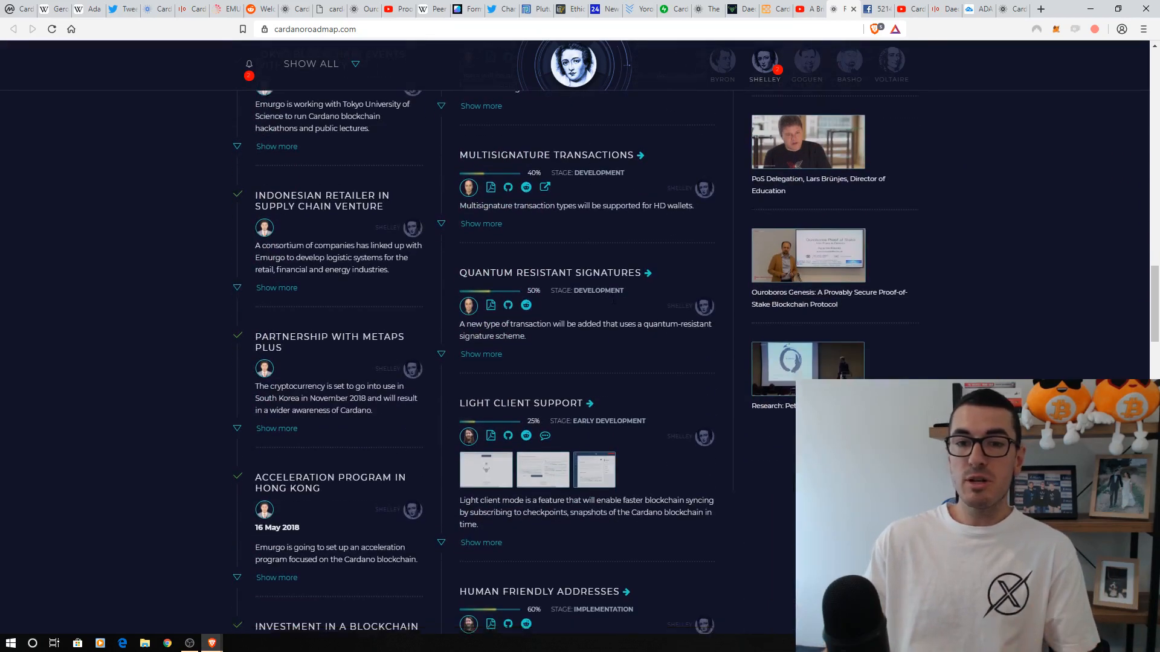
{"action": "scroll", "scroll_direction": "down", "scroll_amount": 3}
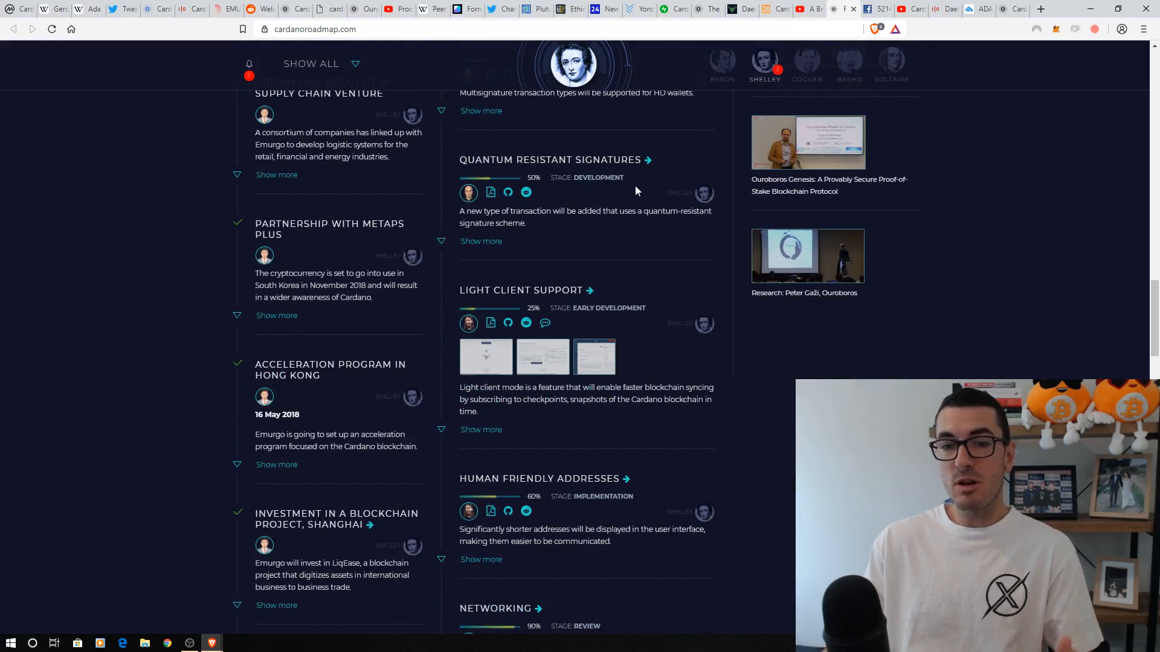
{"action": "scroll", "scroll_direction": "down", "scroll_amount": 3}
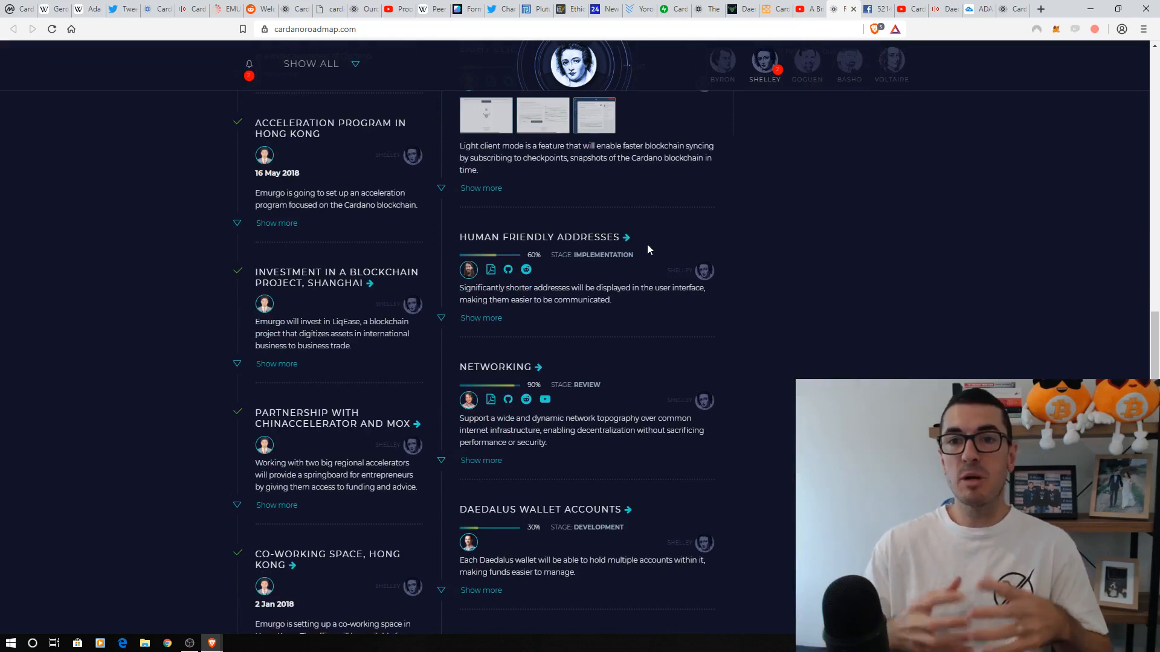
{"action": "scroll", "scroll_direction": "down", "scroll_amount": 3}
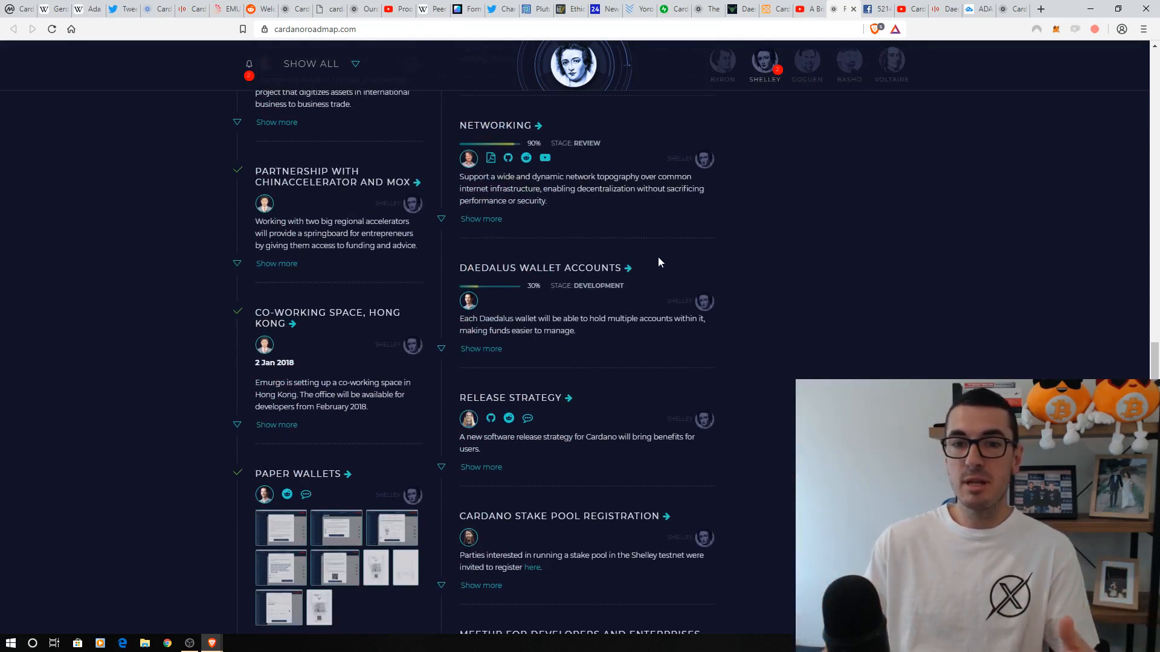
{"action": "scroll", "scroll_direction": "down", "scroll_amount": 3}
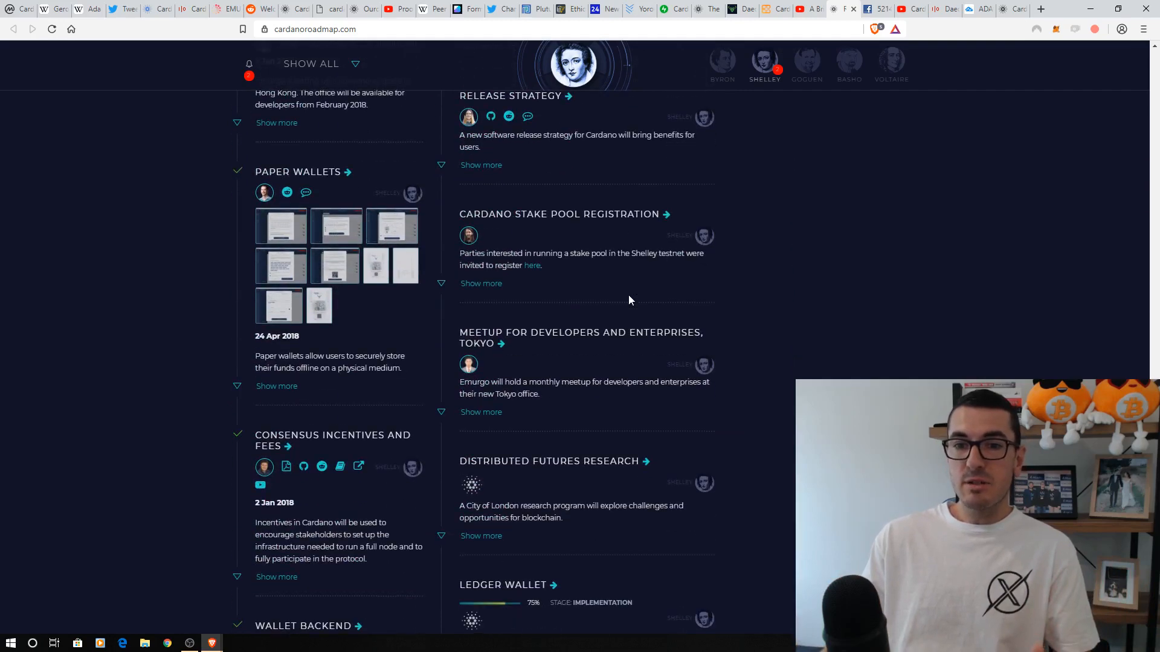
{"action": "scroll", "scroll_direction": "down", "scroll_amount": 3}
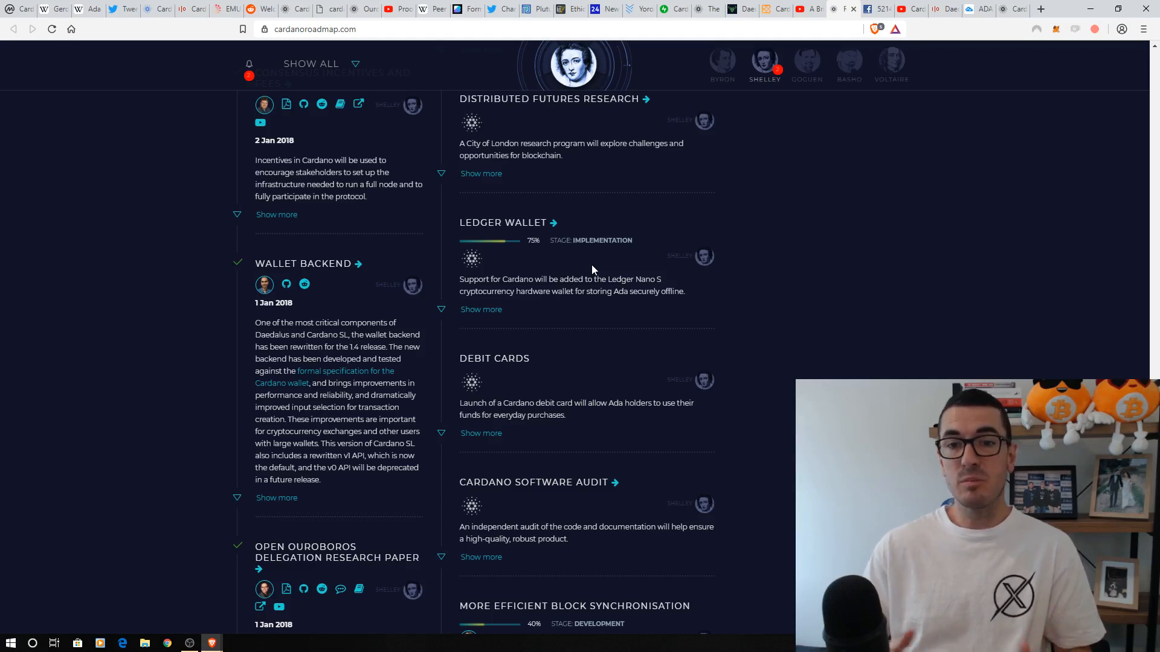
{"action": "mouse_move", "coordinate": [550, 270]}
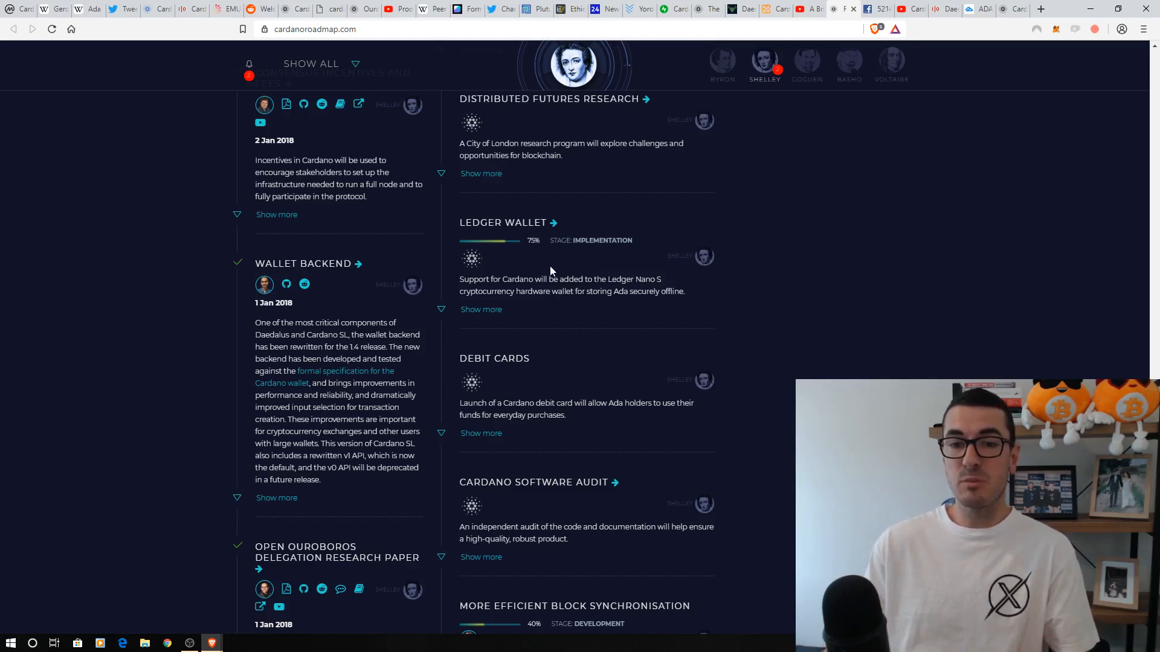
{"action": "mouse_move", "coordinate": [544, 268]}
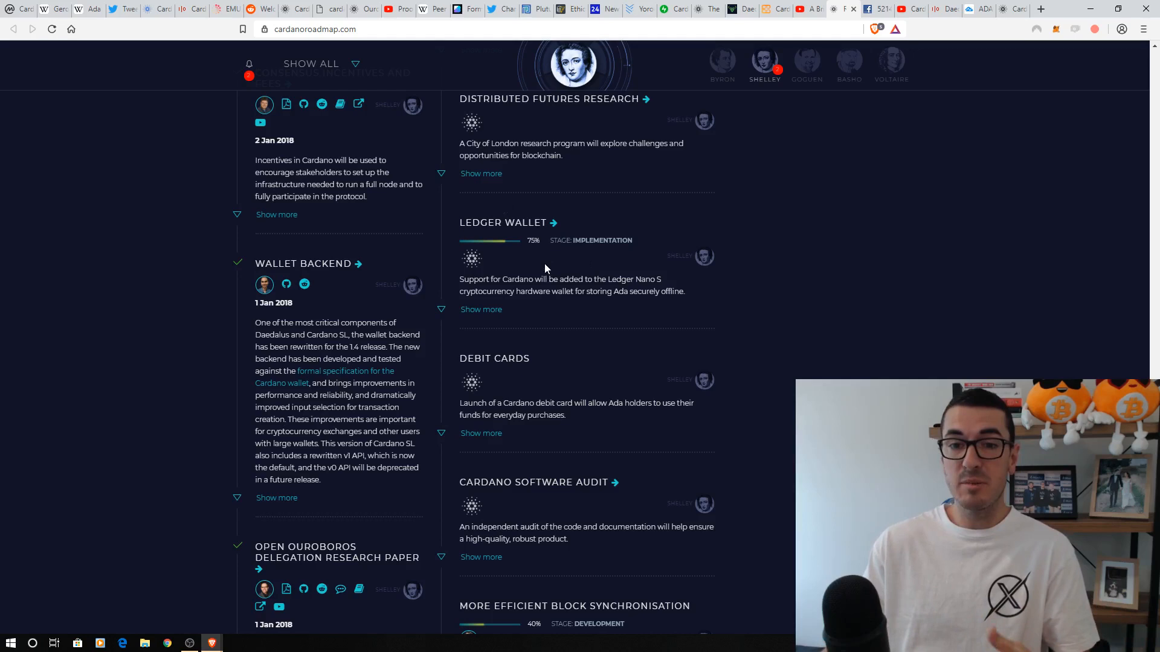
{"action": "scroll", "scroll_direction": "down", "scroll_amount": 3}
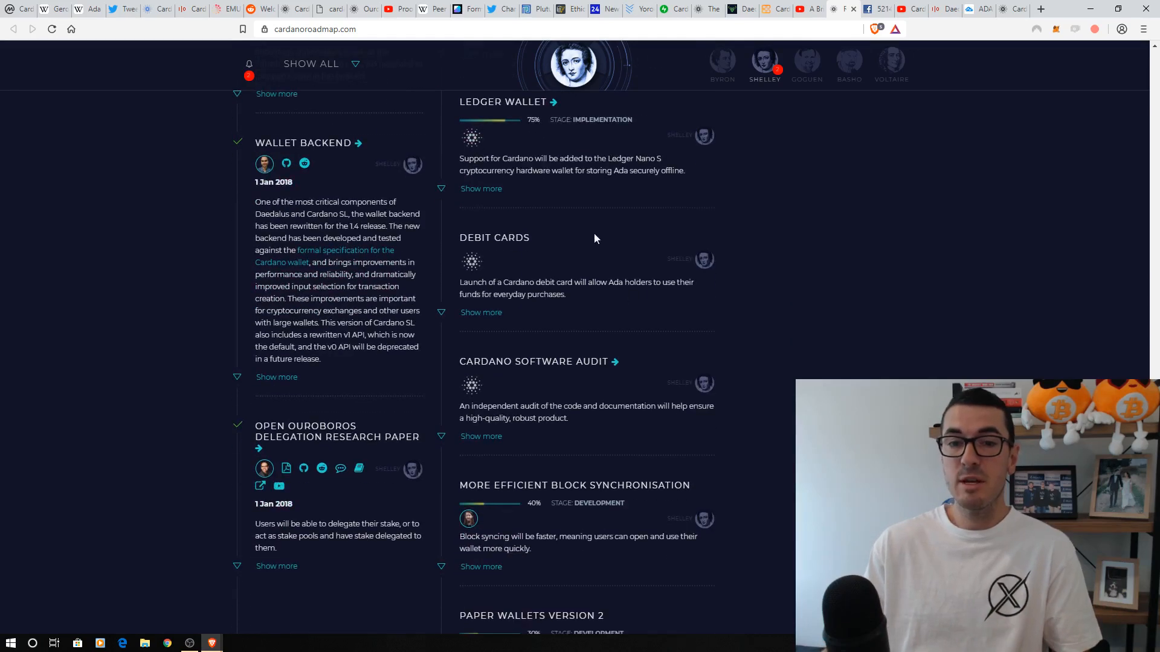
{"action": "scroll", "scroll_direction": "down", "scroll_amount": 3}
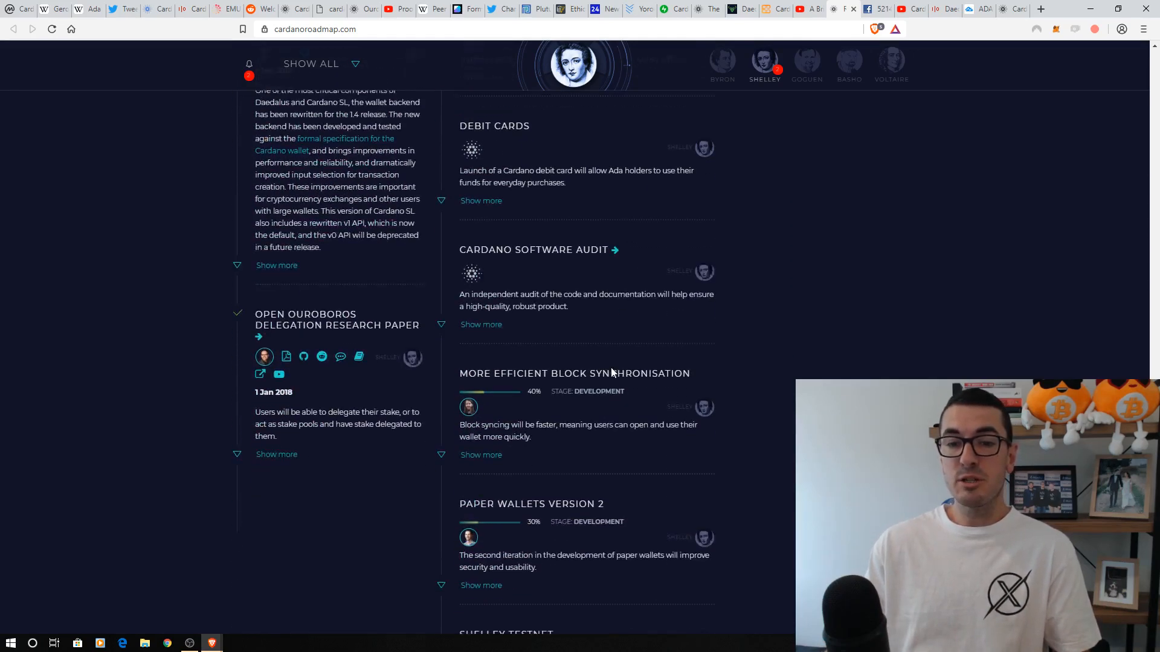
{"action": "scroll", "scroll_direction": "down", "scroll_amount": 3}
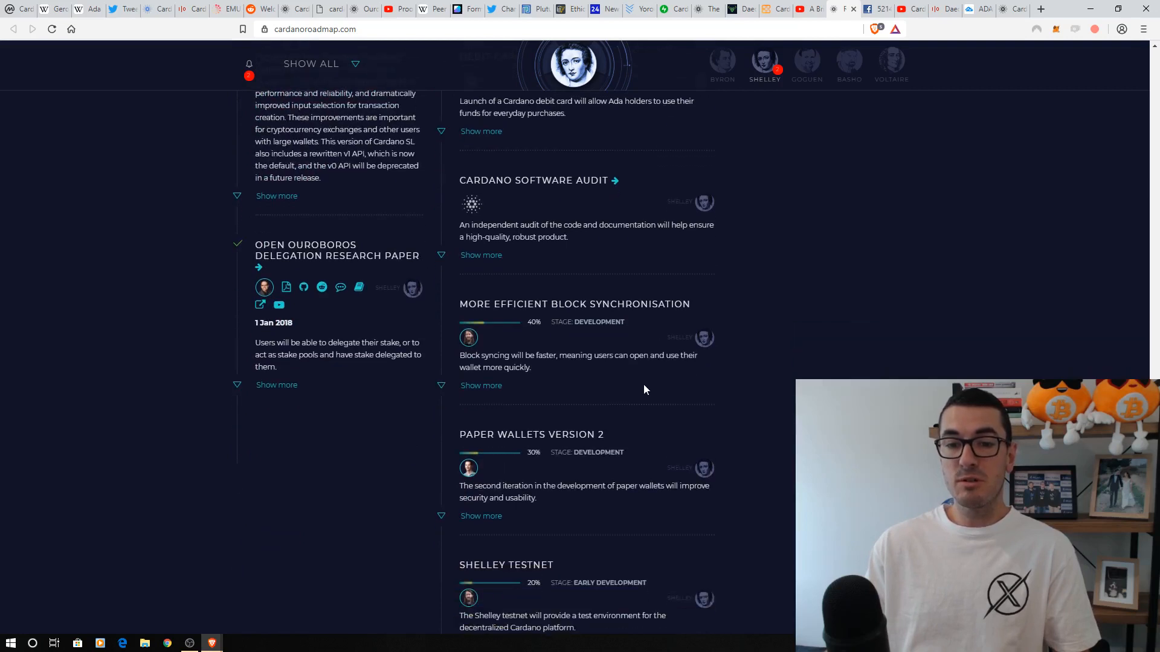
{"action": "scroll", "scroll_direction": "down", "scroll_amount": 3}
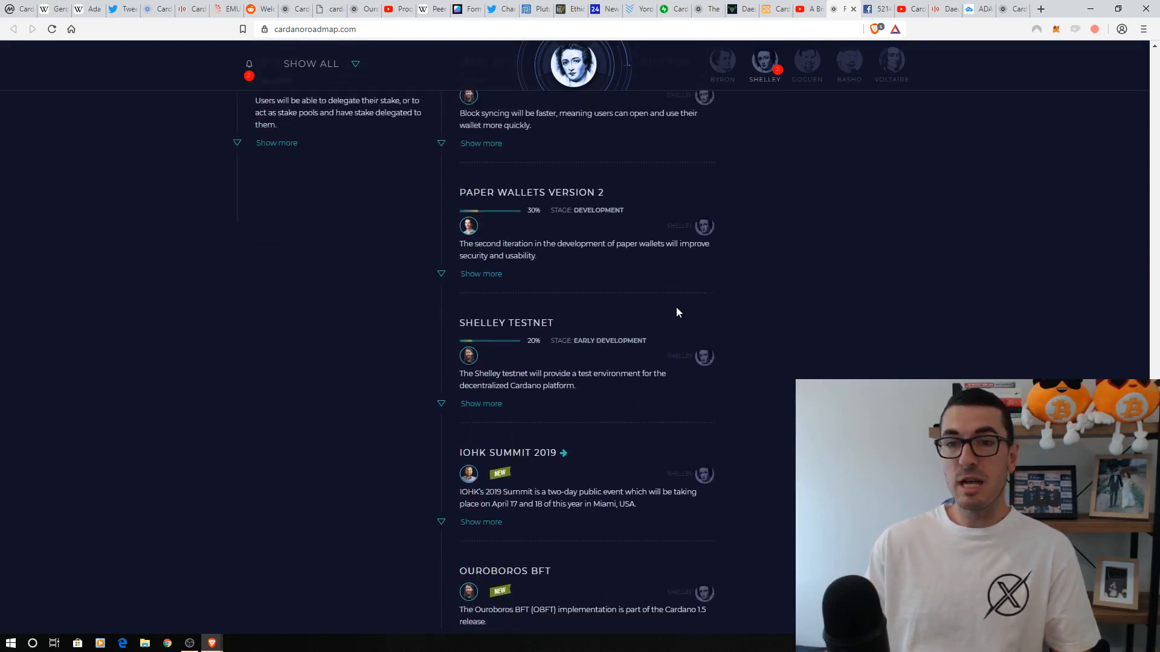
Step: Step the roadmap through the Goguen and Basho eras to Voltaire (Scalability & Assurance)
{"action": "left_click", "coordinate": [808, 65]}
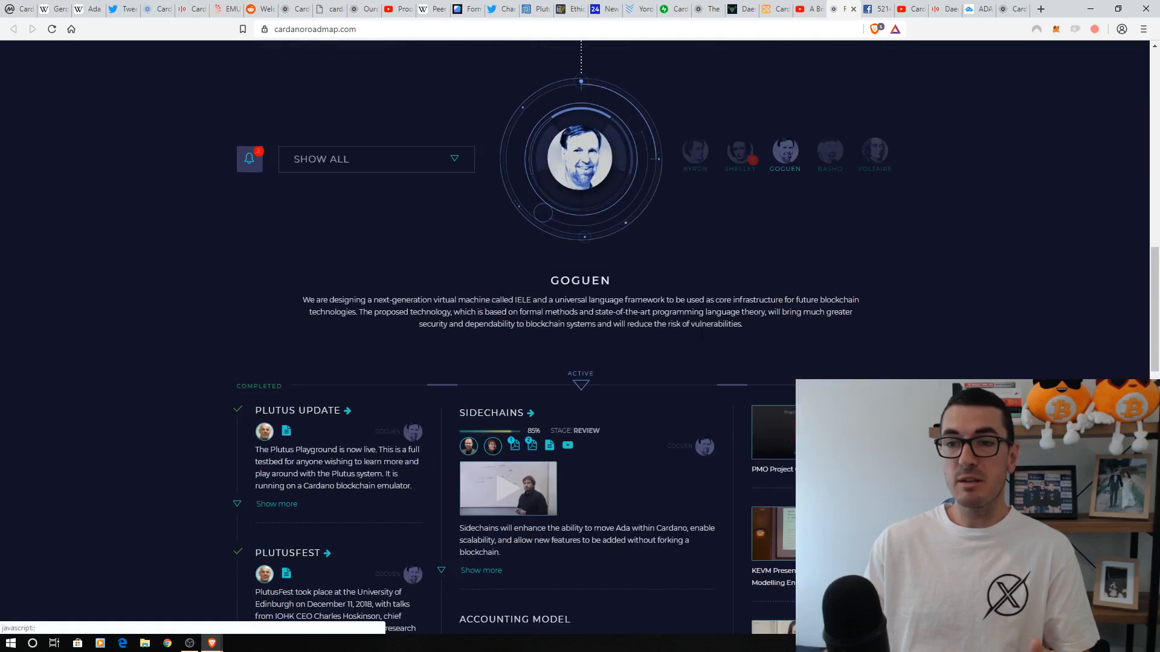
{"action": "mouse_move", "coordinate": [711, 266]}
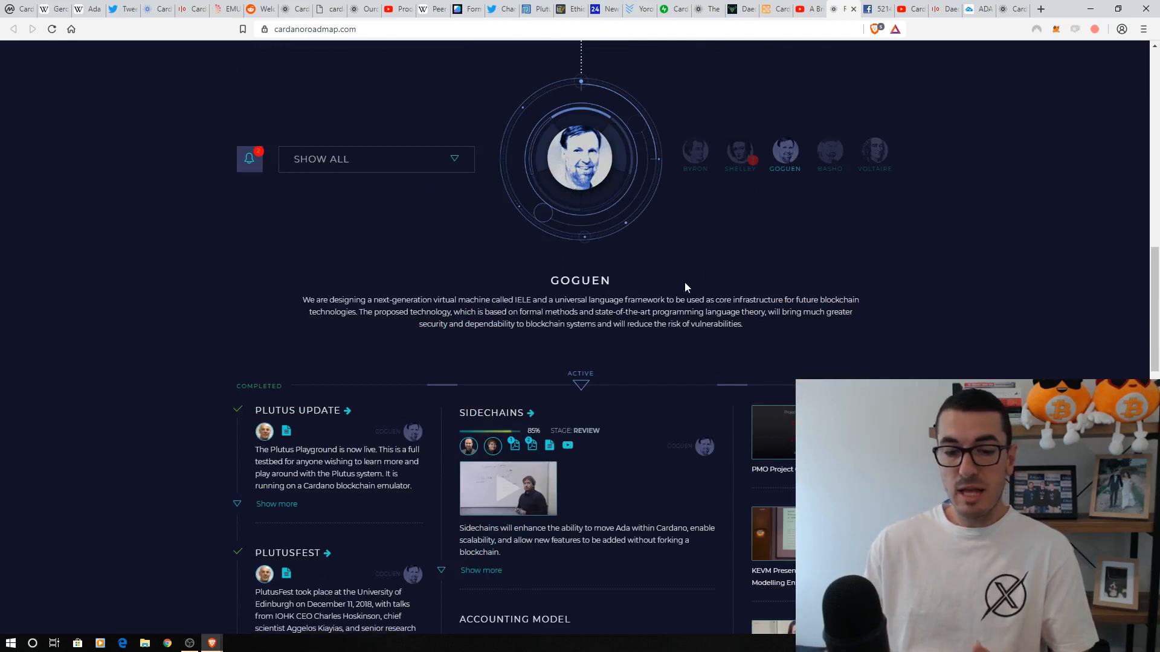
{"action": "mouse_move", "coordinate": [675, 283]}
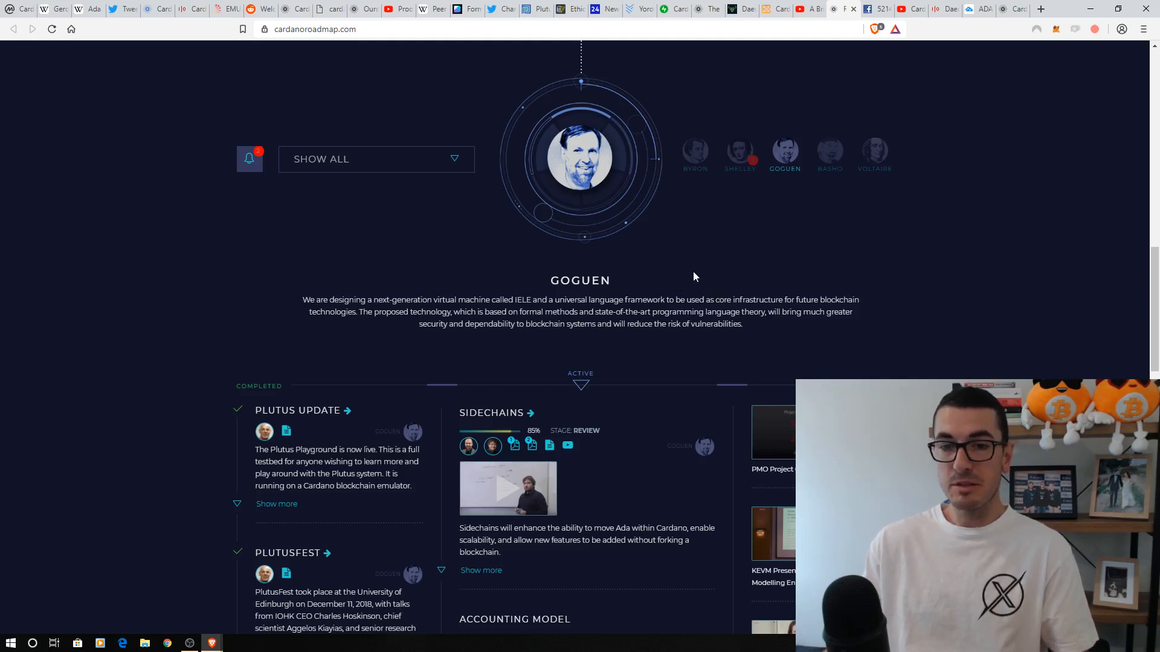
{"action": "mouse_move", "coordinate": [797, 192]}
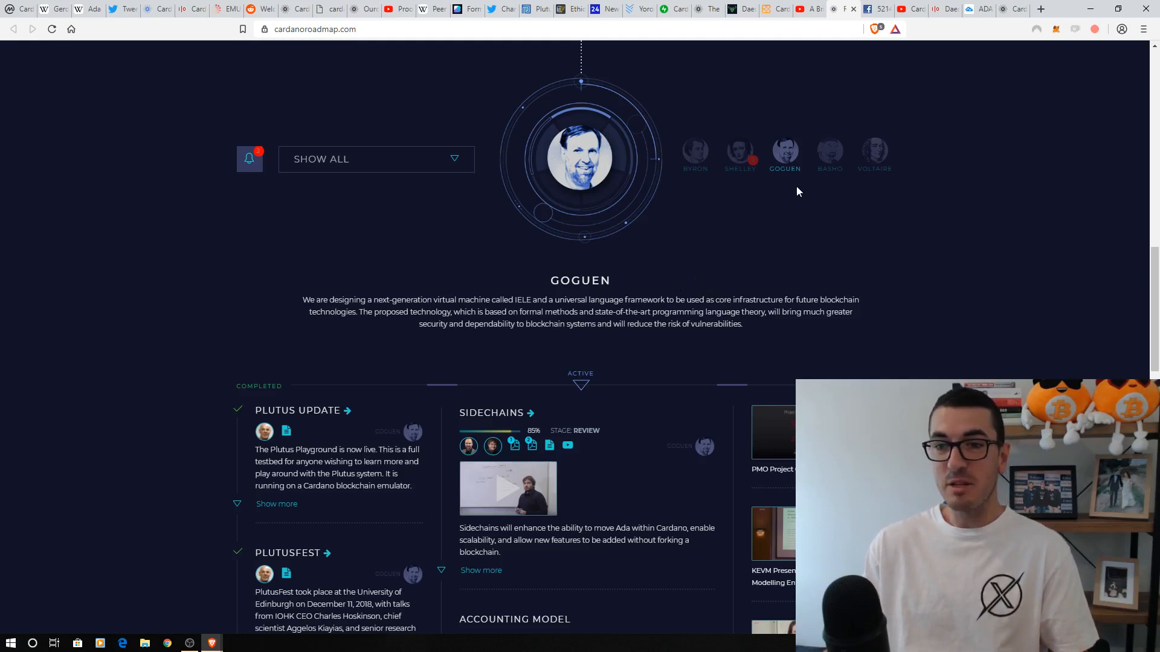
{"action": "left_click", "coordinate": [830, 154]}
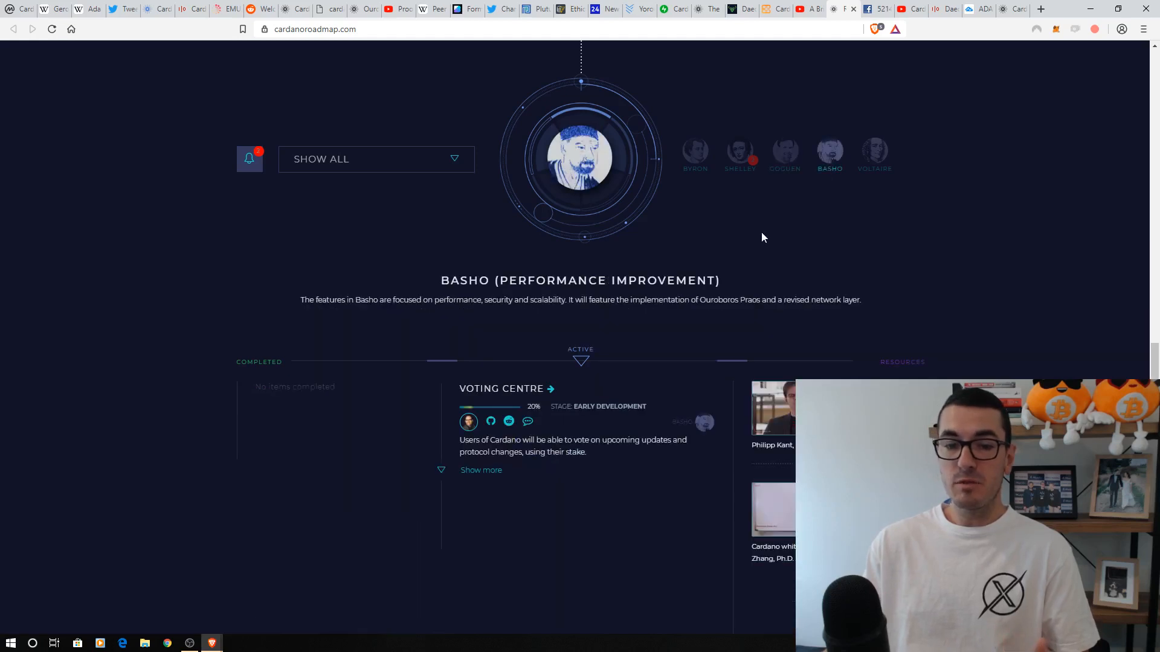
{"action": "mouse_move", "coordinate": [758, 239]}
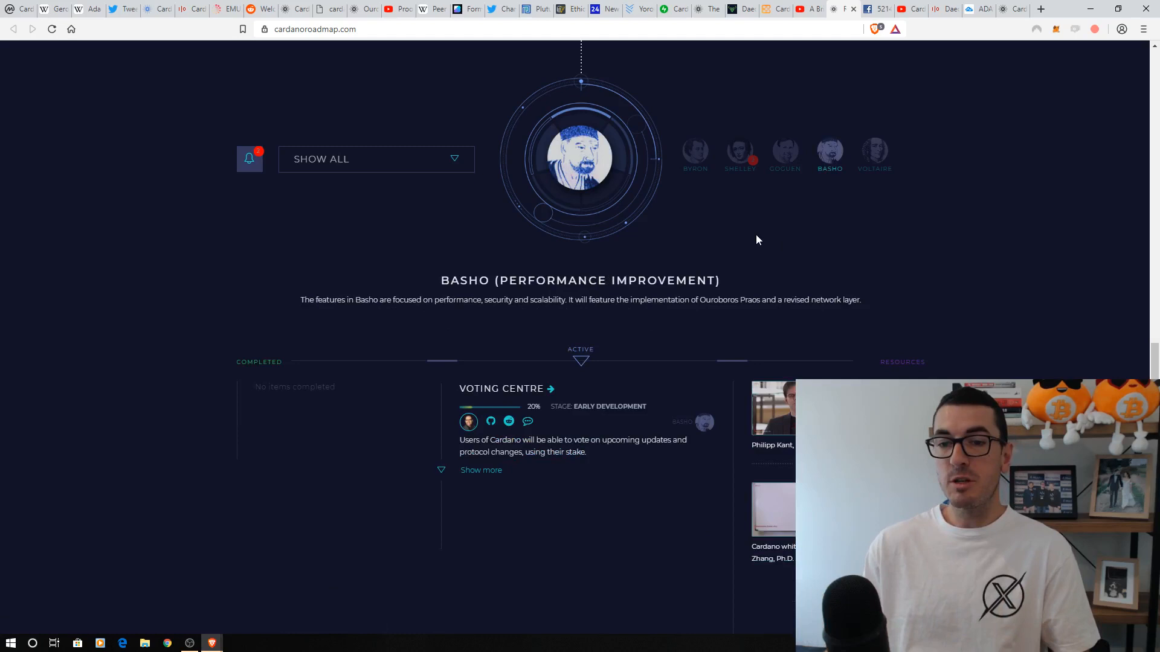
{"action": "left_click", "coordinate": [874, 154]}
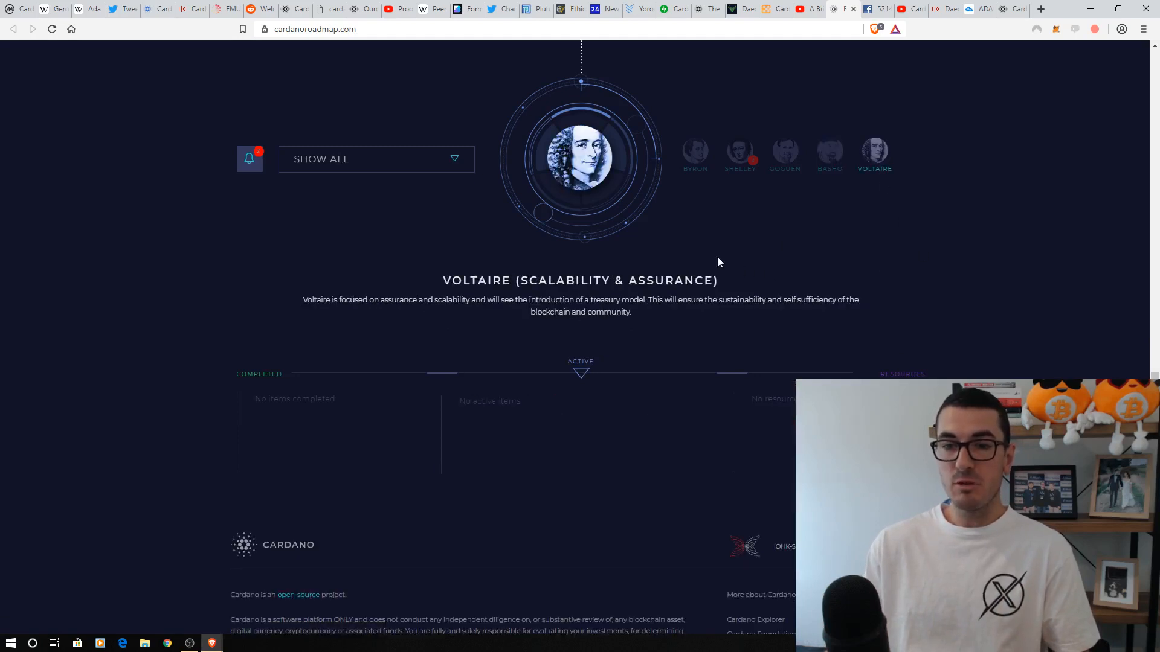
{"action": "mouse_move", "coordinate": [751, 260]}
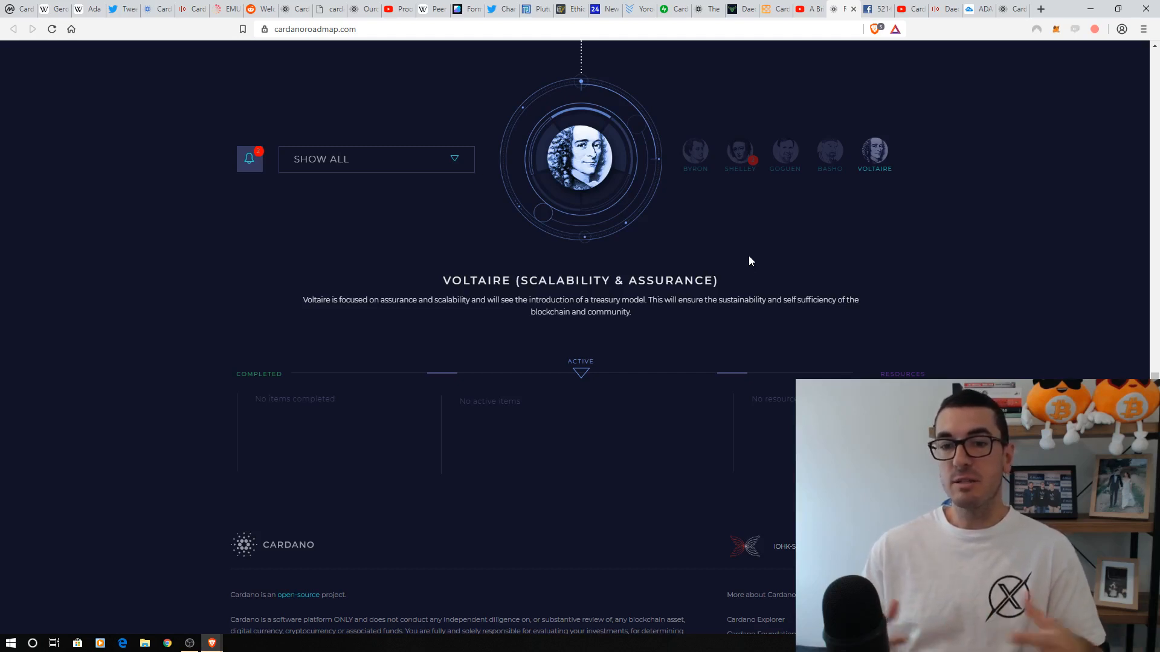
{"action": "mouse_move", "coordinate": [877, 9]}
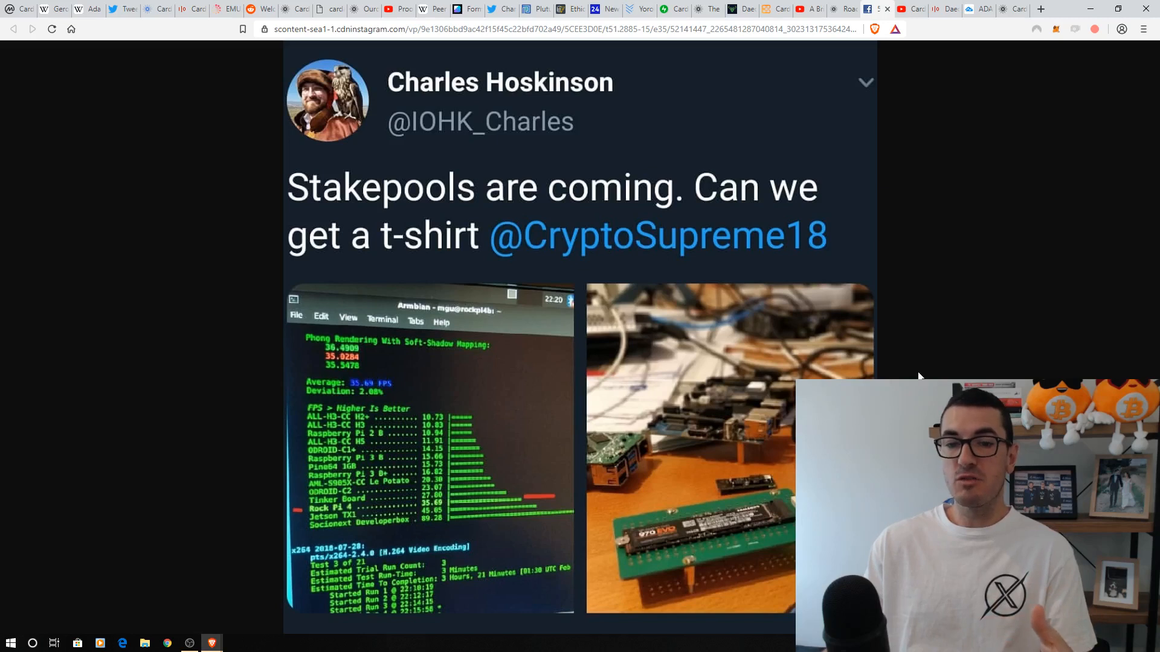
{"action": "mouse_move", "coordinate": [896, 307]}
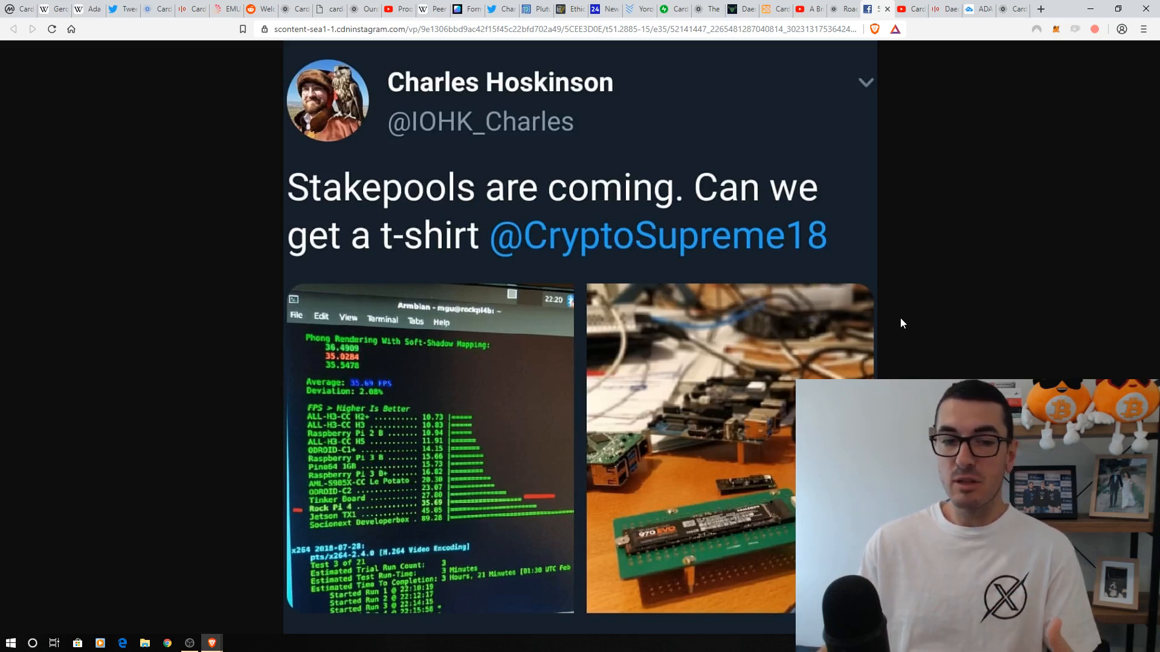
{"action": "mouse_move", "coordinate": [901, 309]}
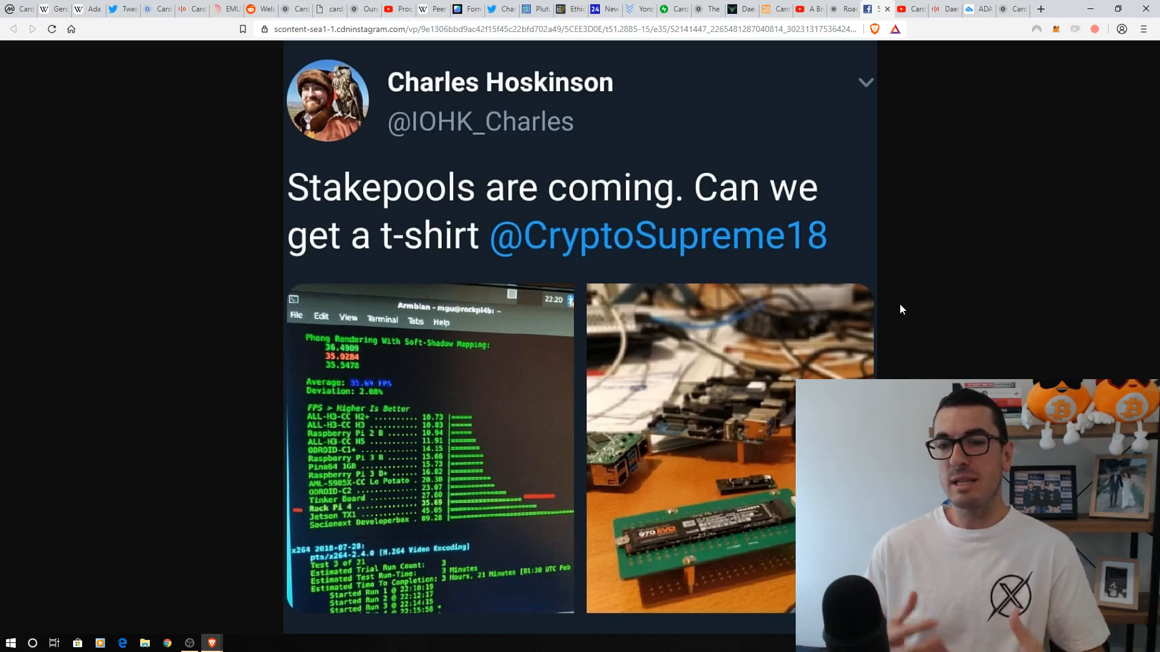
{"action": "mouse_move", "coordinate": [929, 244]}
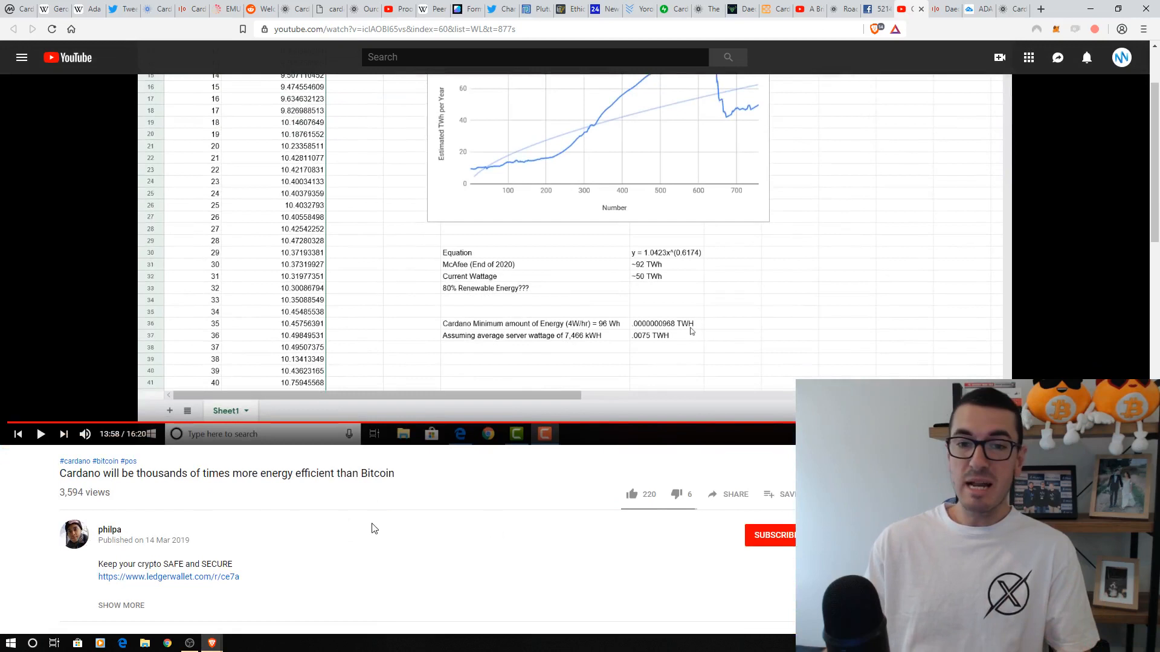
{"action": "mouse_move", "coordinate": [219, 501]}
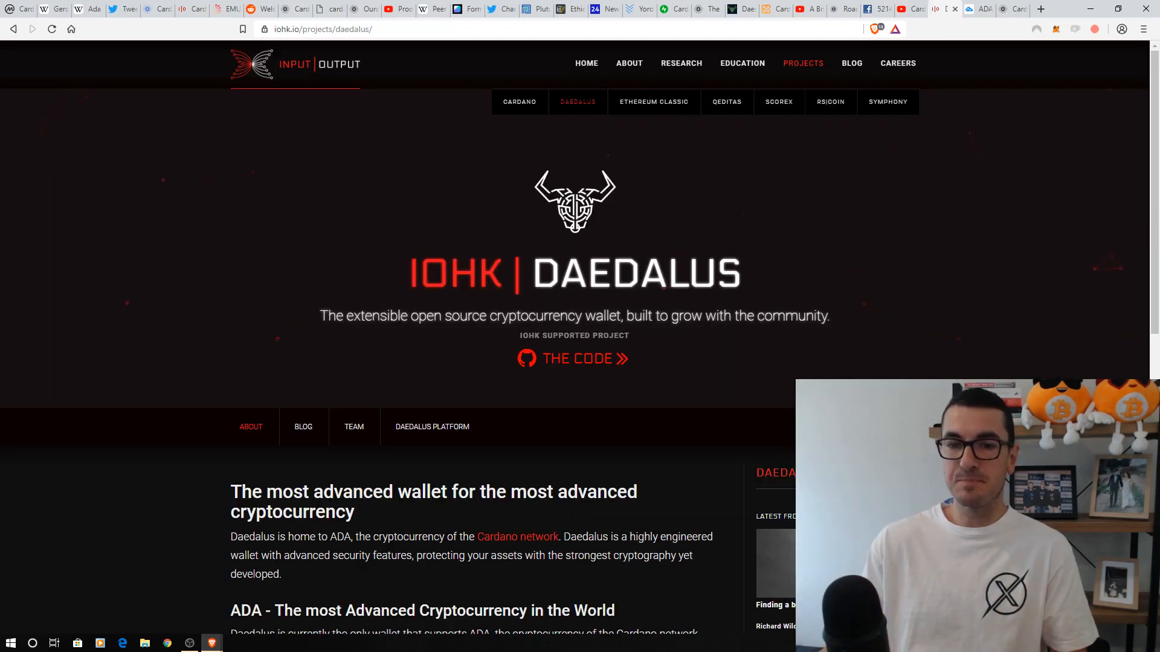
{"action": "mouse_move", "coordinate": [105, 306]}
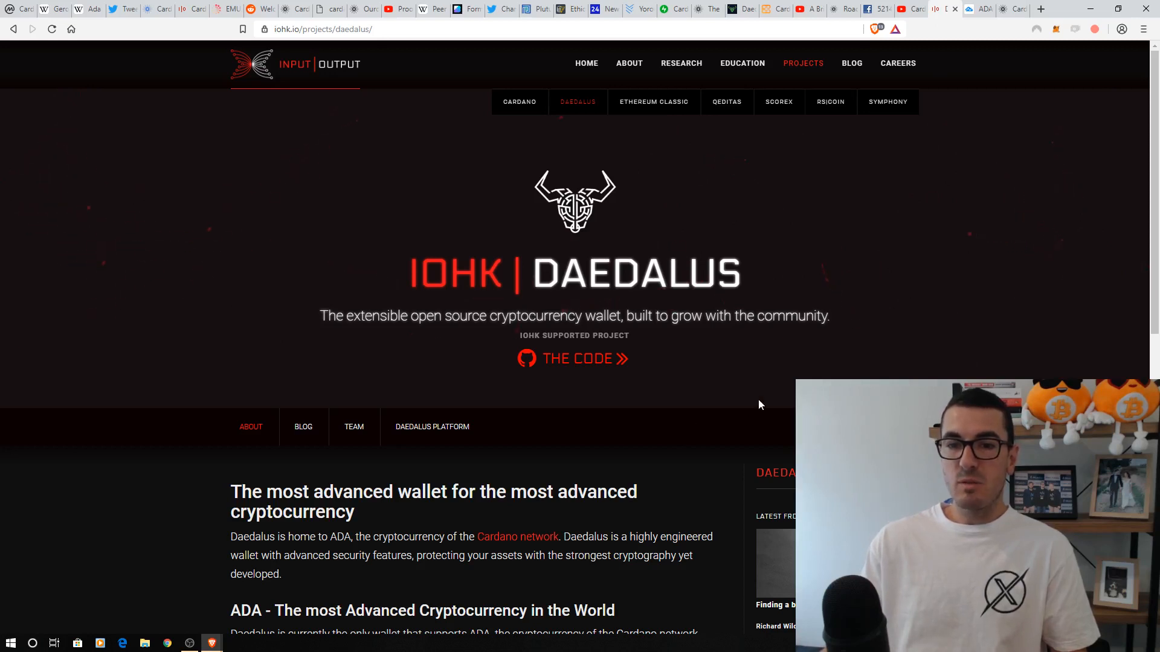
Step: Scroll down the IOHK Daedalus page to its wallet description
{"action": "scroll", "scroll_direction": "down", "scroll_amount": 3}
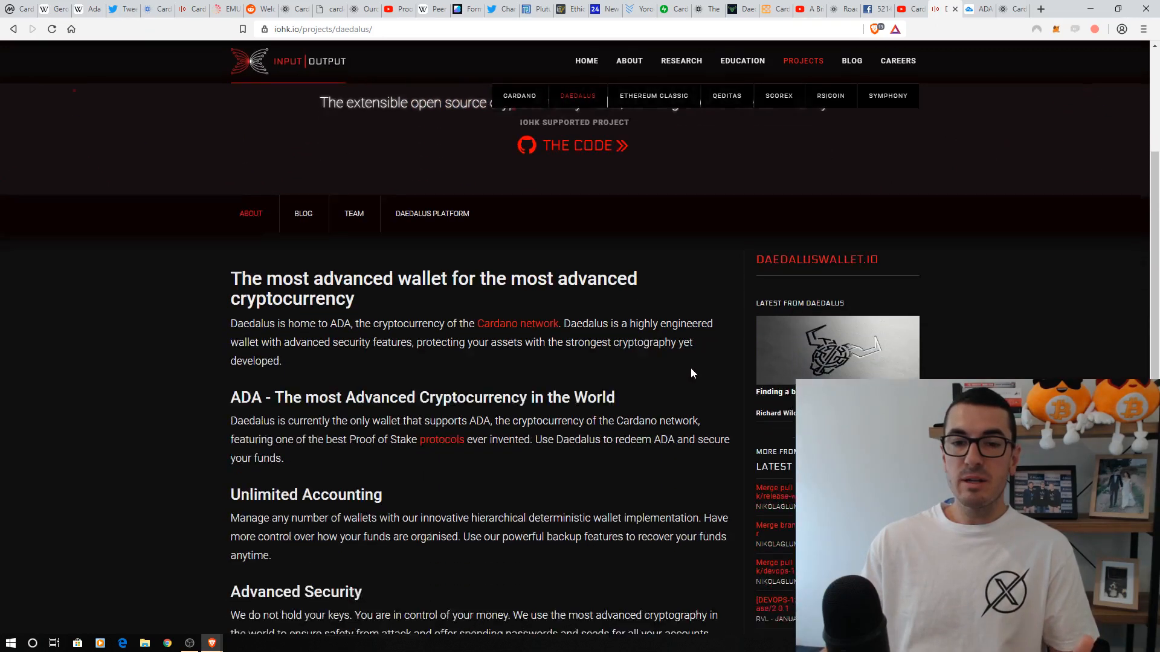
{"action": "scroll", "scroll_direction": "down", "scroll_amount": 3}
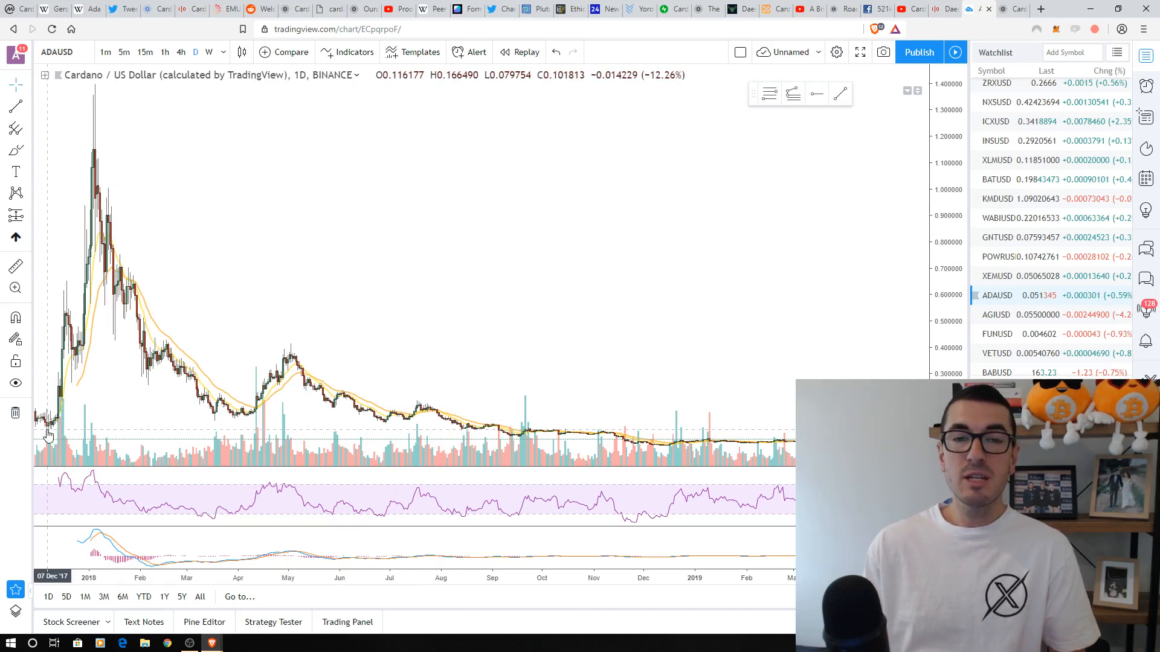
{"action": "mouse_move", "coordinate": [332, 211]}
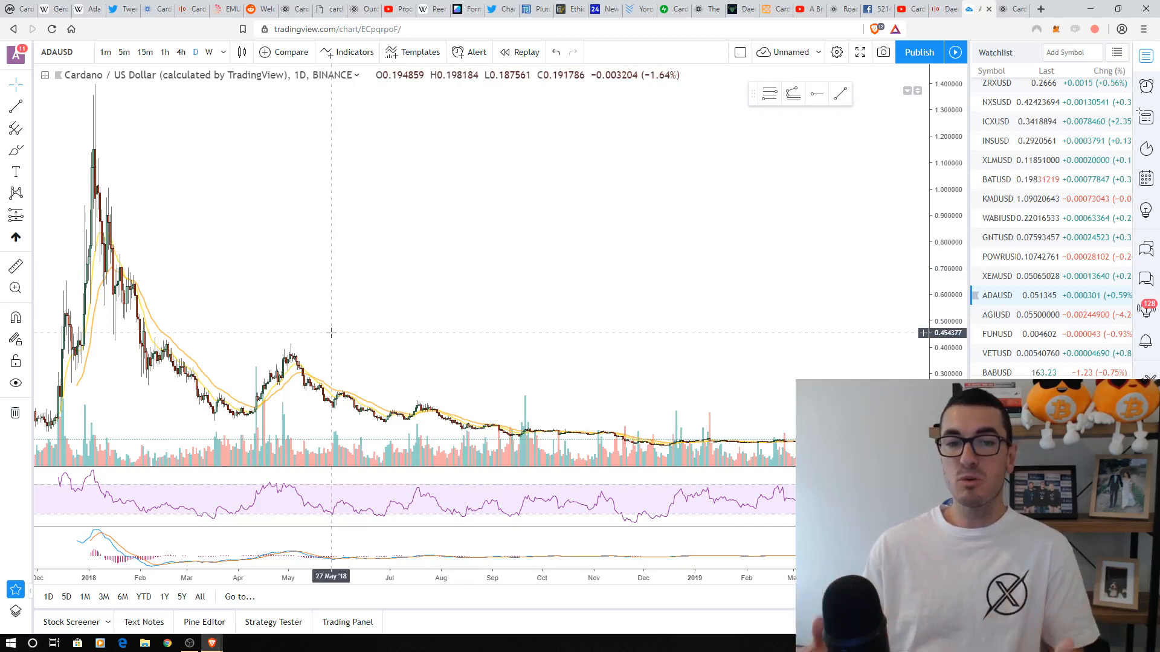
{"action": "mouse_move", "coordinate": [463, 330]}
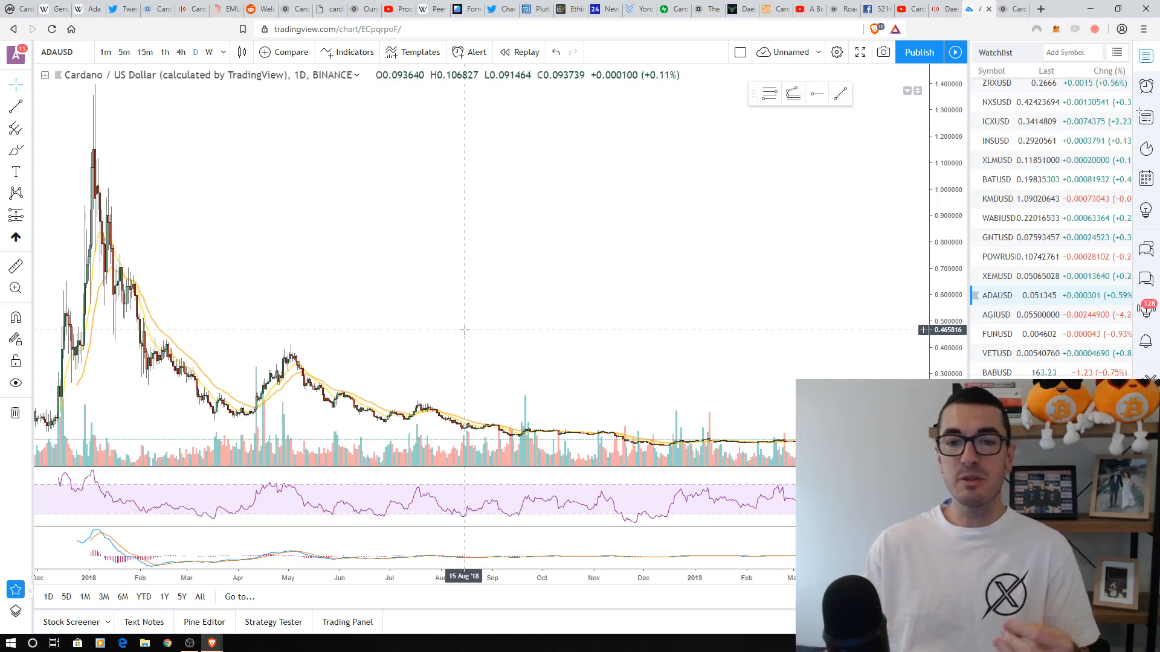
{"action": "mouse_move", "coordinate": [548, 332]}
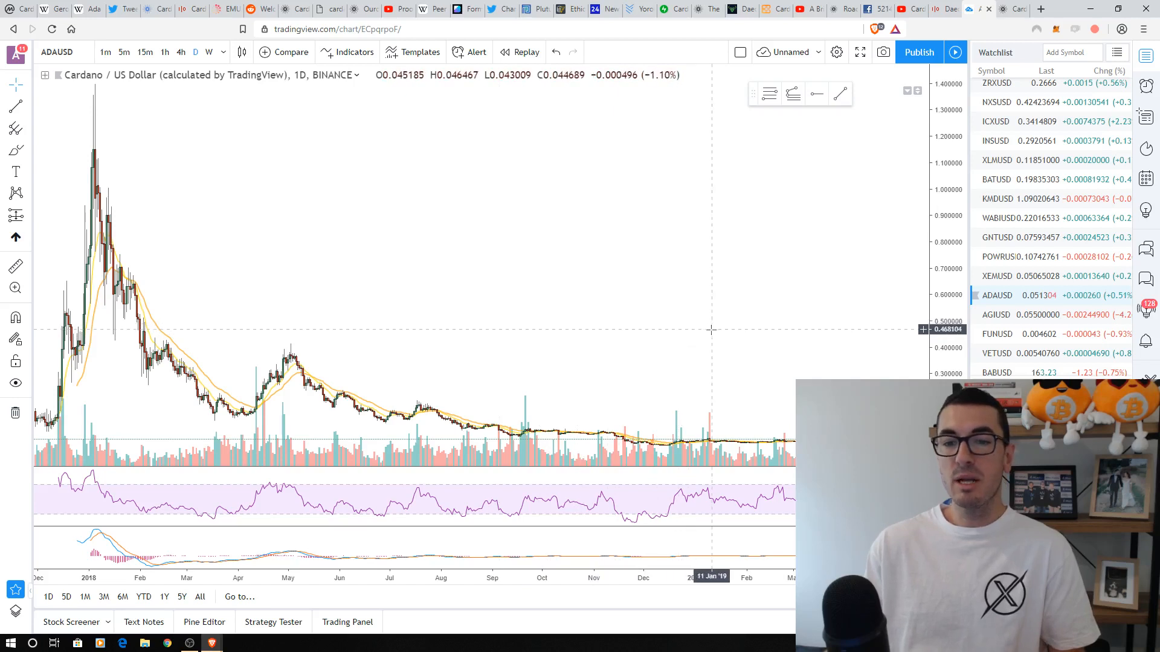
{"action": "mouse_move", "coordinate": [683, 387]}
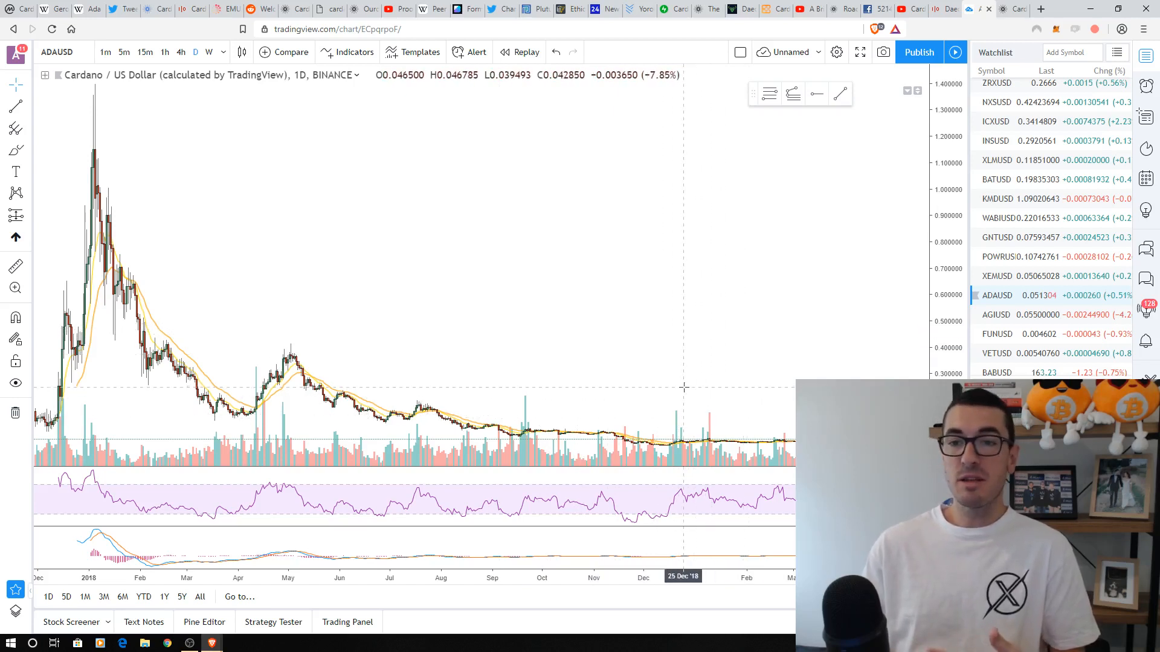
{"action": "mouse_move", "coordinate": [734, 427]}
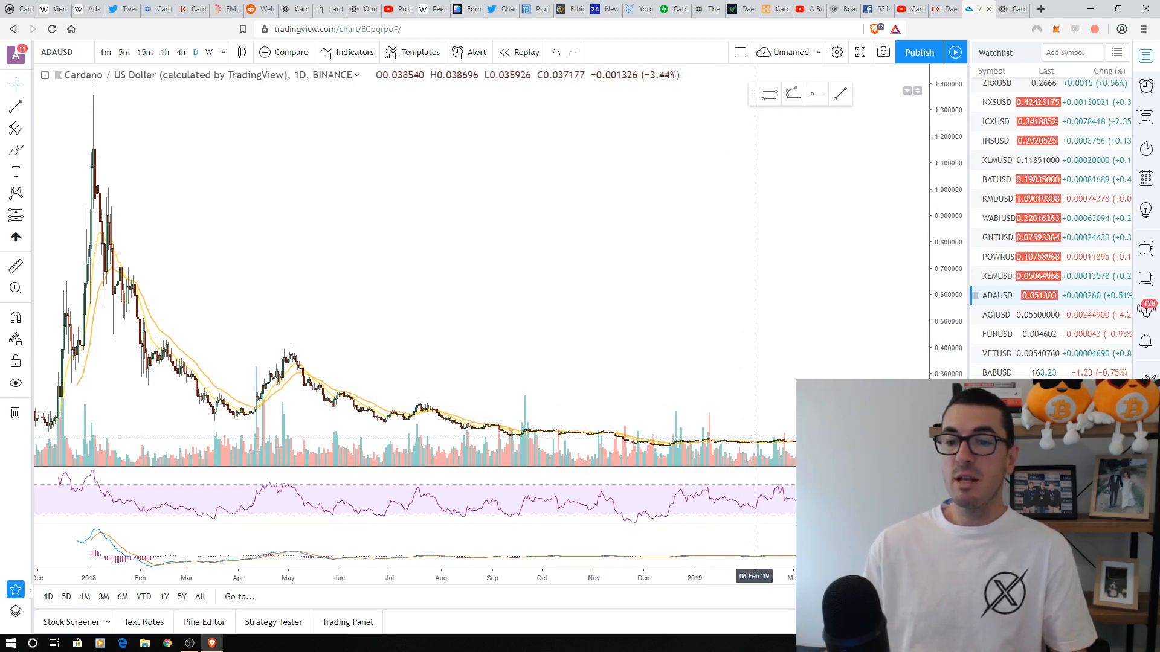
{"action": "mouse_move", "coordinate": [766, 447]}
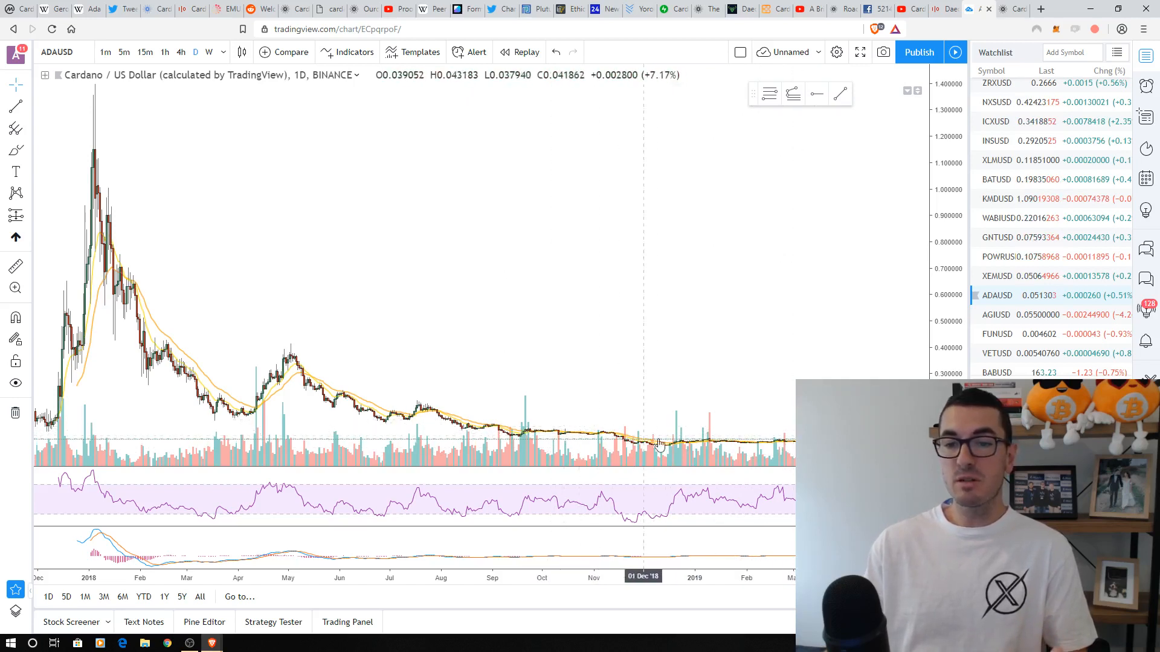
{"action": "mouse_move", "coordinate": [736, 441]}
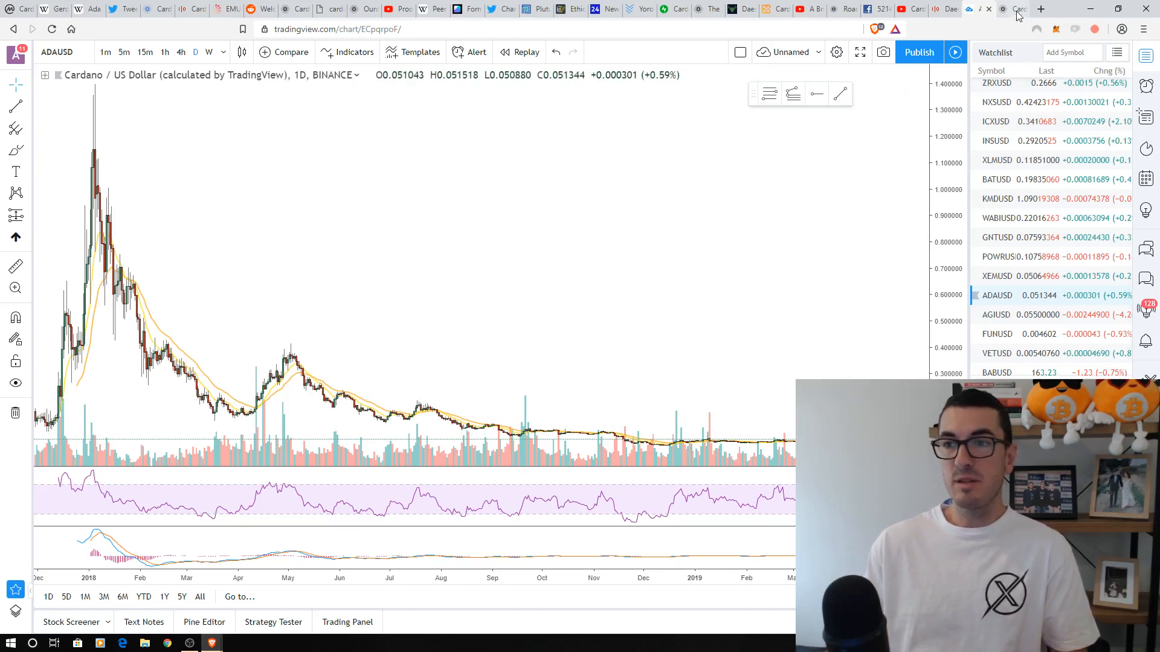
Step: Leave the ADA/USD chart and return to the cardano.org homepage
{"action": "left_click", "coordinate": [980, 8]}
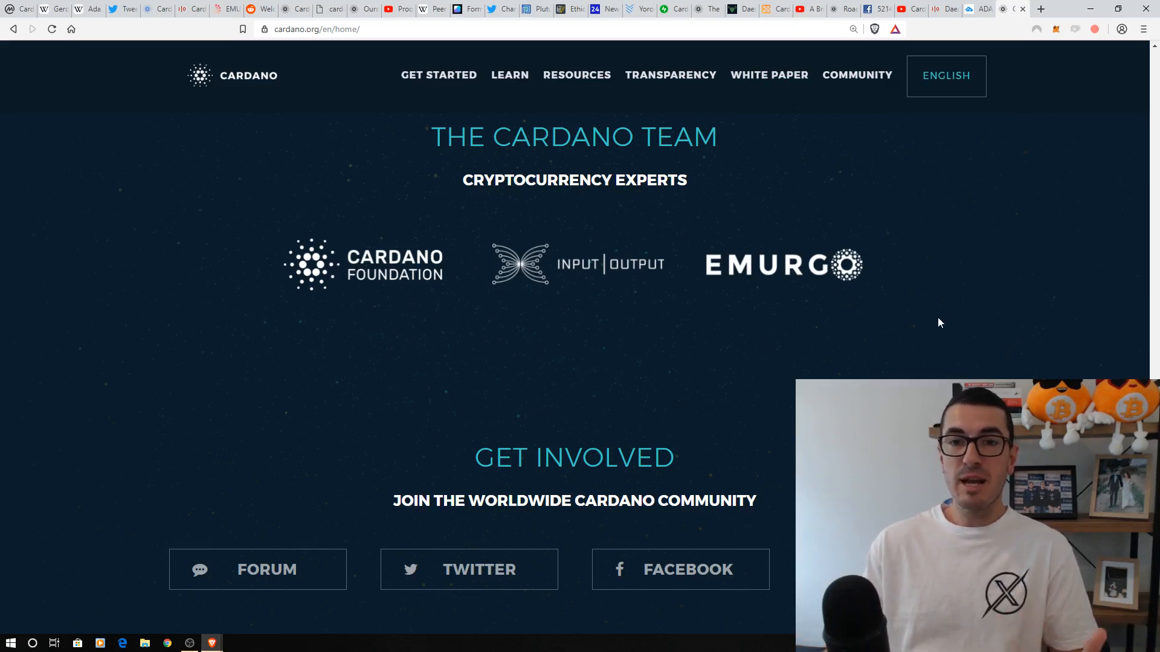
{"action": "mouse_move", "coordinate": [917, 313]}
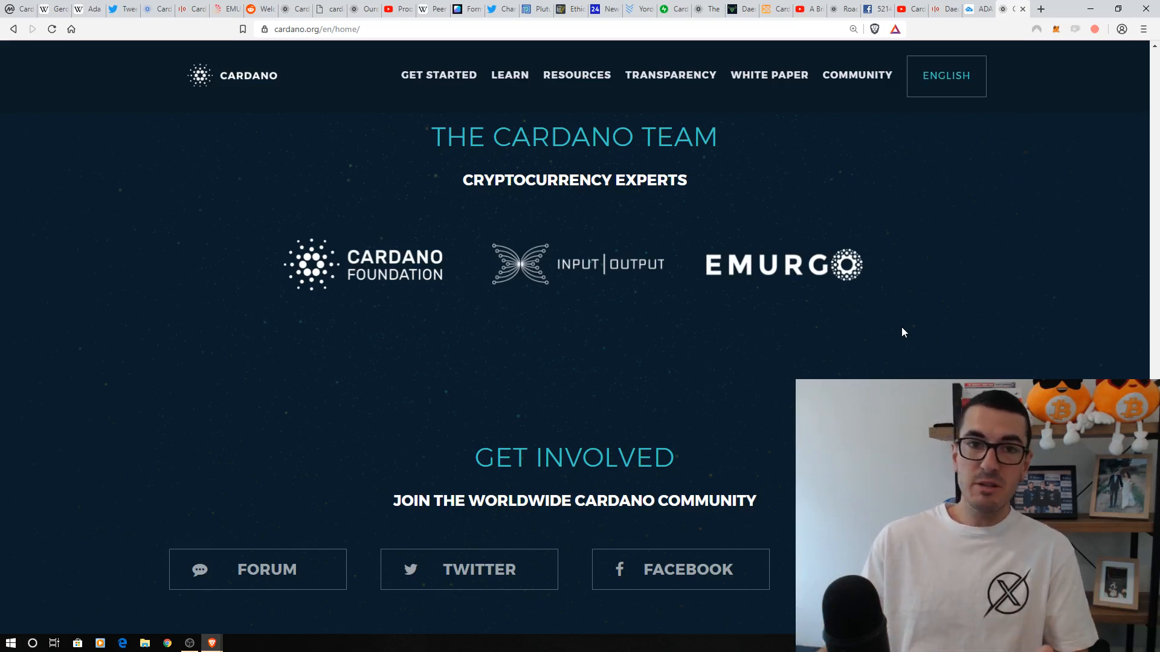
{"action": "mouse_move", "coordinate": [889, 347]}
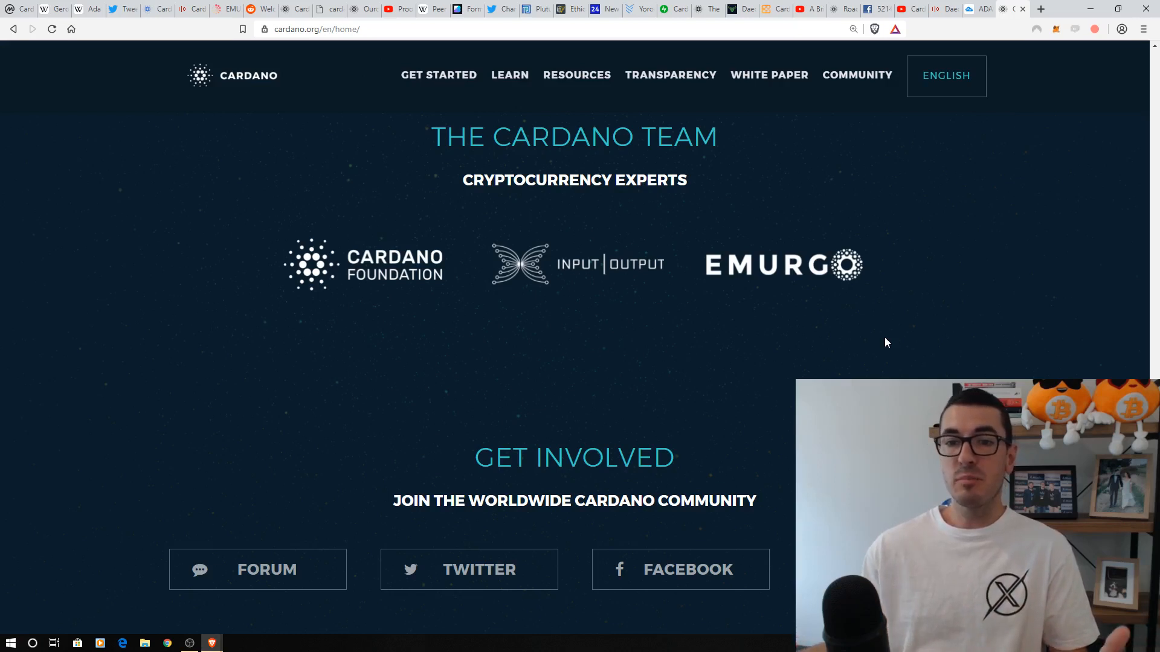
{"action": "mouse_move", "coordinate": [881, 353]}
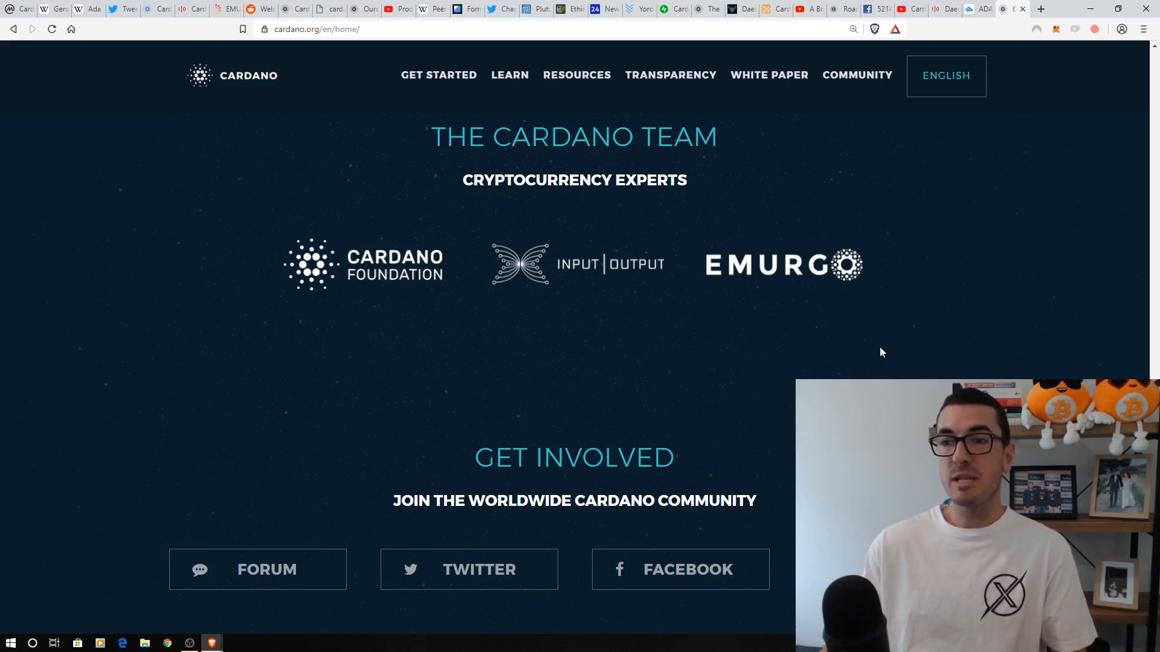
{"action": "mouse_move", "coordinate": [900, 332]}
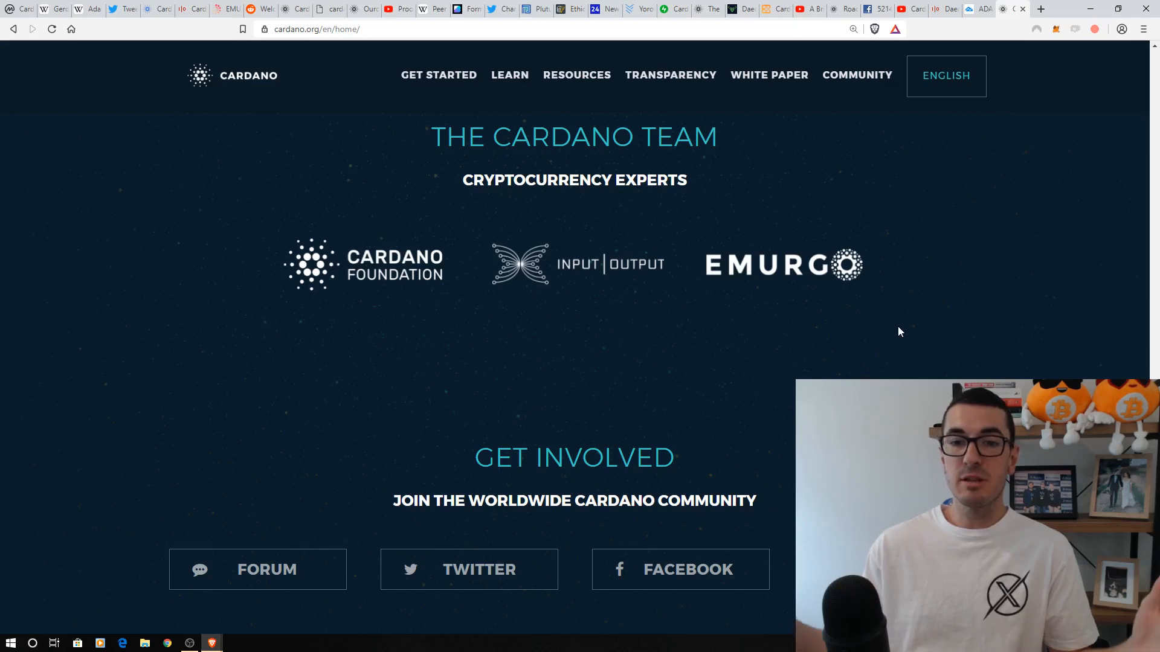